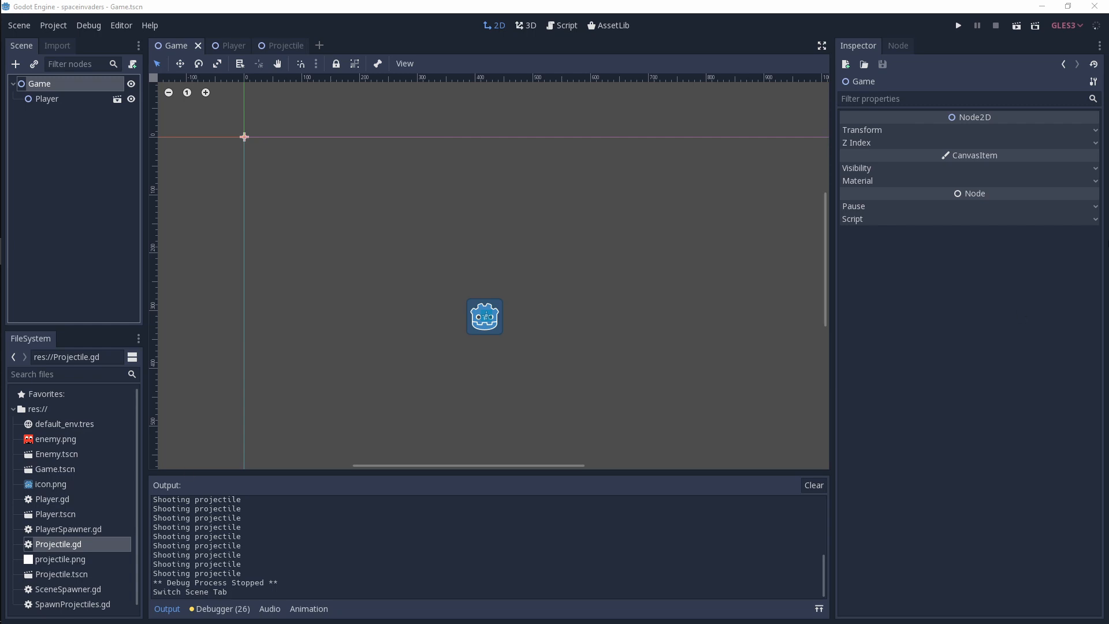
mouse_move(553, 205)
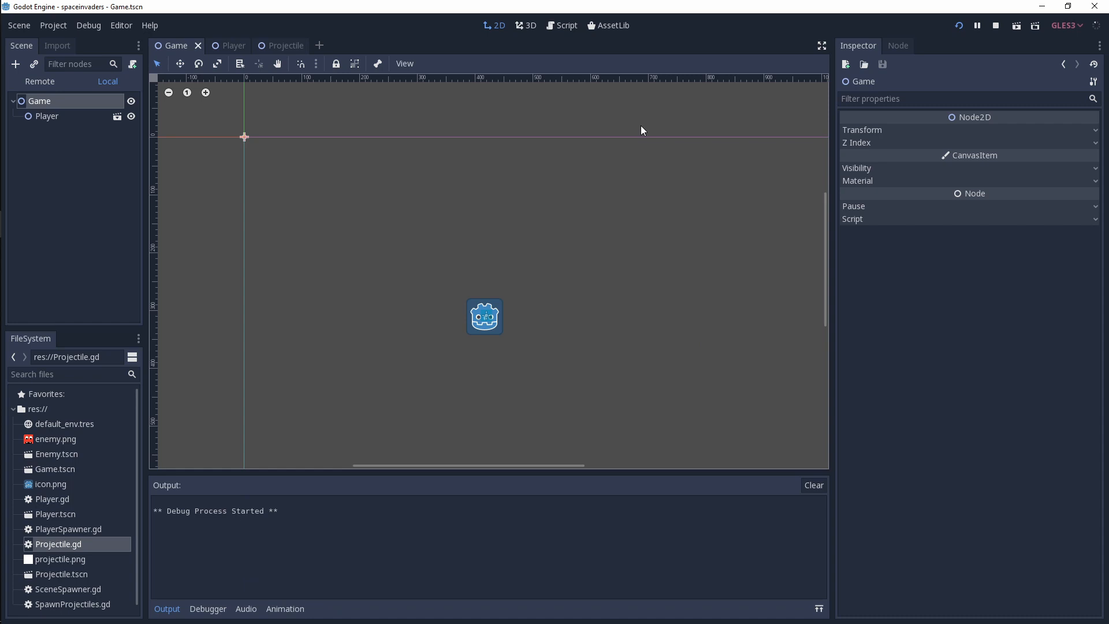
- Run the finished spaceinvaders game to preview the shooting behaviour
left_click(959, 26)
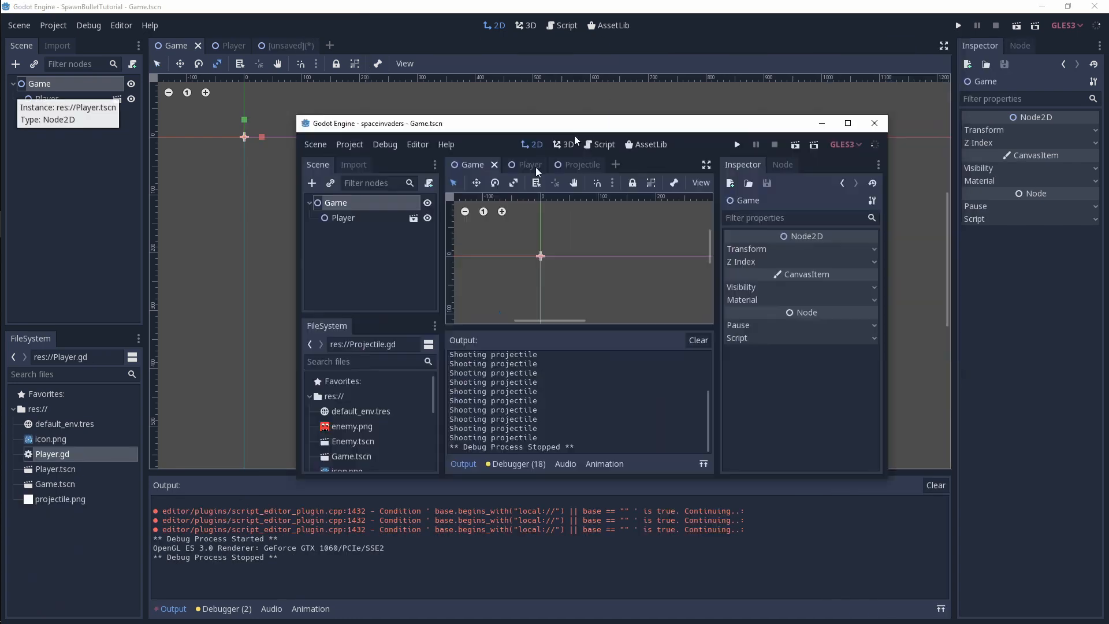
- Switch to the tutorial project window and bring up its Player scene
left_click(873, 124)
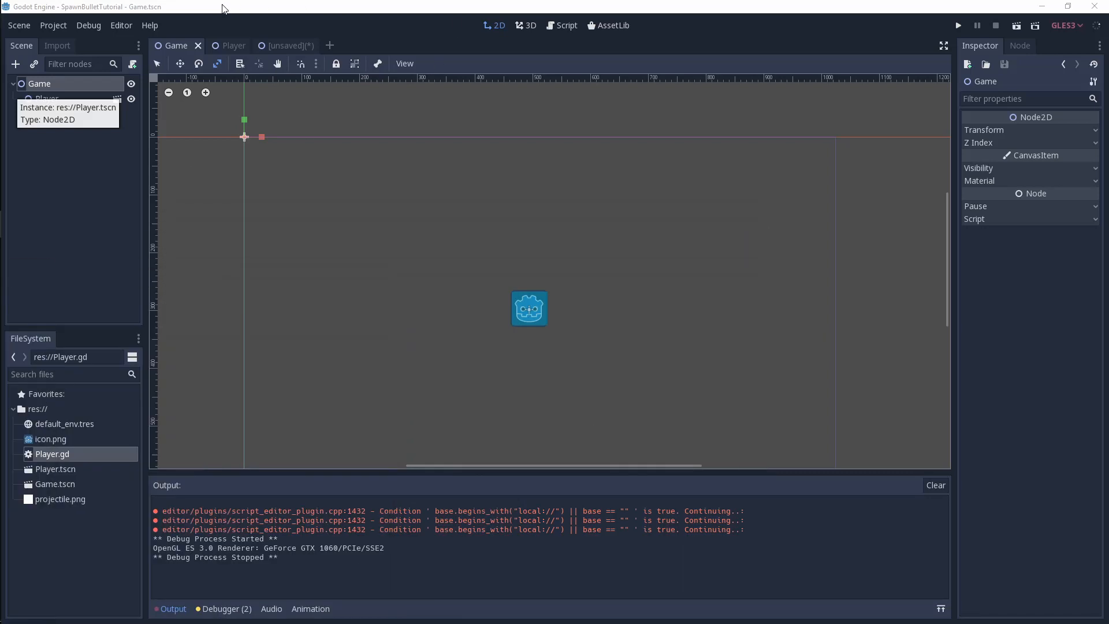
mouse_move(418, 335)
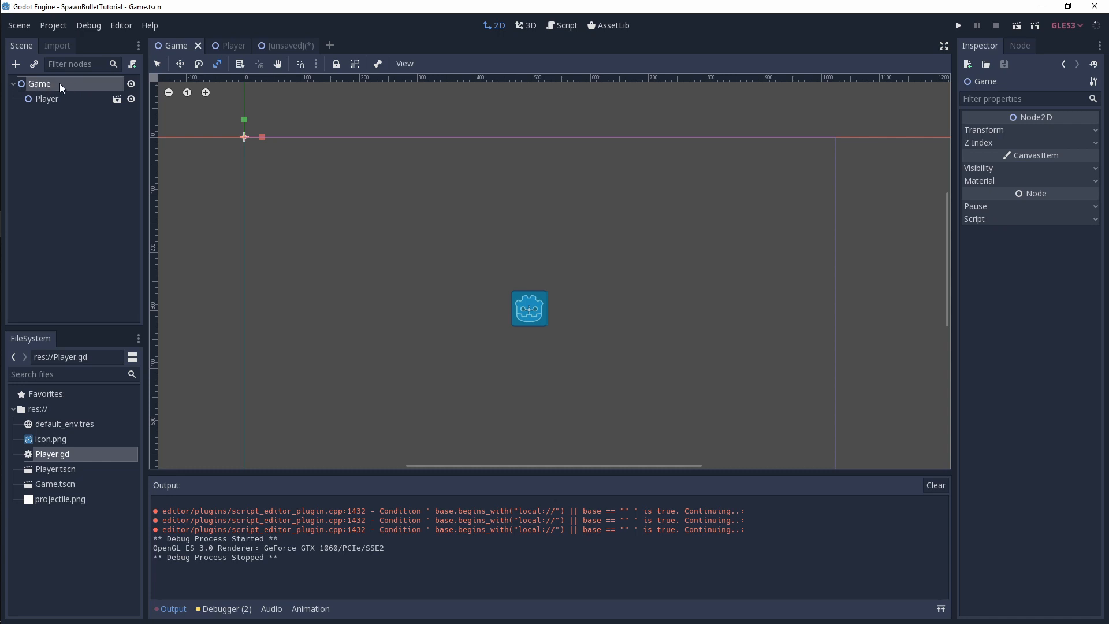
mouse_move(254, 139)
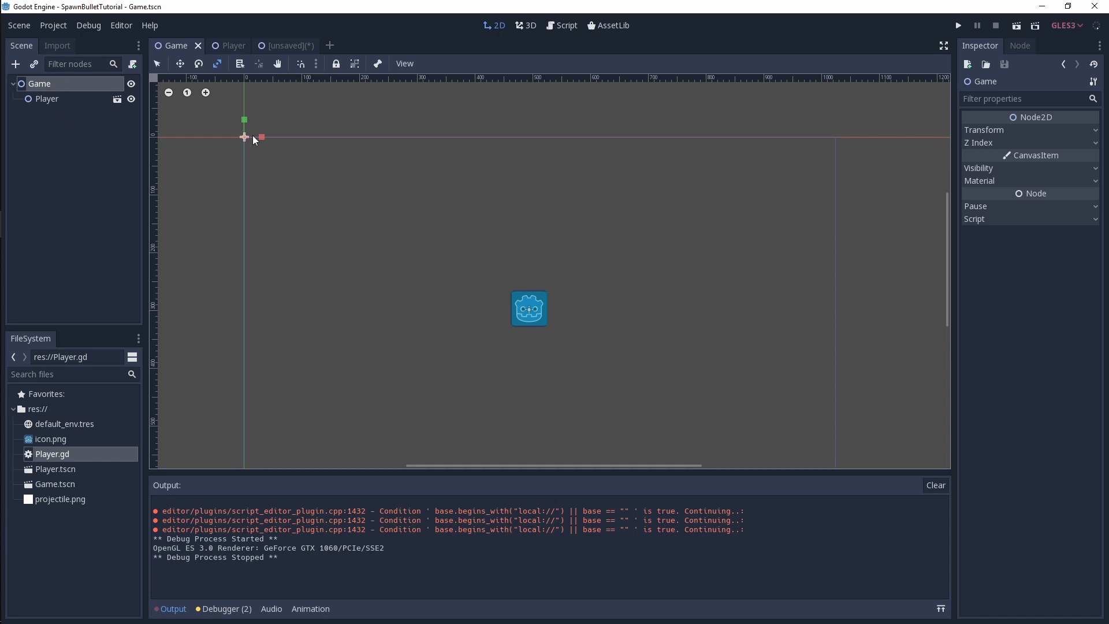
left_click(227, 45)
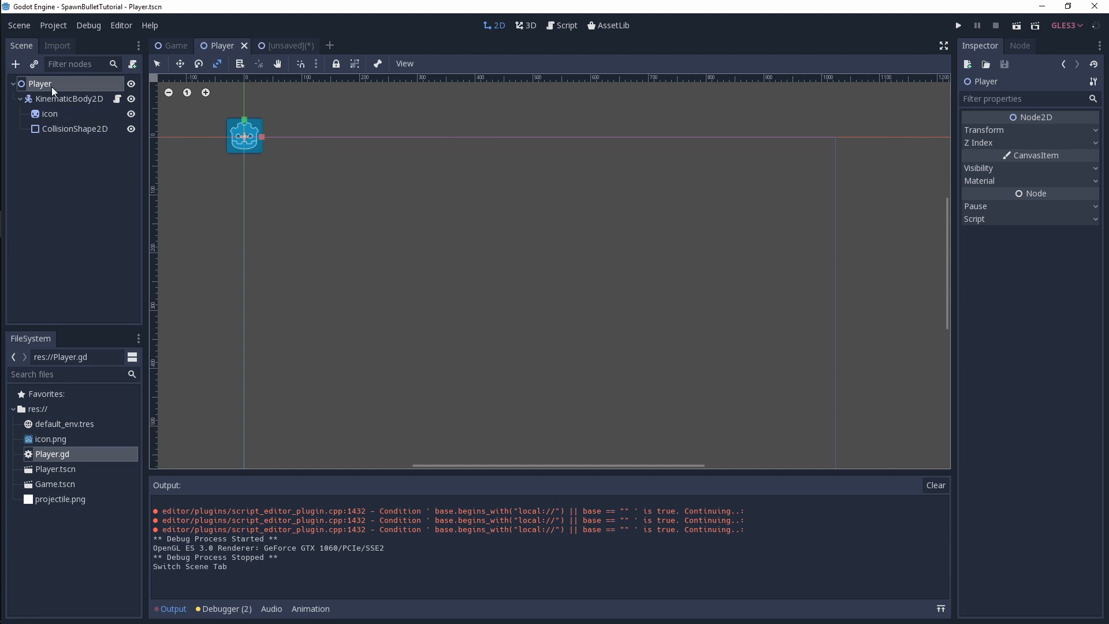
mouse_move(79, 121)
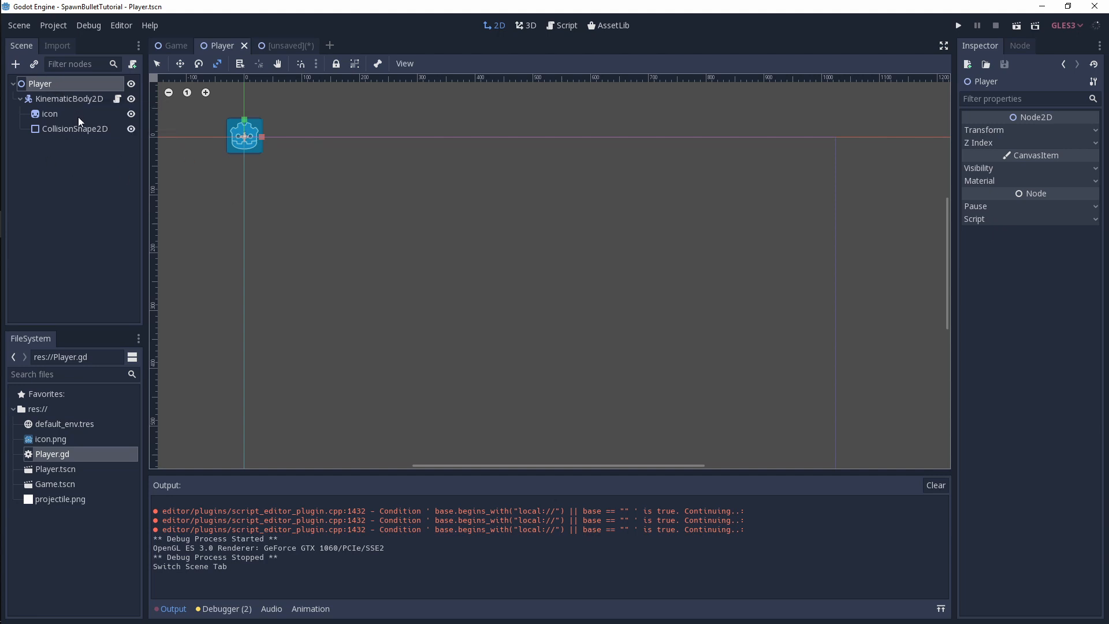
mouse_move(61, 142)
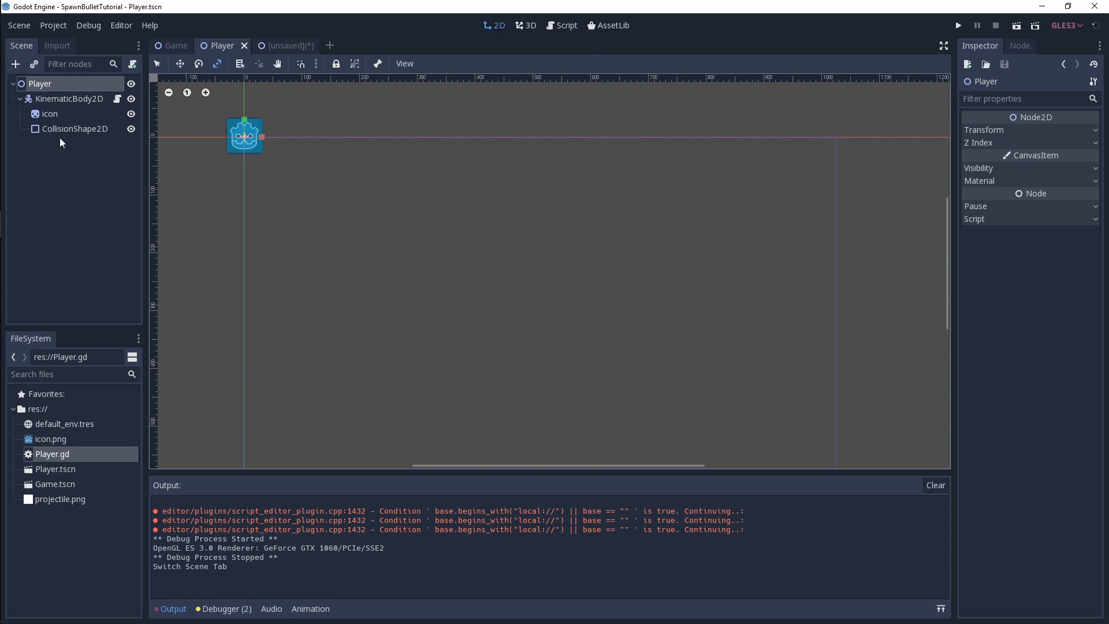
mouse_move(56, 463)
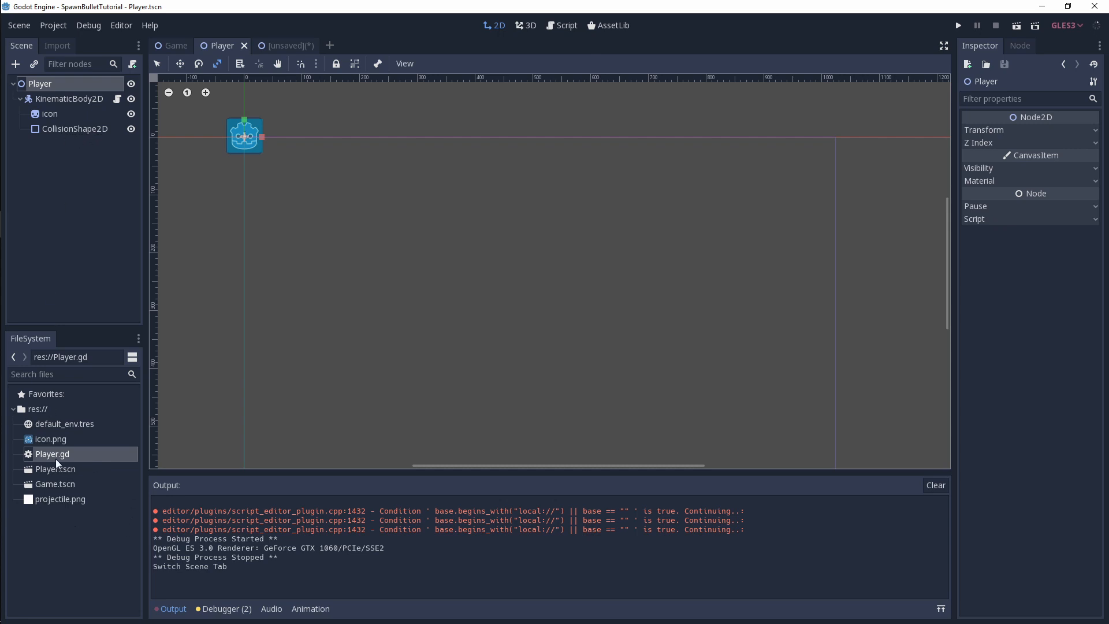
mouse_move(70, 452)
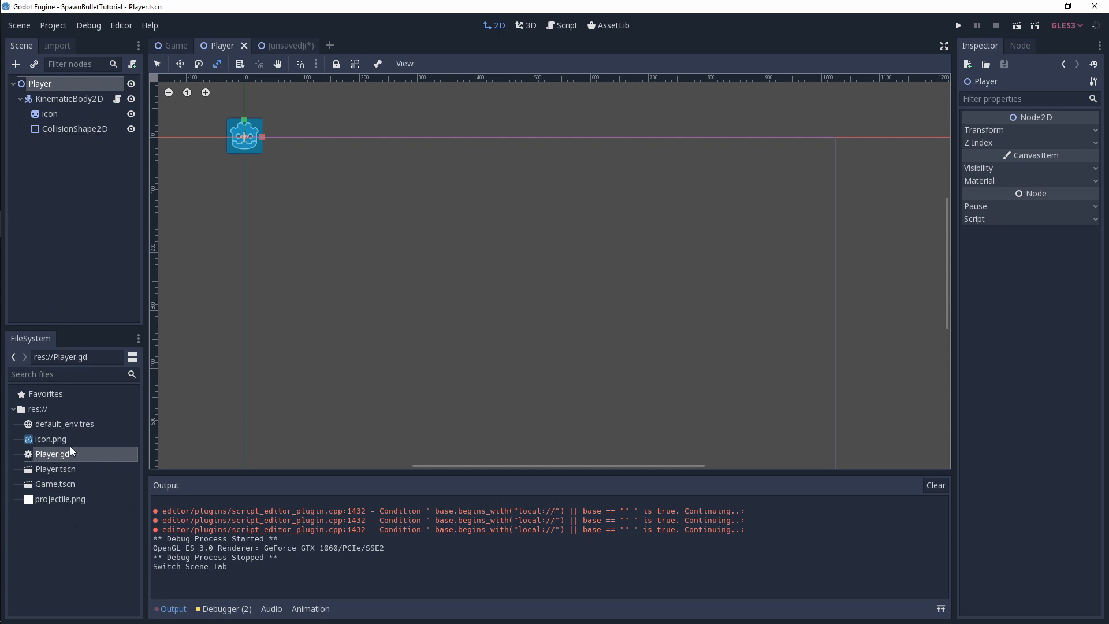
mouse_move(139, 484)
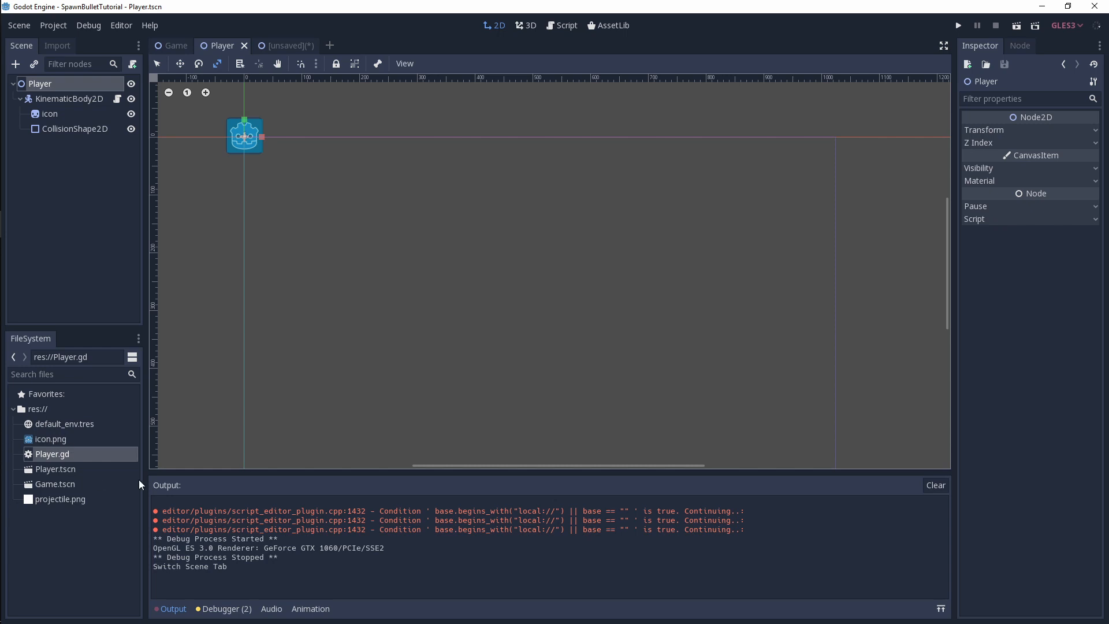
mouse_move(529, 63)
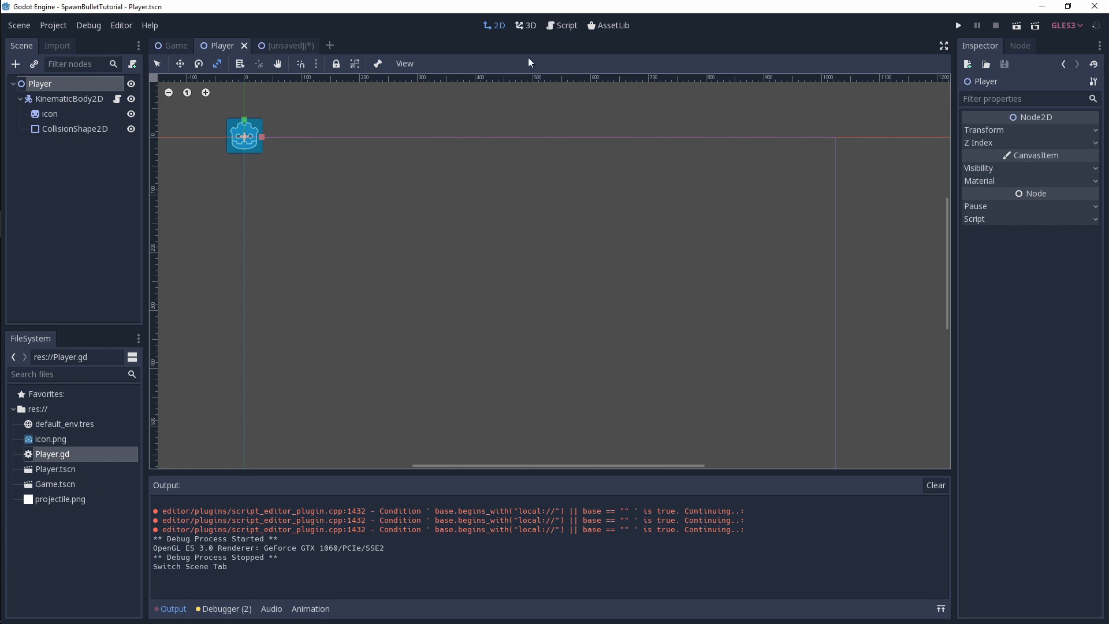
mouse_move(544, 80)
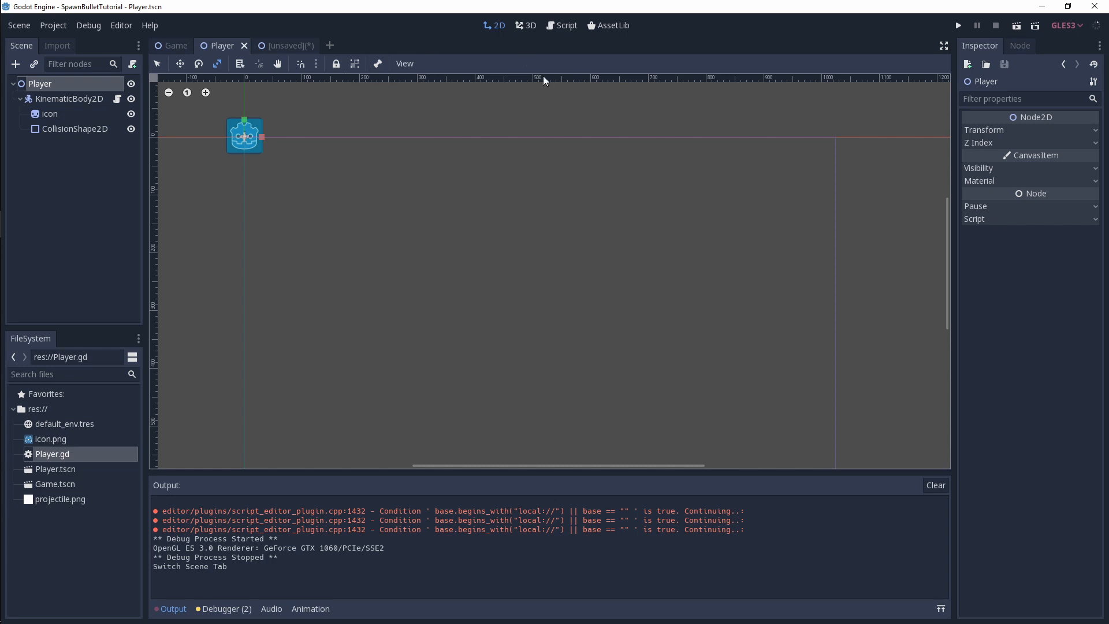
- Create a new 2D scene with root renamed Projectile and a KinematicBody2D child
left_click(332, 46)
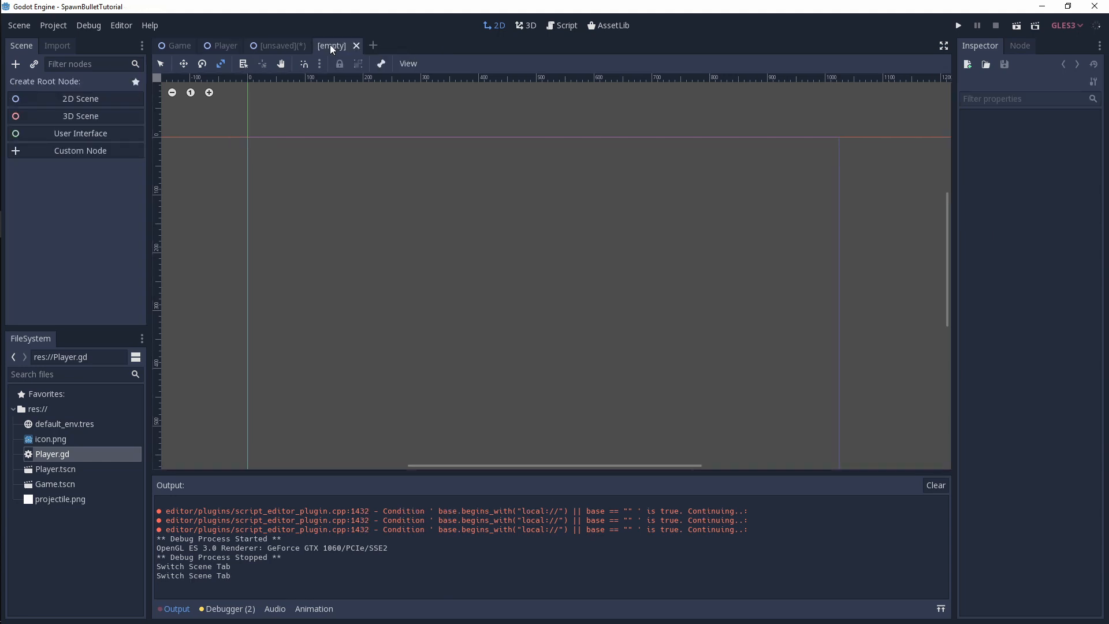
left_click(80, 98)
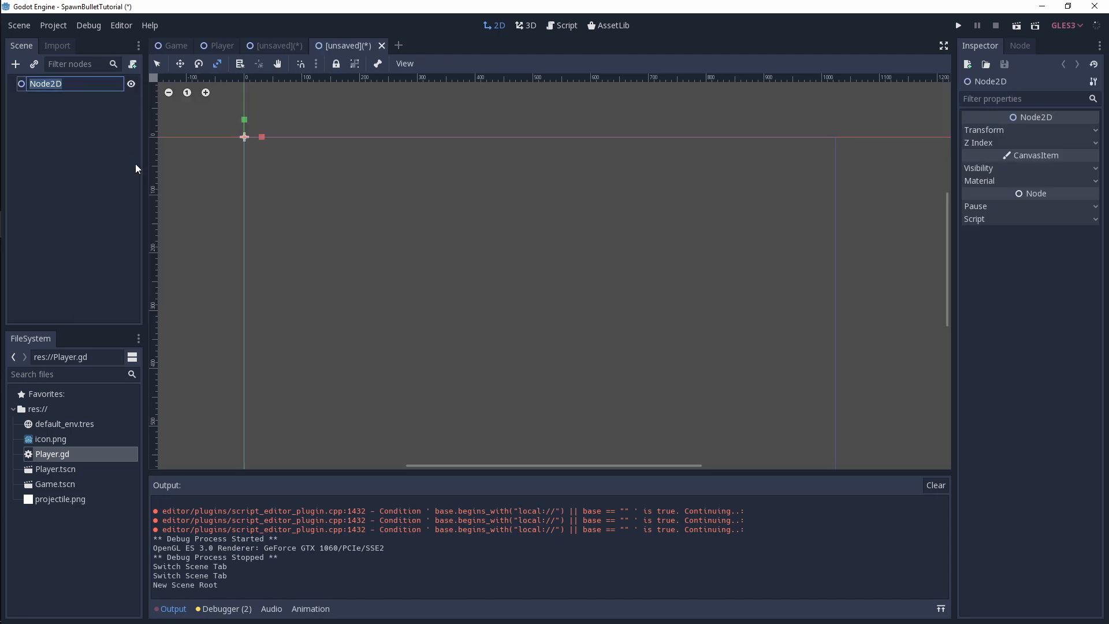
type("Projectile")
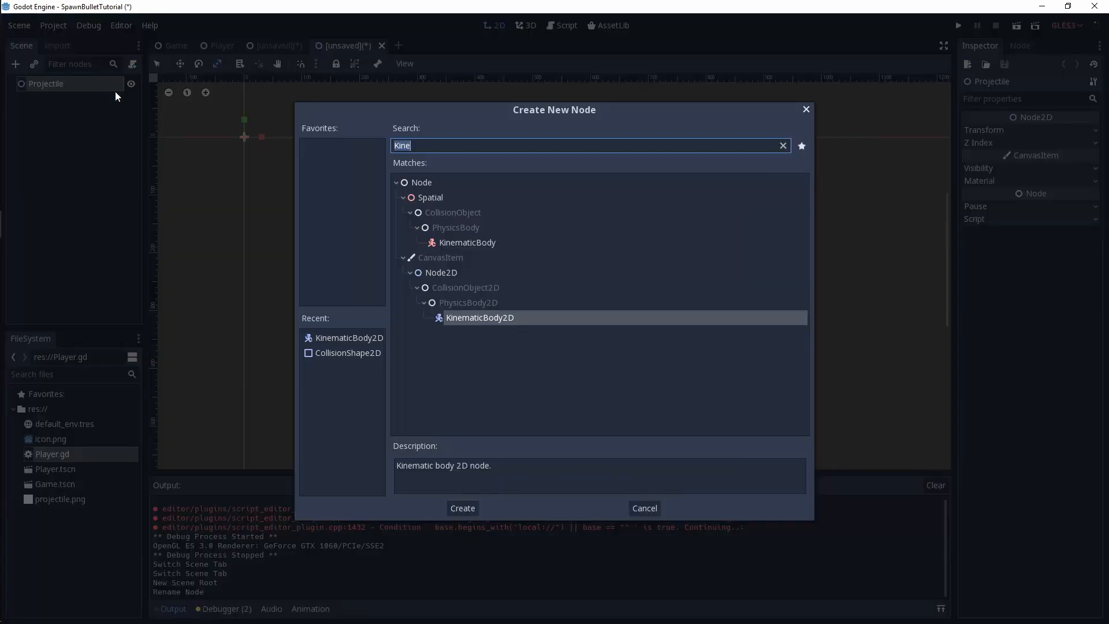
left_click(462, 508)
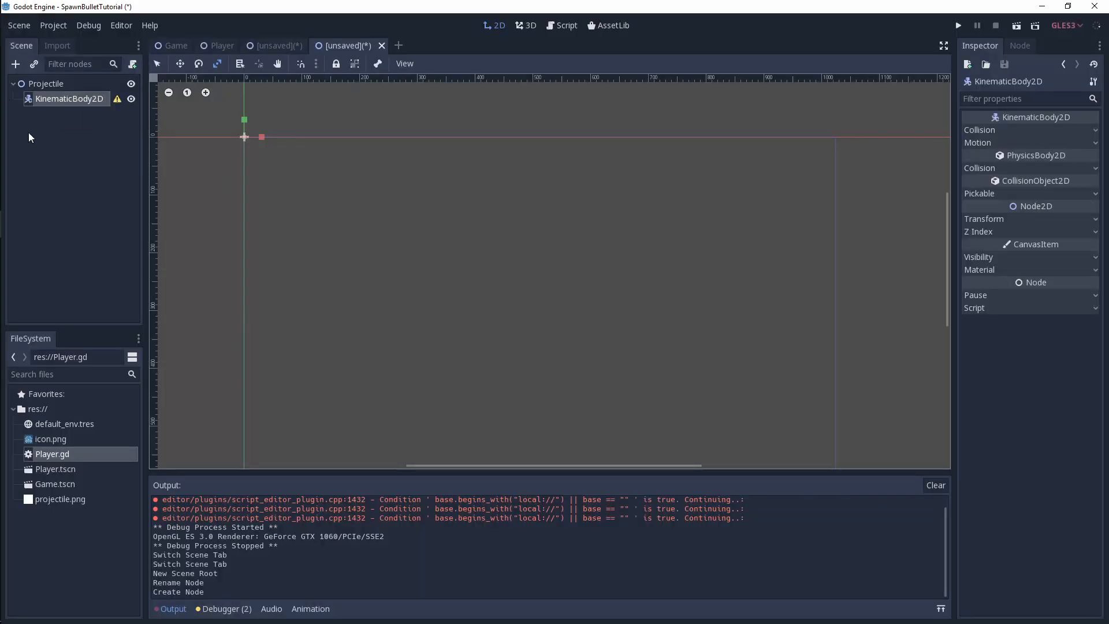
mouse_move(59, 499)
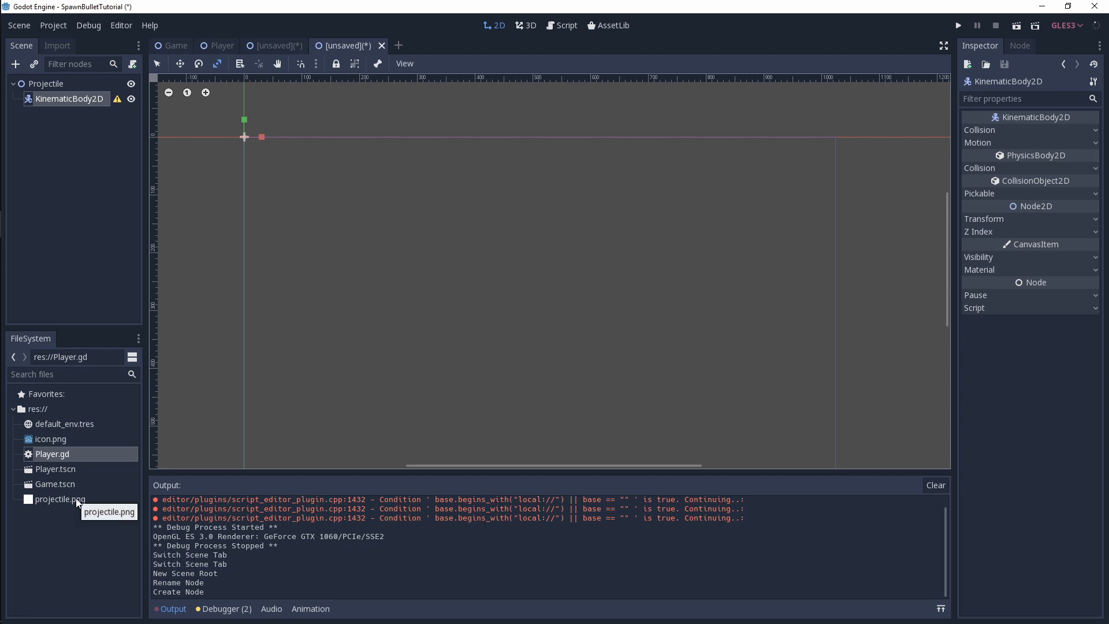
- Add projectile.png as a Sprite under the KinematicBody2D and save the scene as Projectile.tscn
double_click(59, 499)
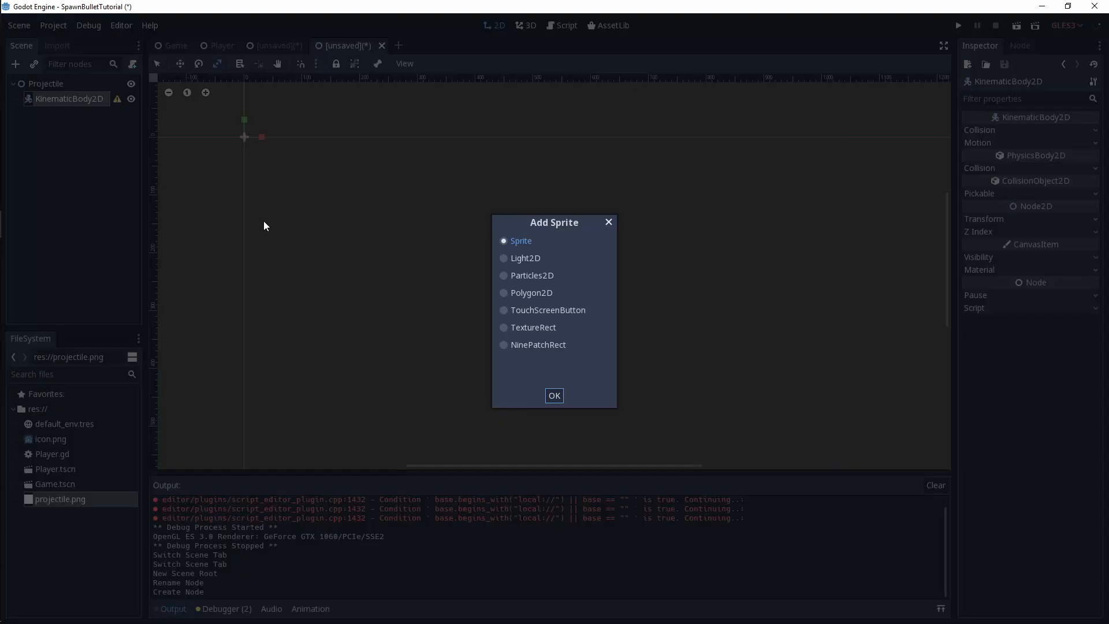
left_click(553, 395)
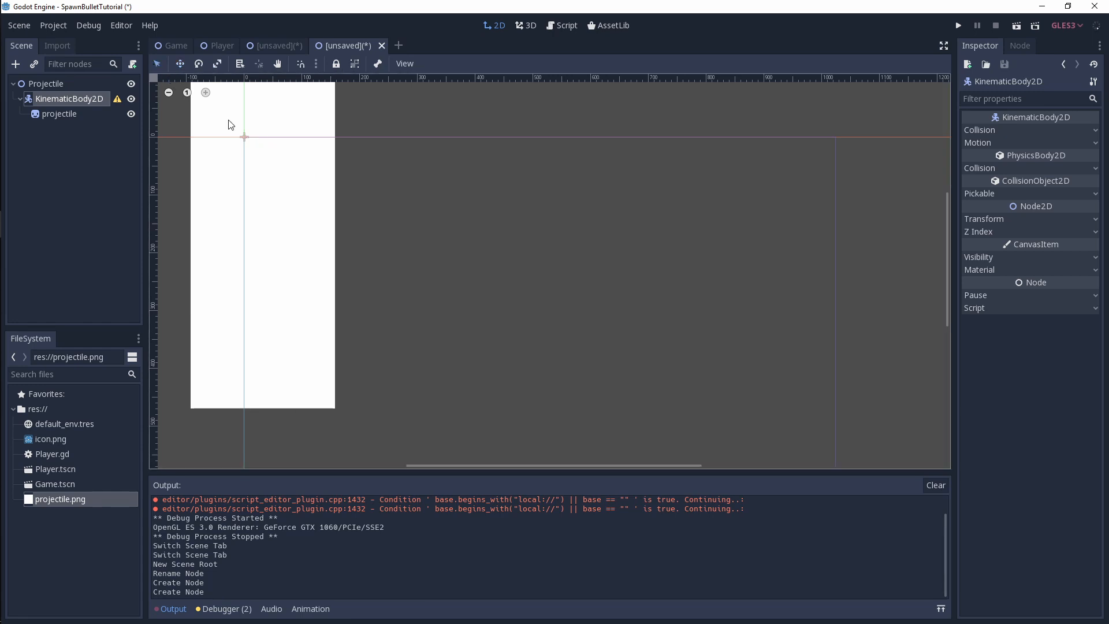
left_click(59, 115)
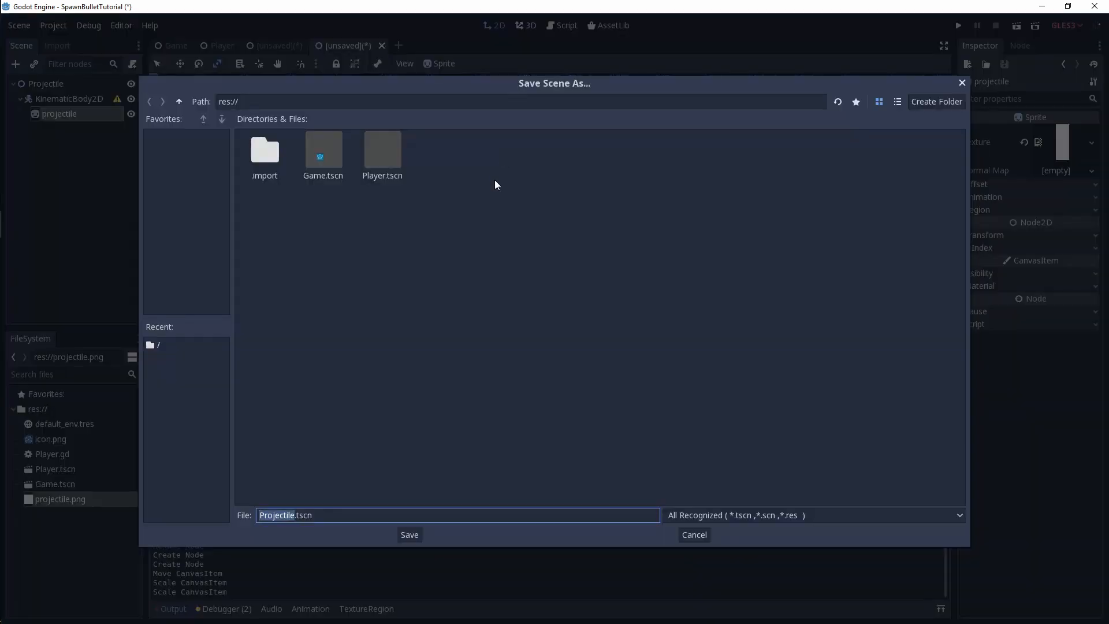
left_click(410, 534)
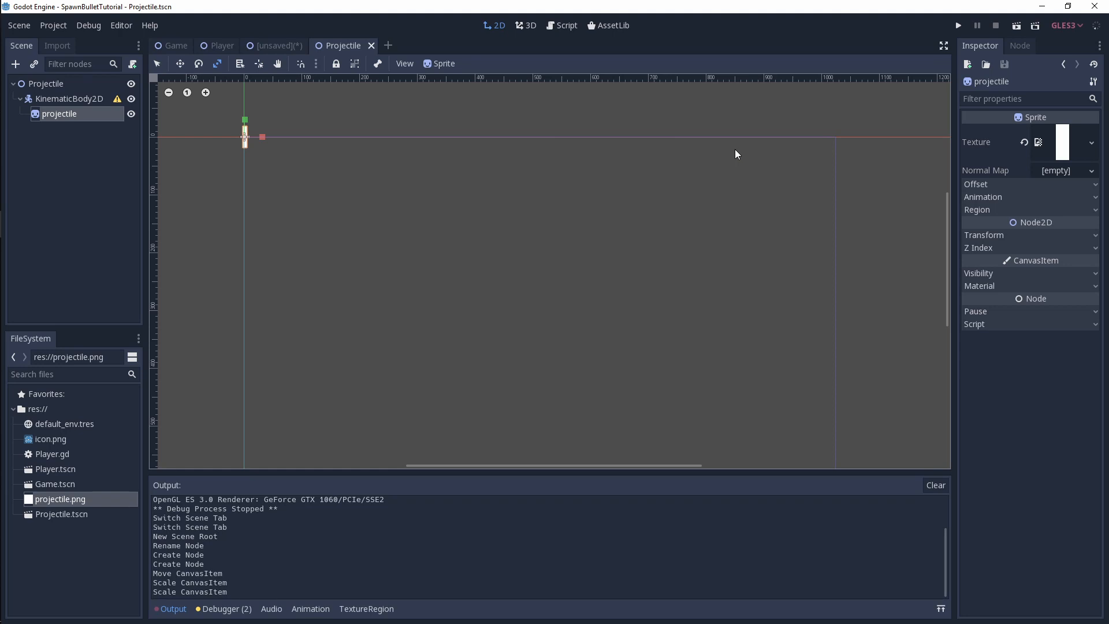
mouse_move(544, 250)
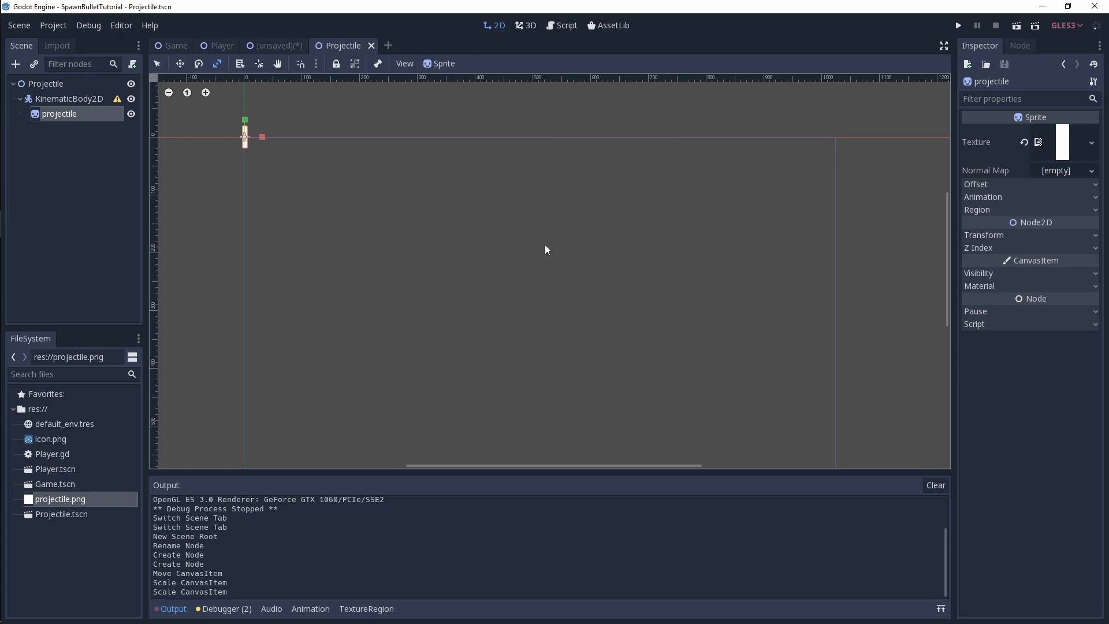
mouse_move(305, 162)
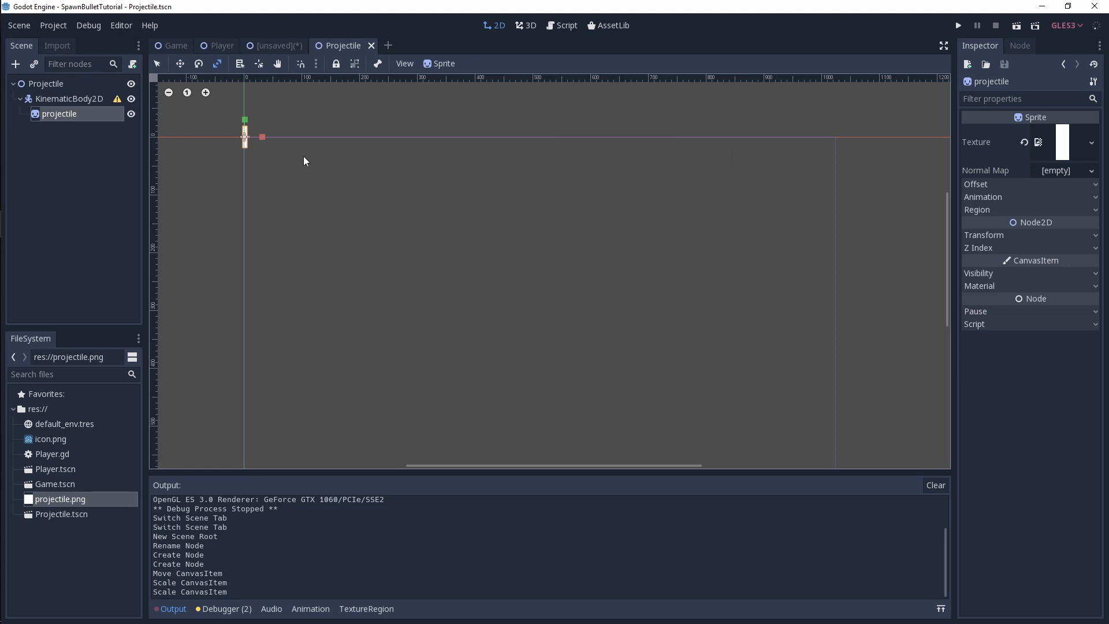
mouse_move(226, 190)
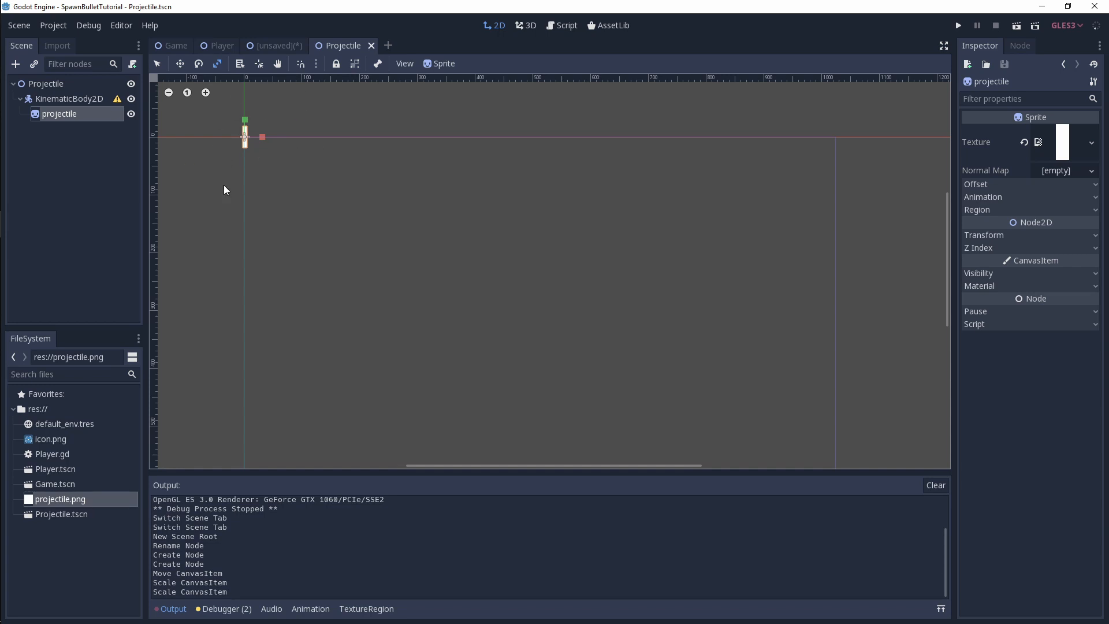
mouse_move(45, 417)
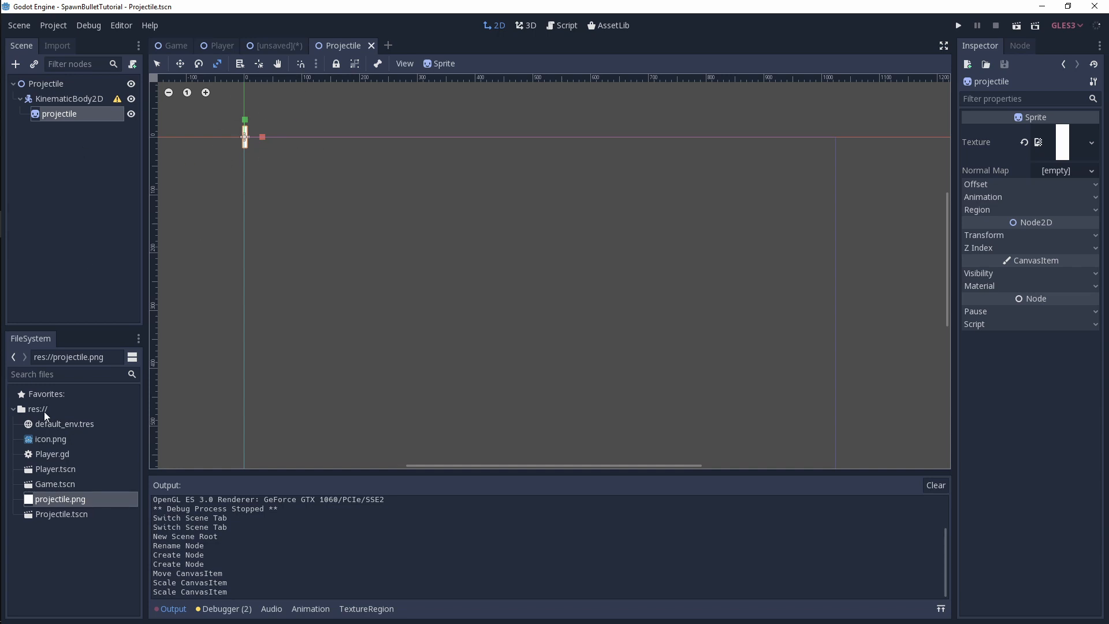
- Create a new script named Projectile.gd in the res:// root folder
left_click(36, 408)
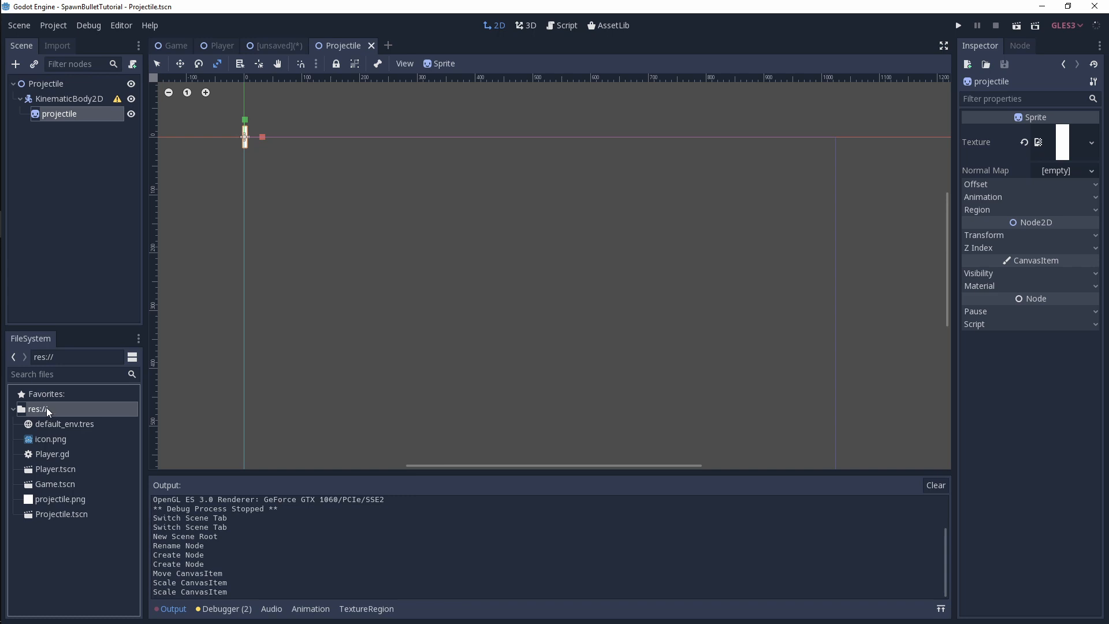
right_click(37, 409)
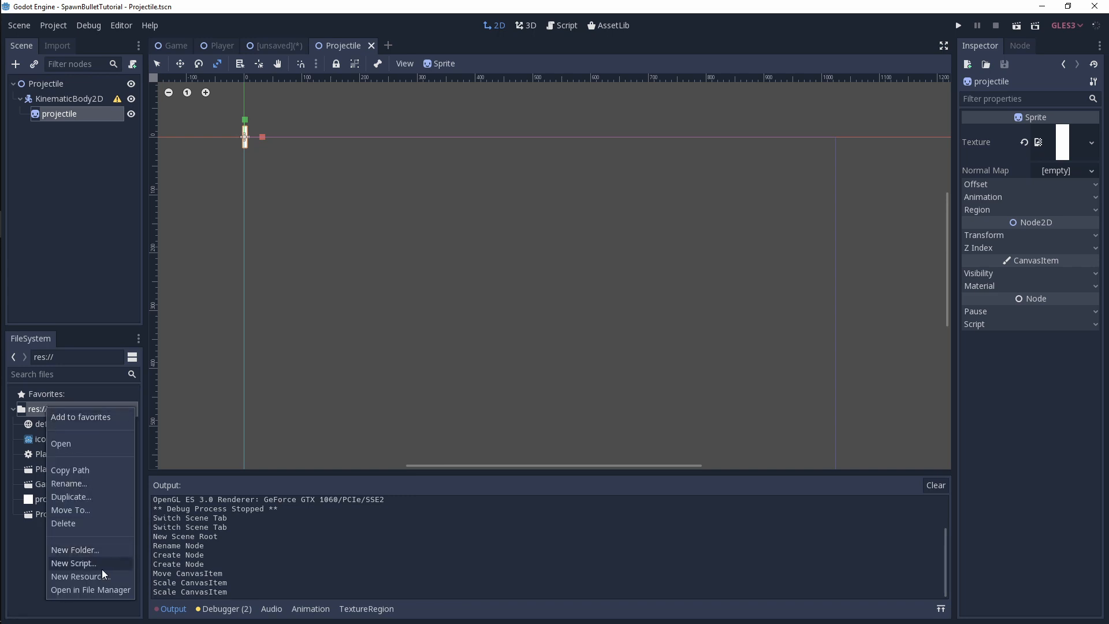
left_click(72, 563)
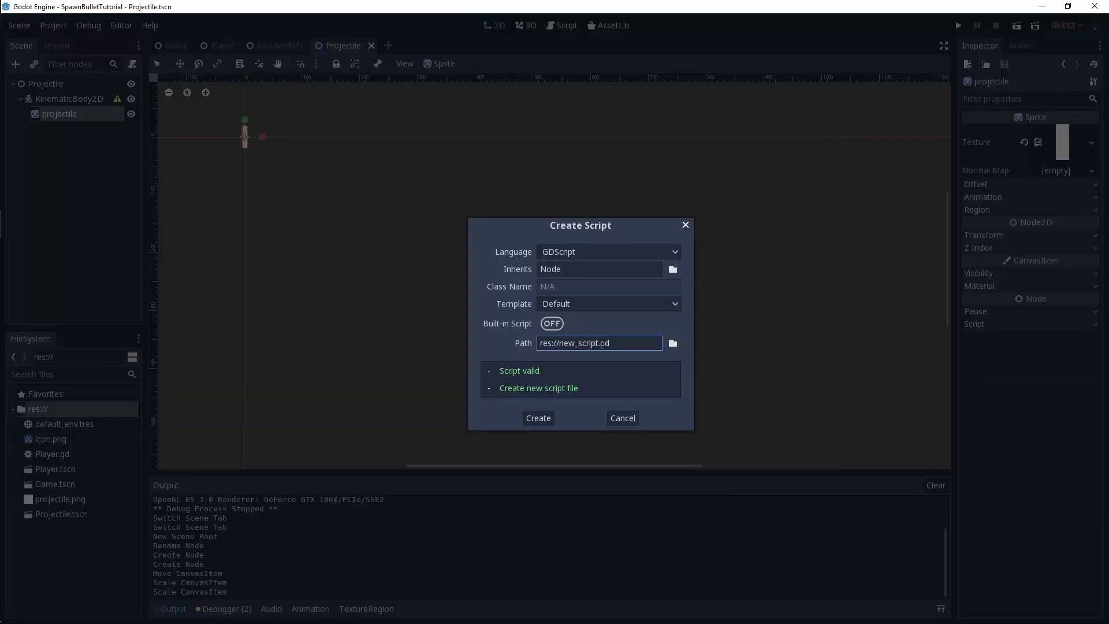
double_click(573, 343)
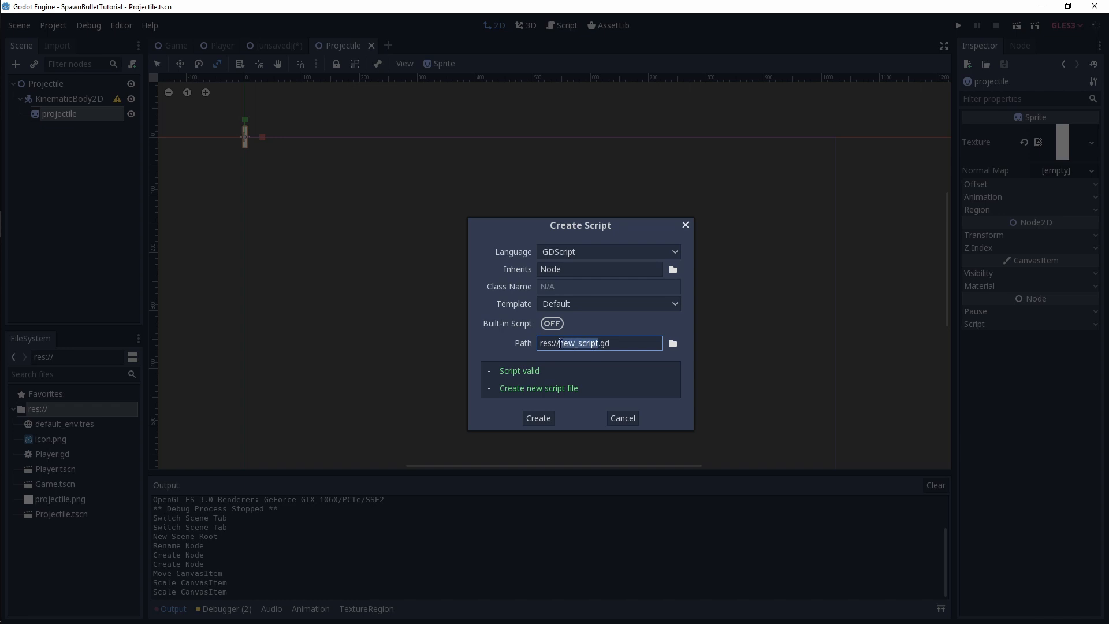
type("Proje")
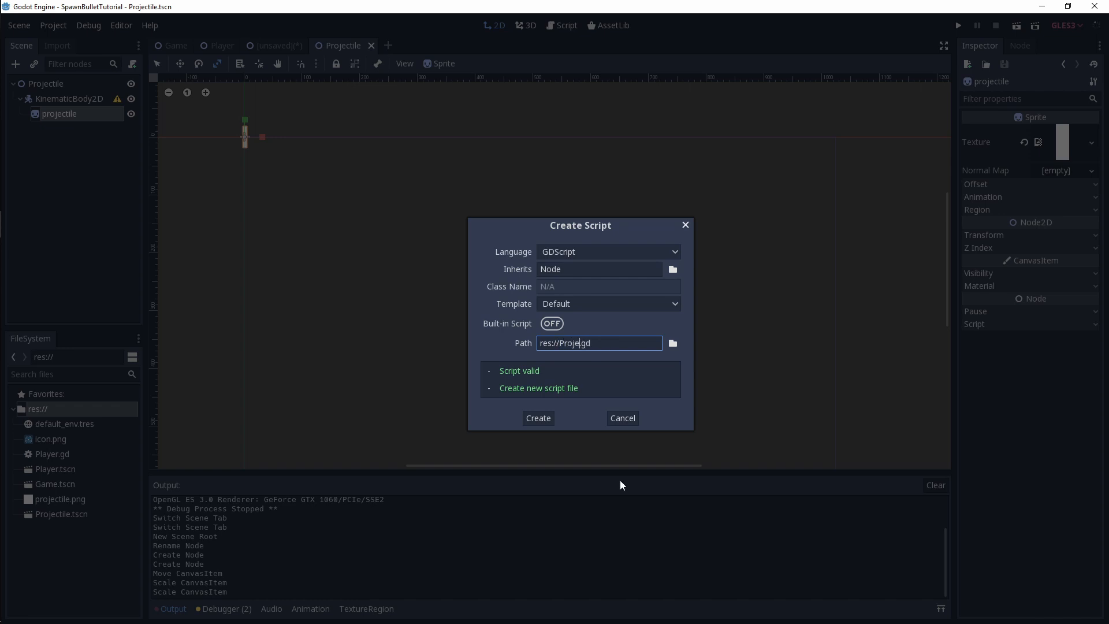
left_click(537, 417)
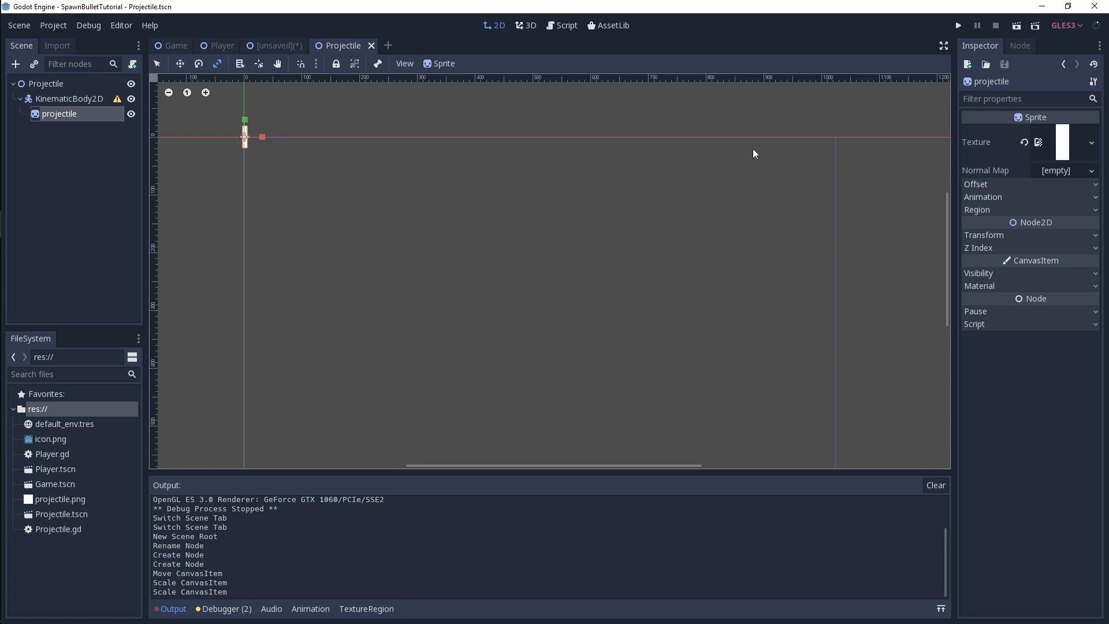
- Attach Projectile.gd to the KinematicBody node and make it extend KinematicBody2D
left_click(69, 98)
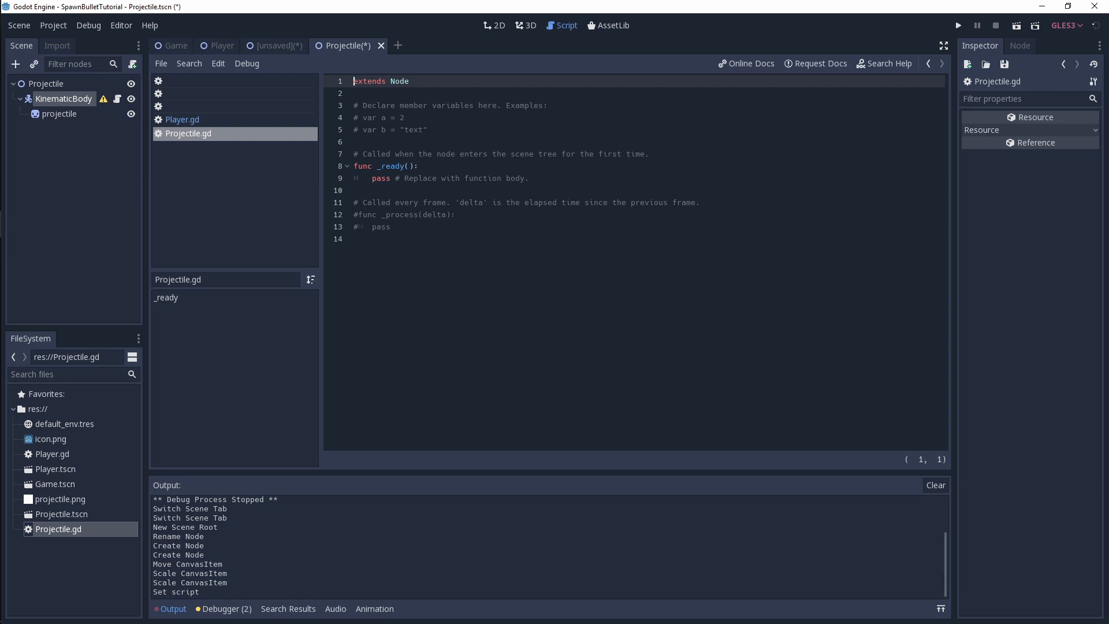
mouse_move(436, 107)
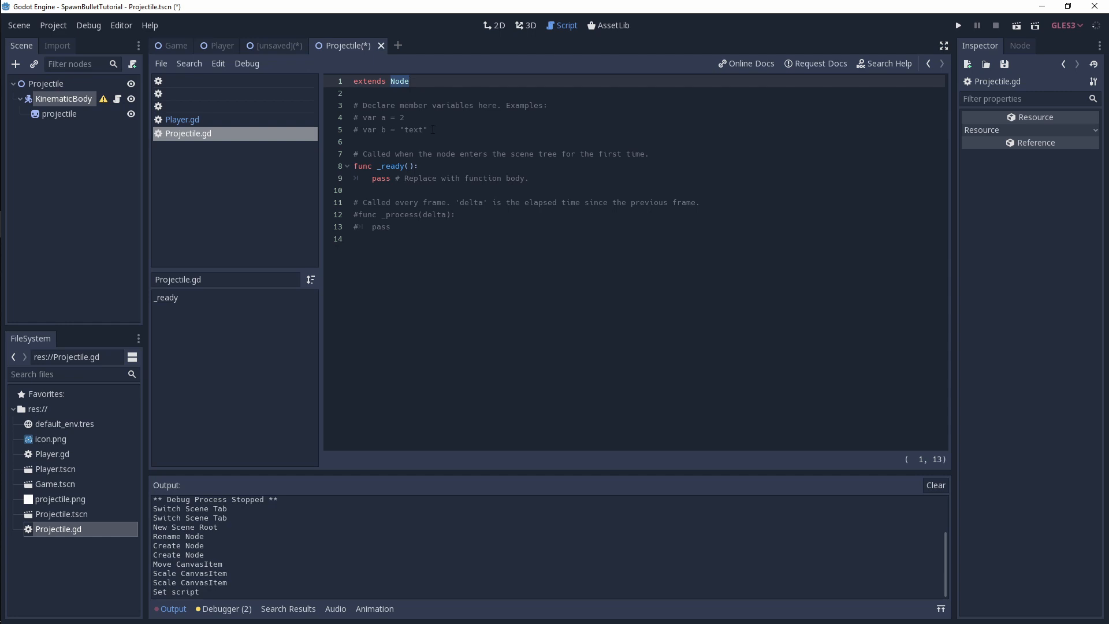
type("Kinematic")
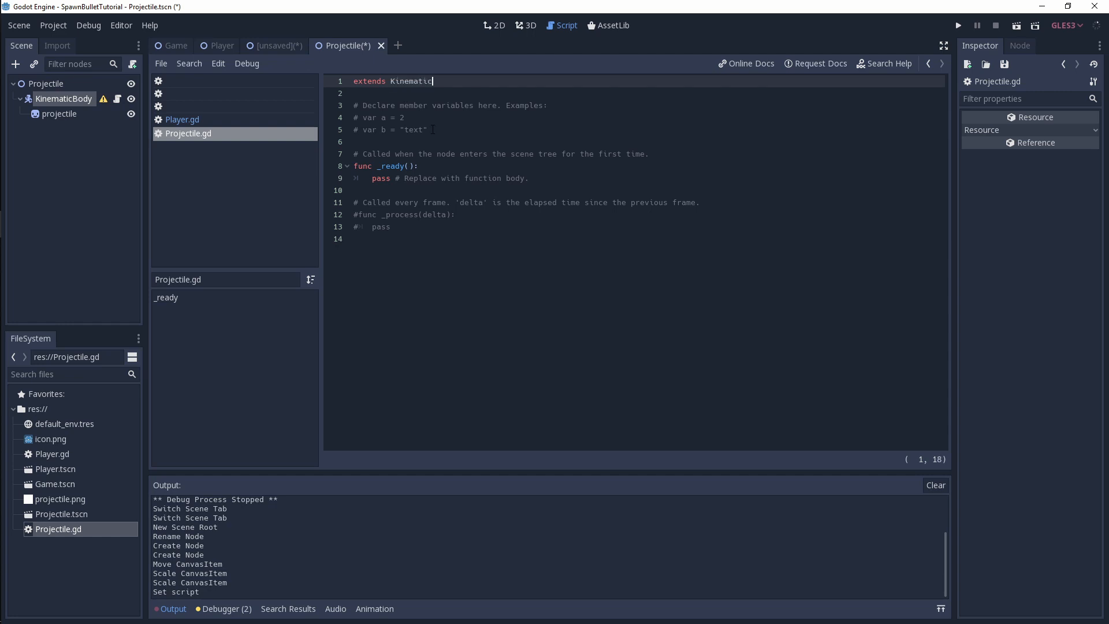
type("Body2D")
left_click(636, 213)
type("_physics")
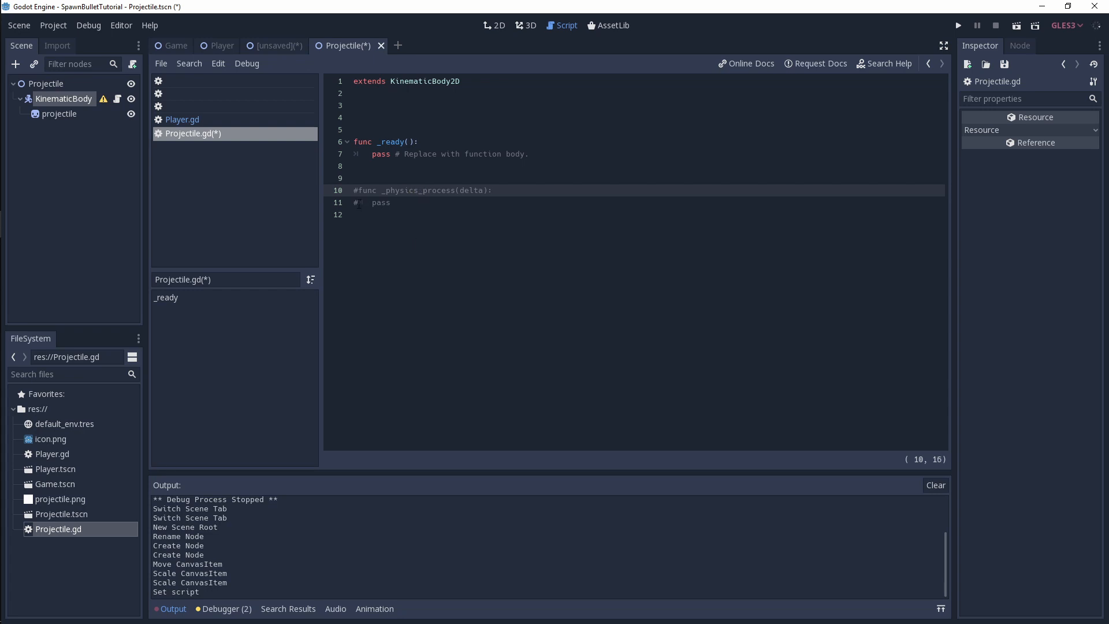
- Declare 'var velocity = Vector2()' at the top of the projectile script
left_click(353, 105)
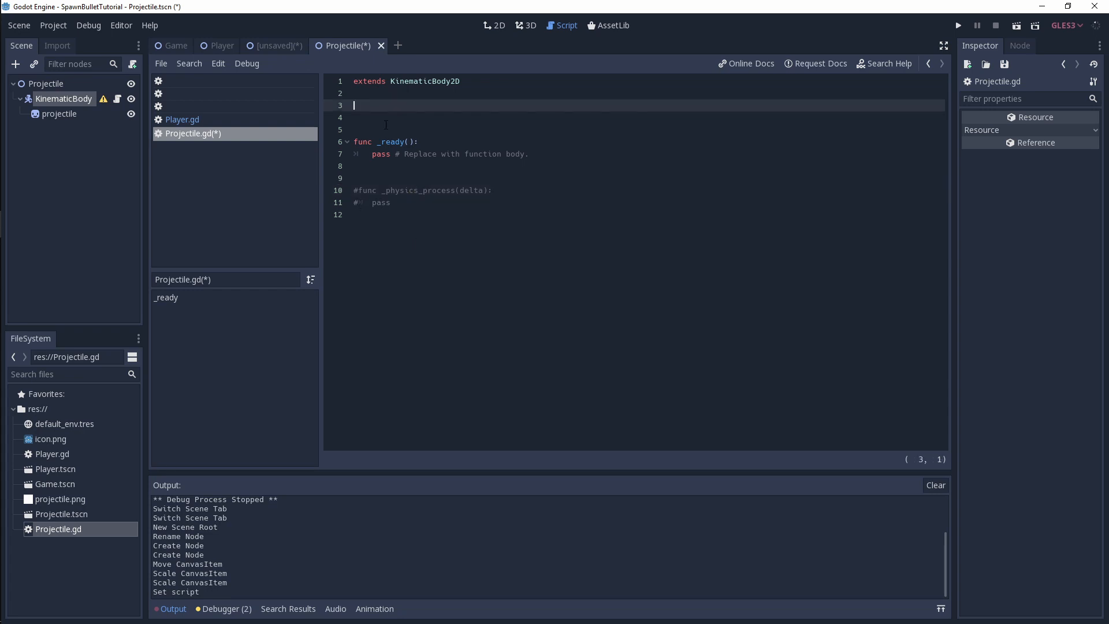
type("var ve")
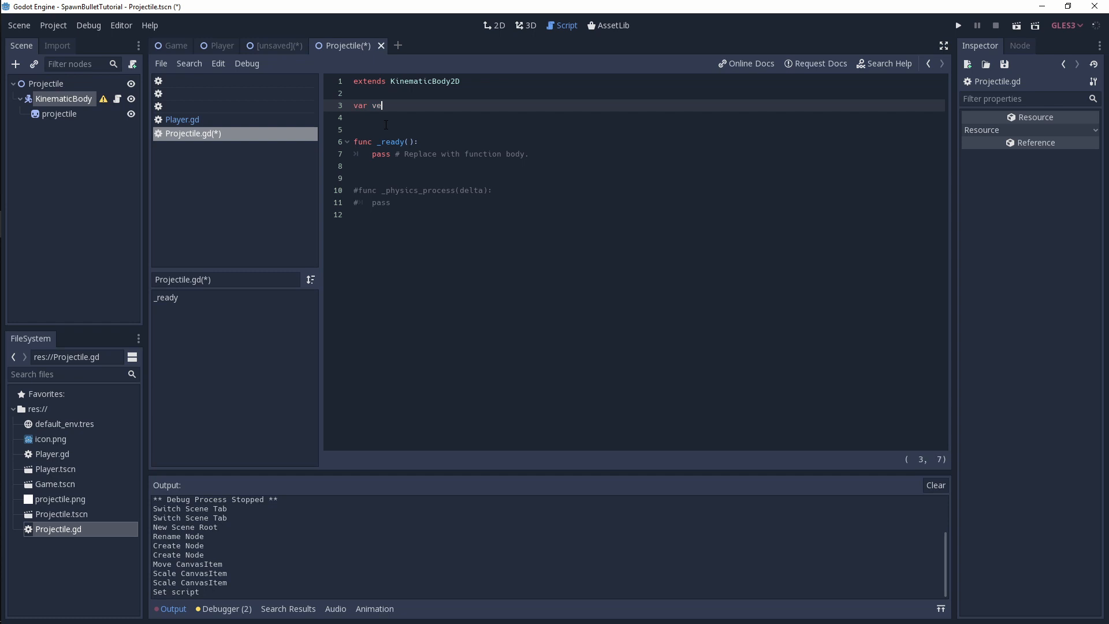
type("locity")
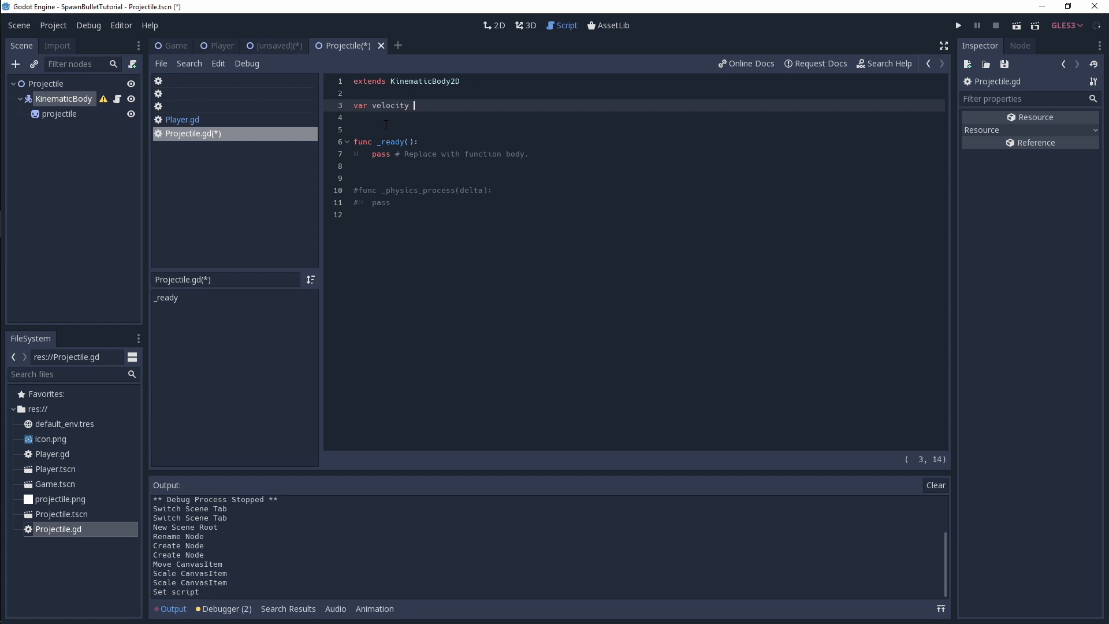
type("= Vector")
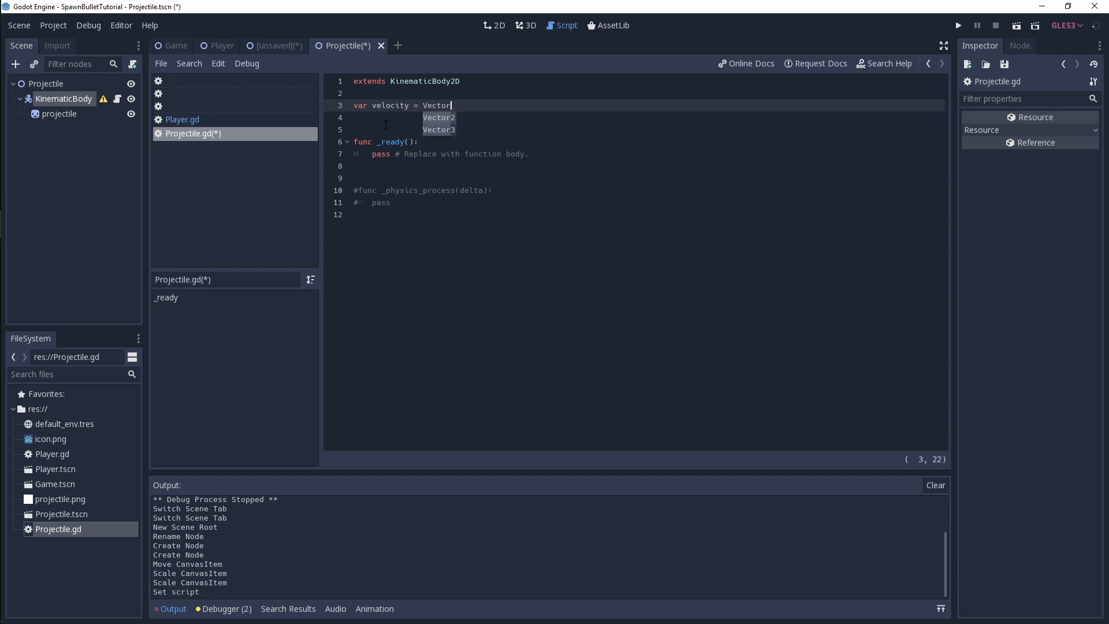
type("2()")
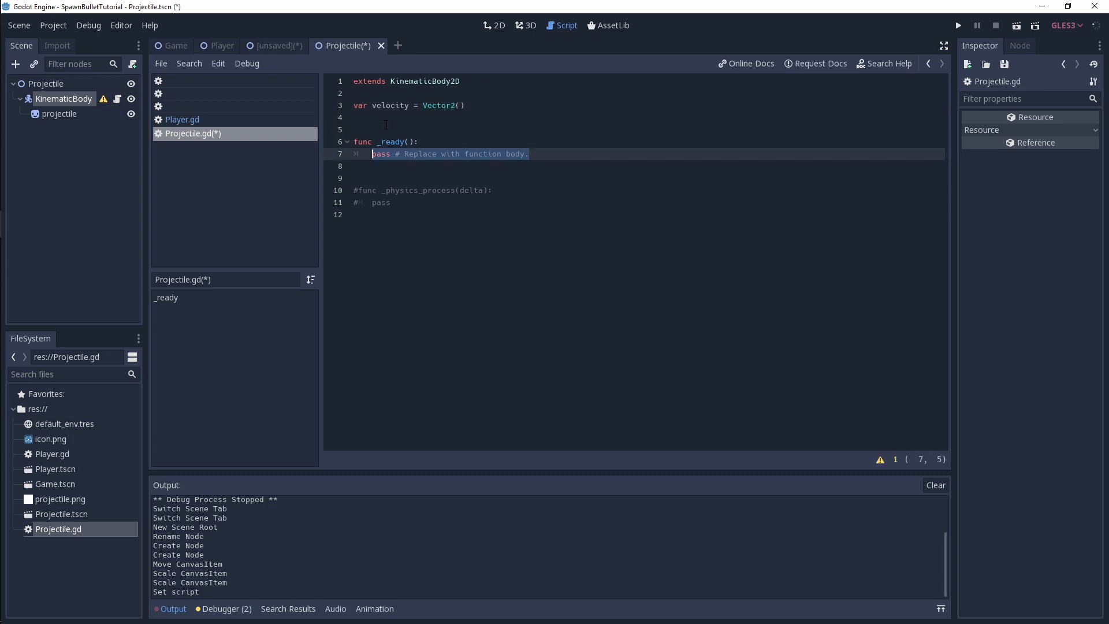
- Set velocity.y = -600 inside the _ready function
type("vector")
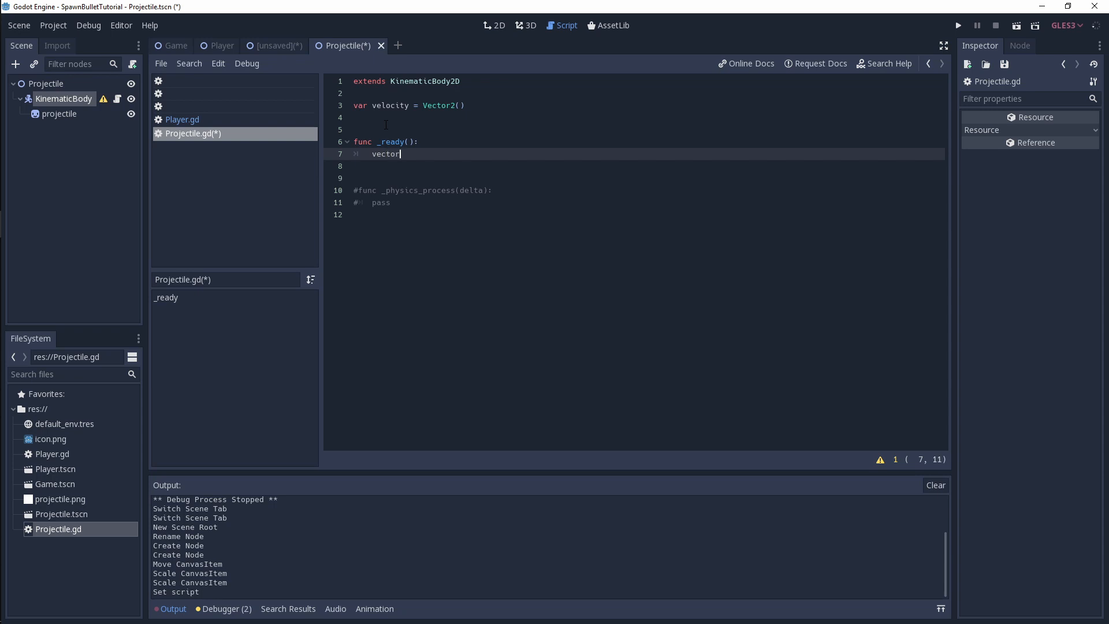
type(".y")
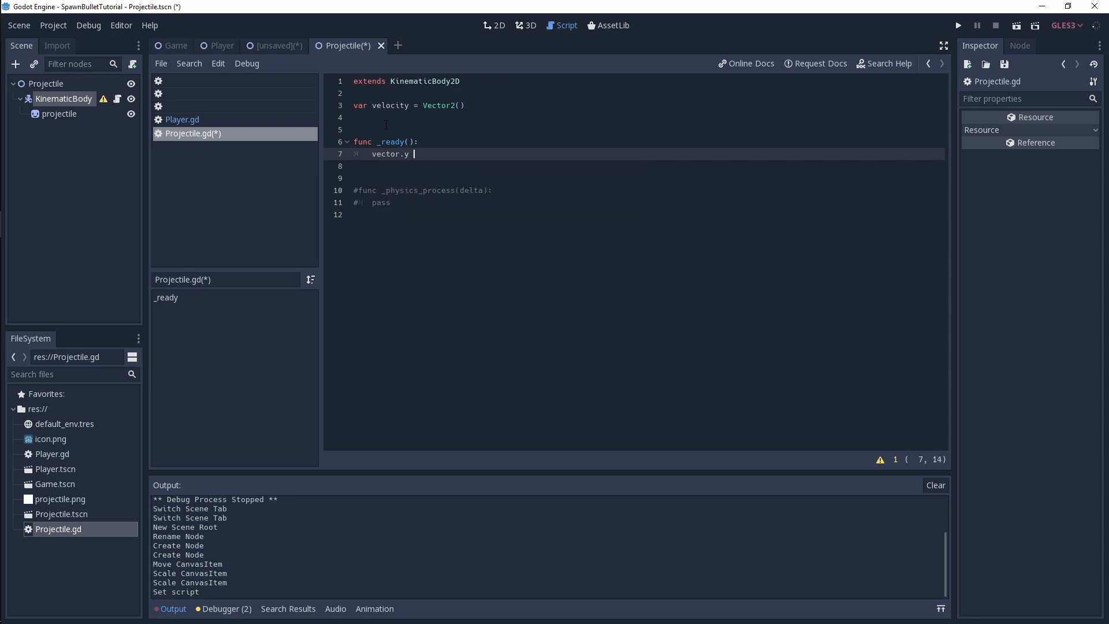
type("= -6")
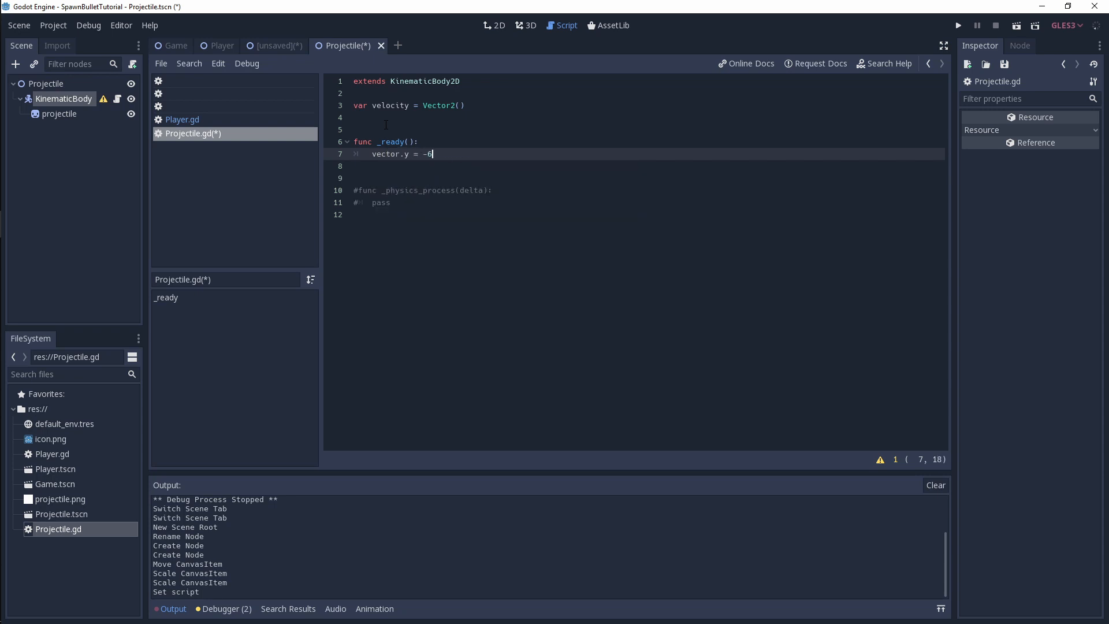
type("00")
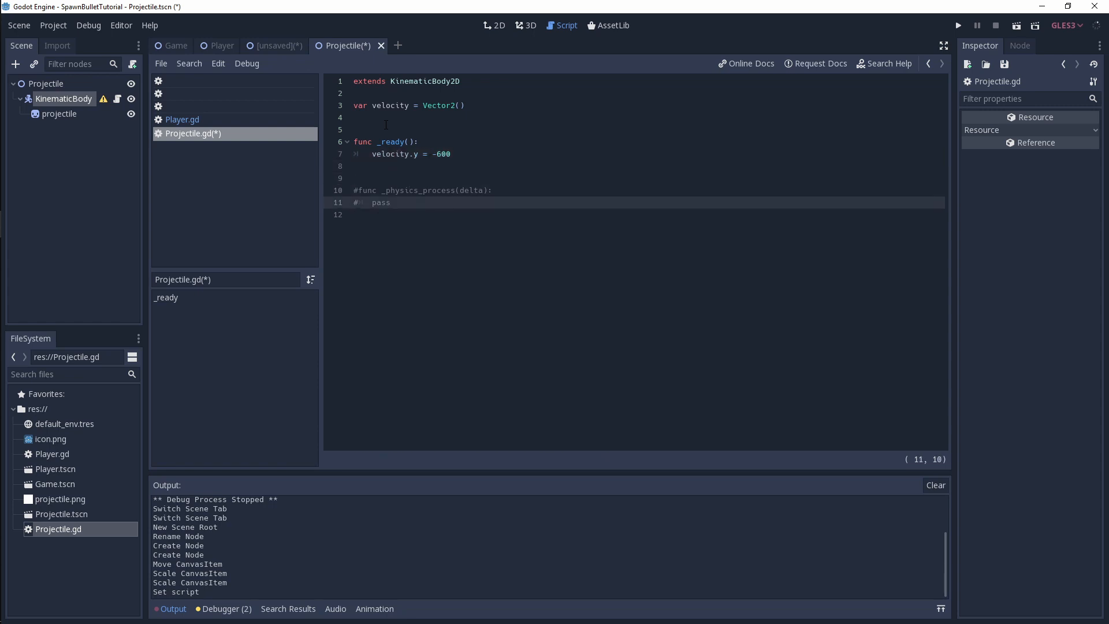
- Uncomment _physics_process, call move_and_slide(velocity) in it, and save the script
key("Backspace")
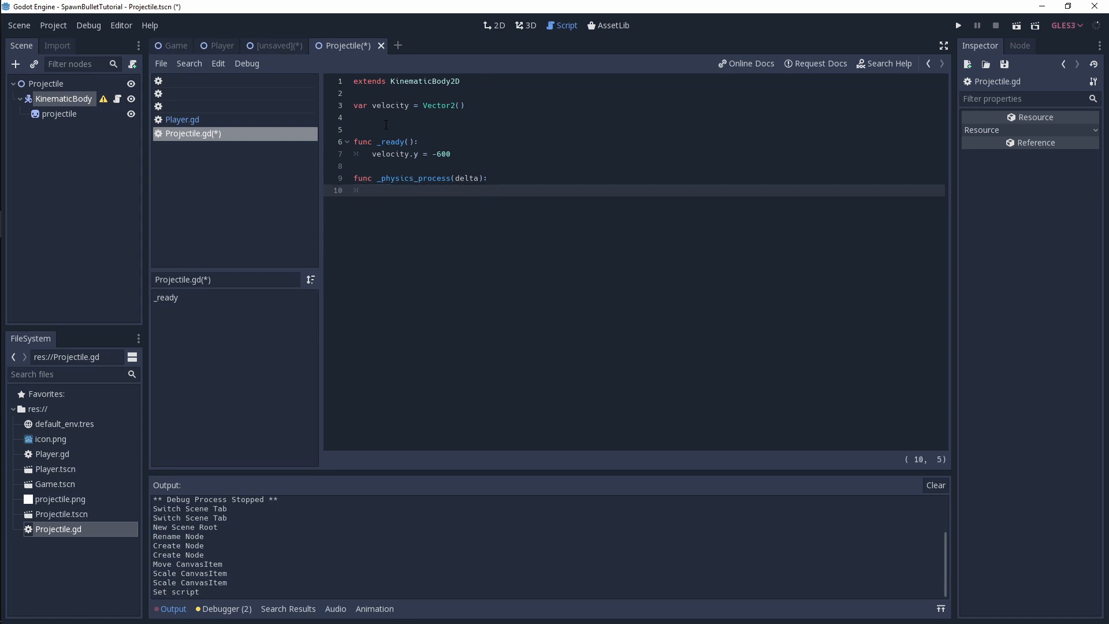
type("move_and_slide(ve")
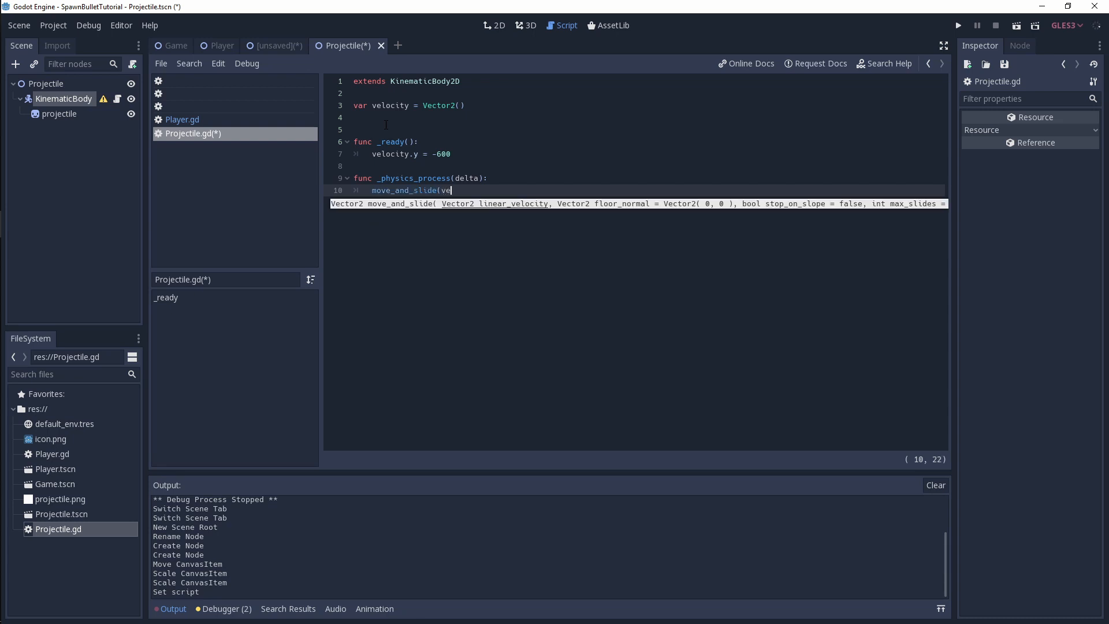
type("locity)")
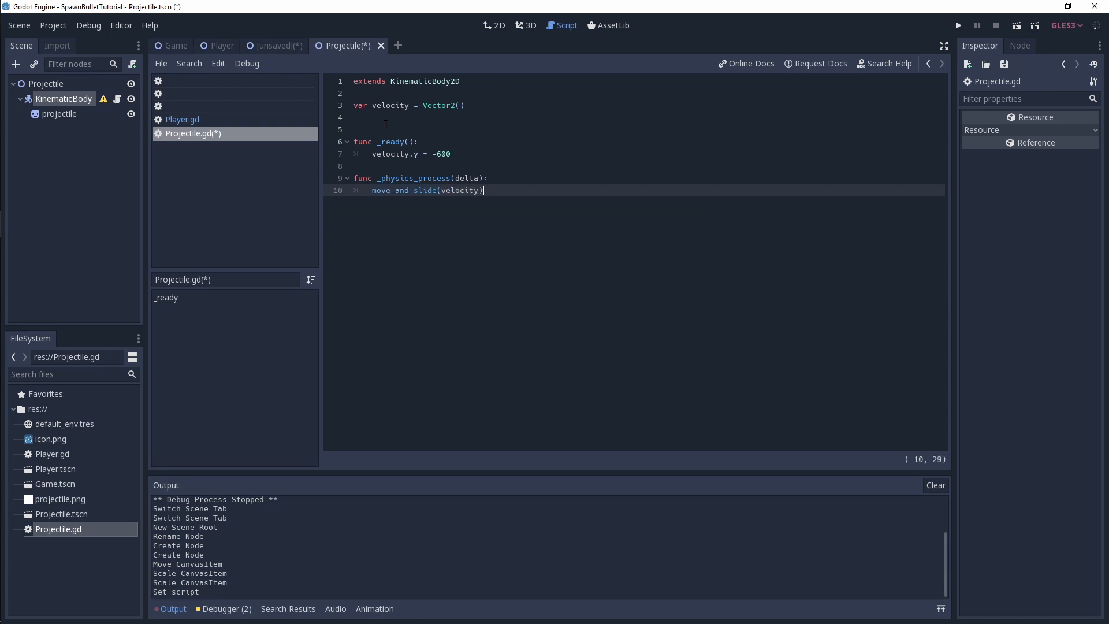
key("ctrl+s")
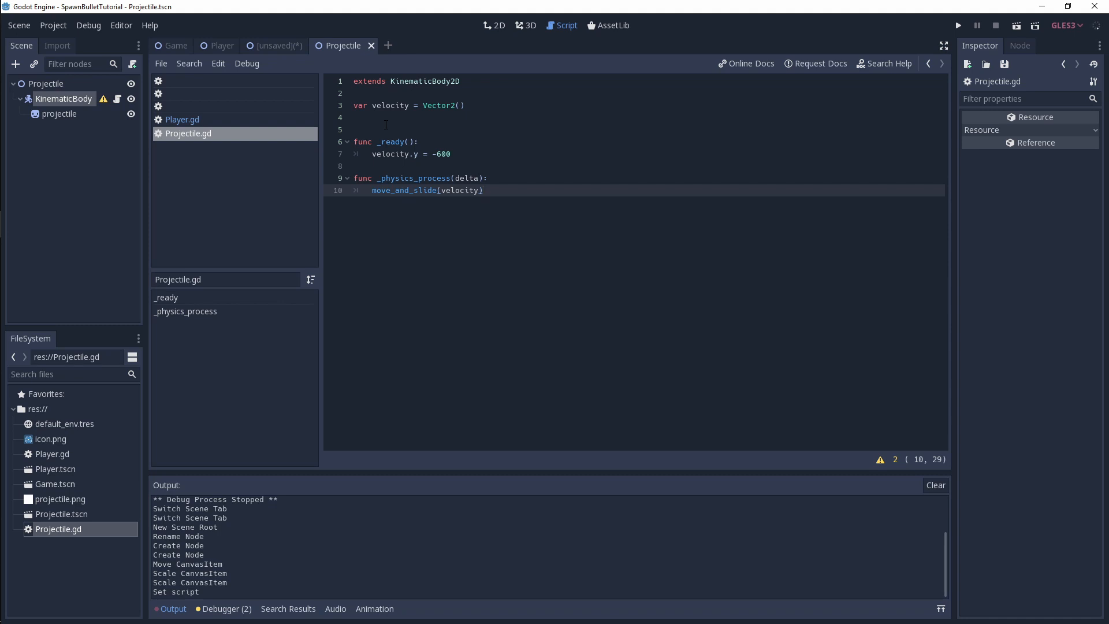
mouse_move(397, 131)
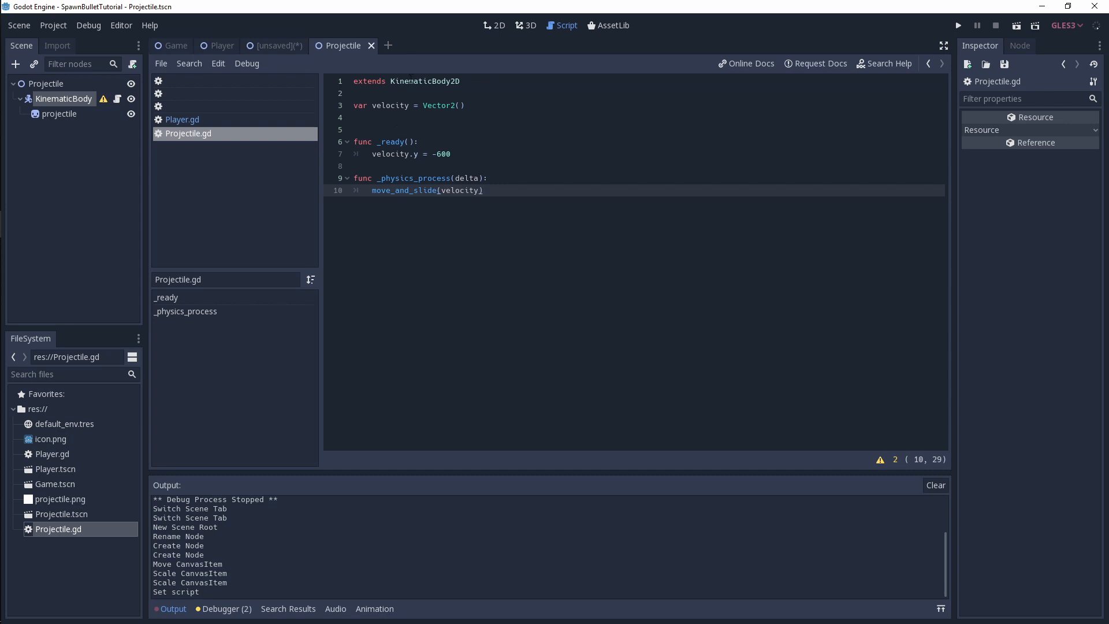
- Switch back to the Player scene and its Player.gd script
left_click(221, 46)
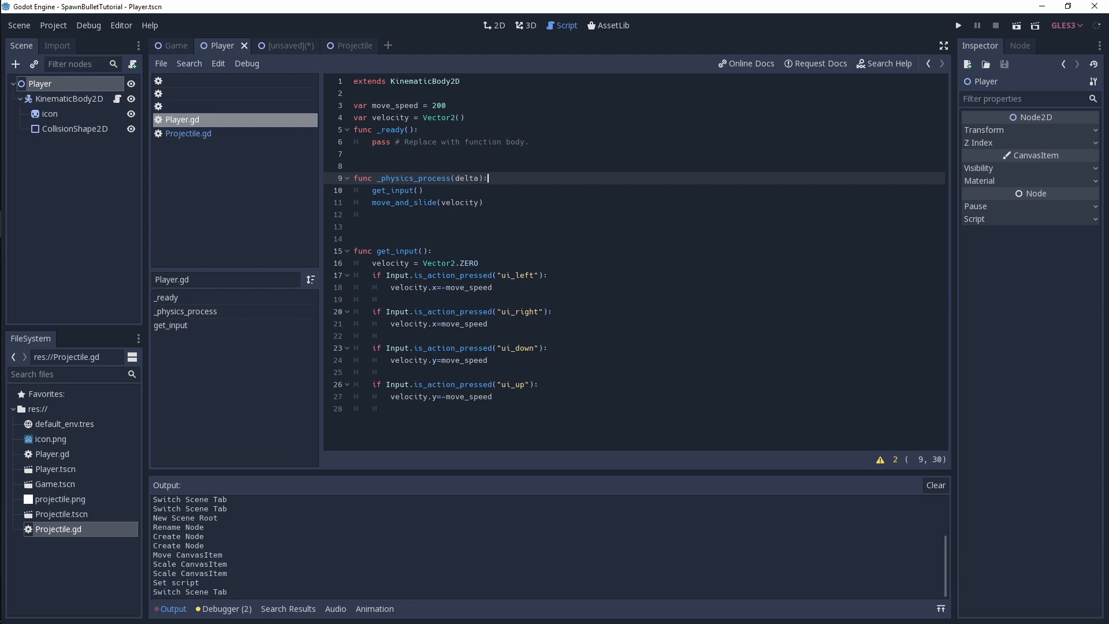
mouse_move(497, 111)
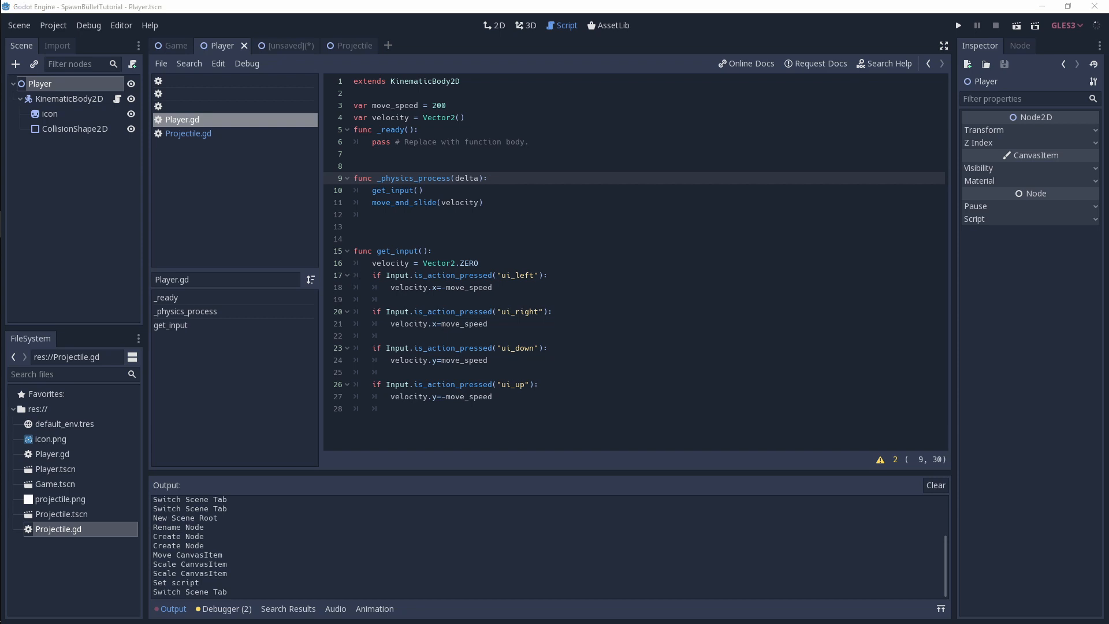
mouse_move(390, 421)
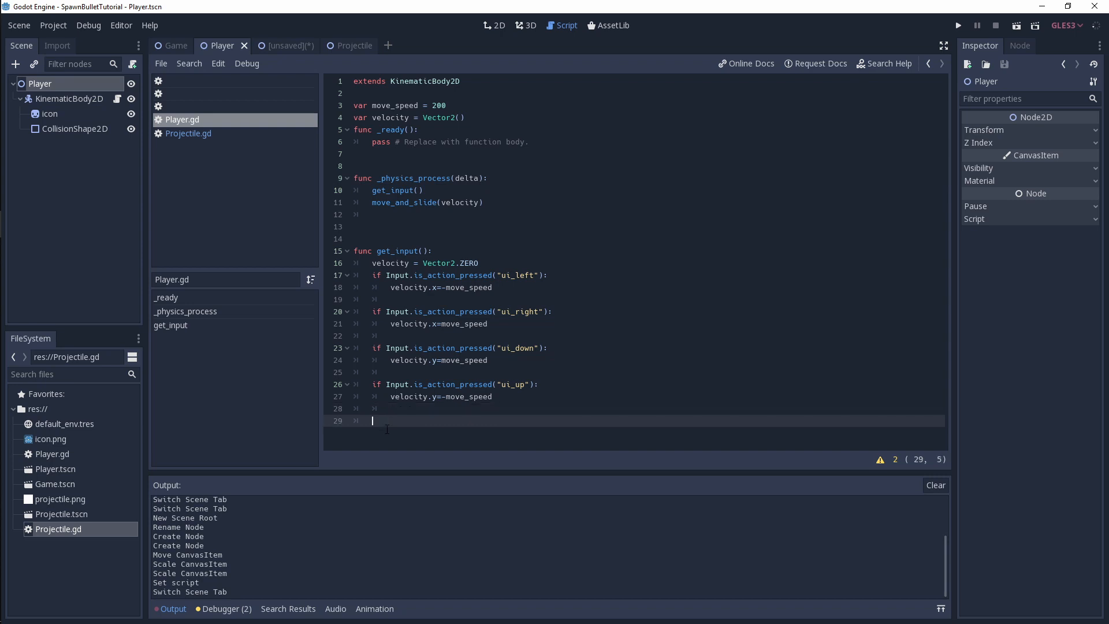
- Write func shoot(): with var projectile = load("res://Projectile.tscn")
type("unc")
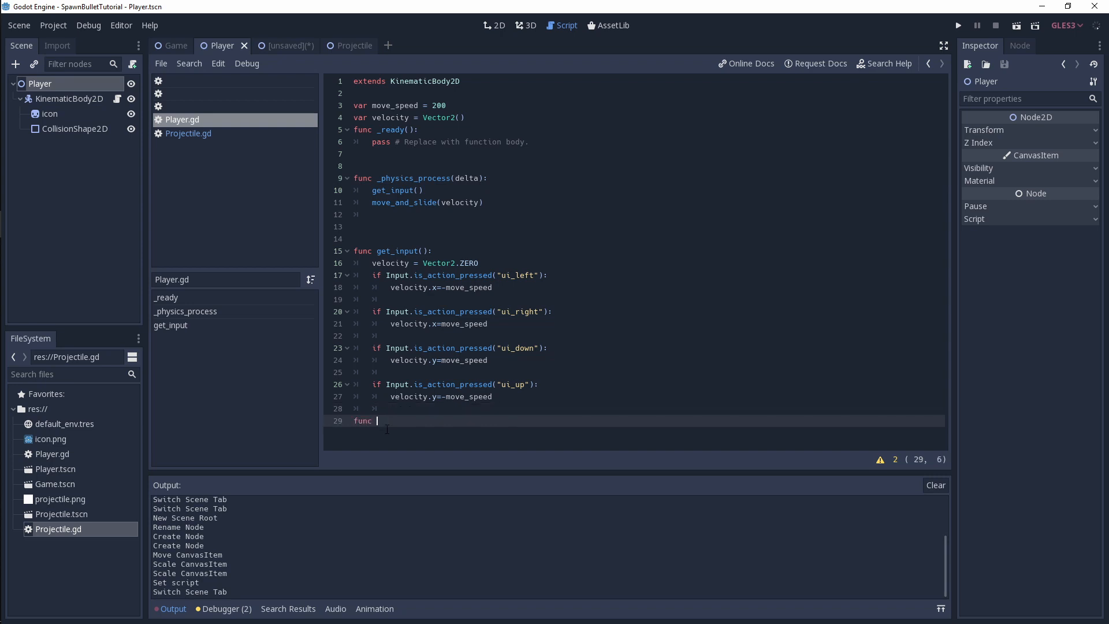
type("shoot")
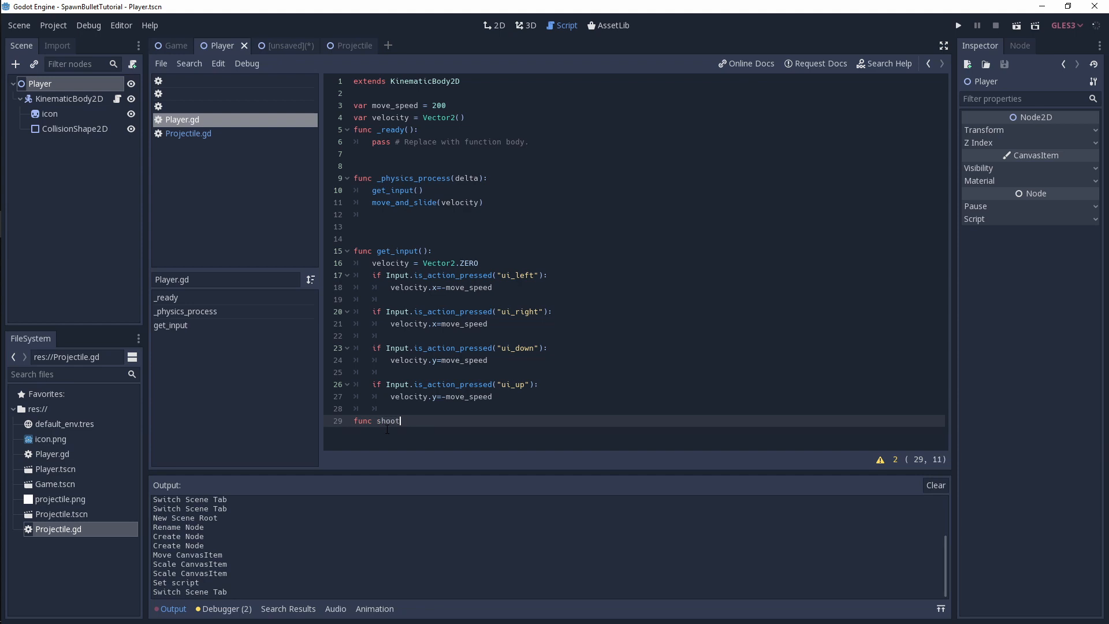
type("():")
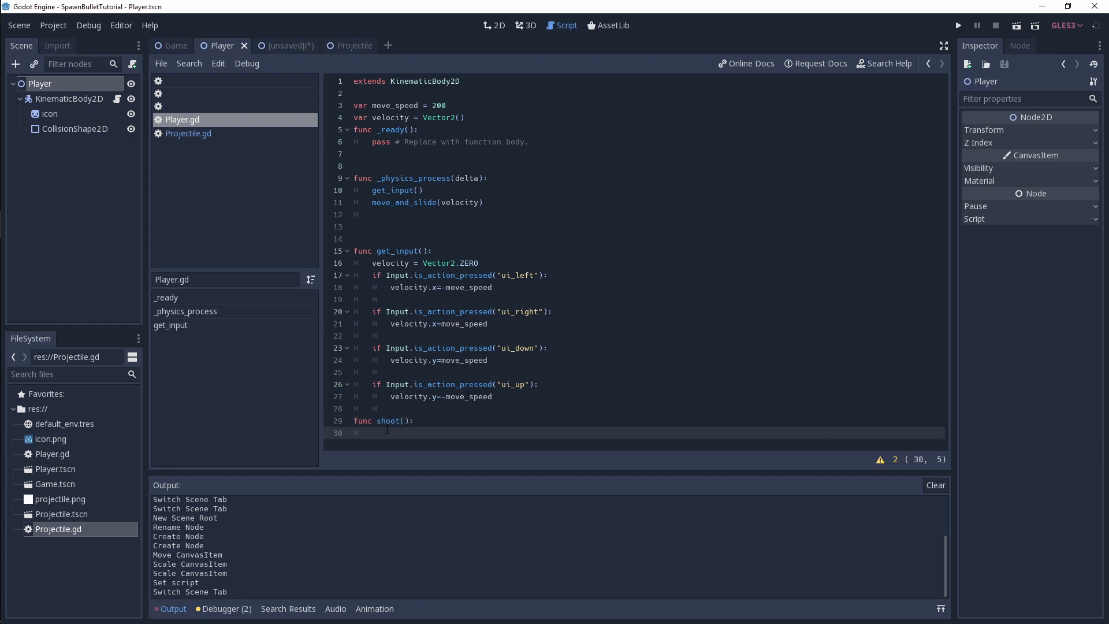
type("v")
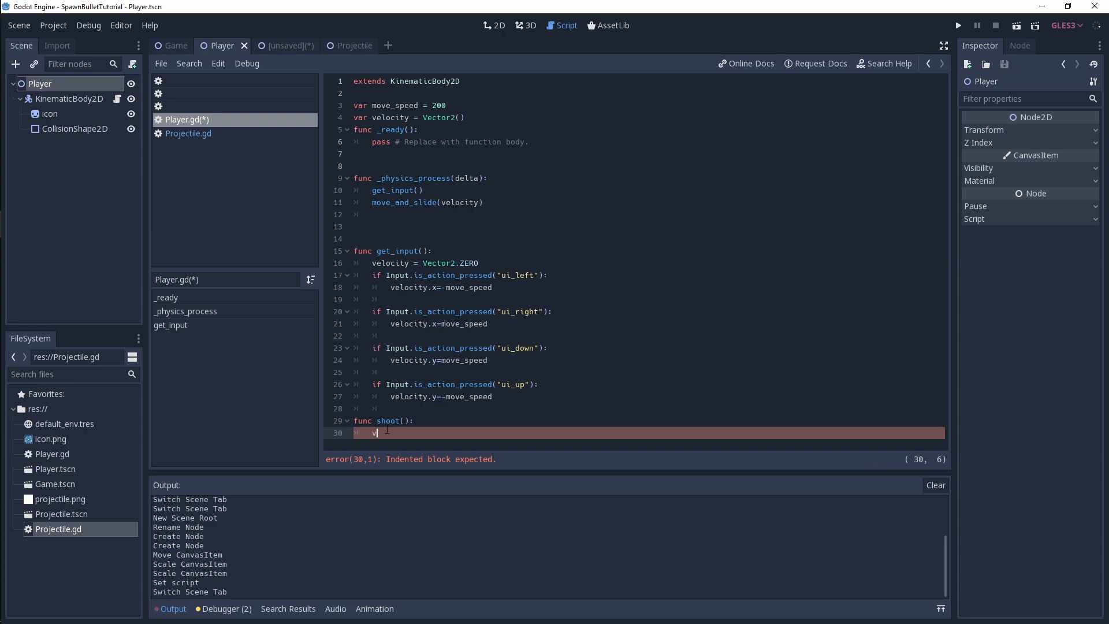
type("ar projectile = load")
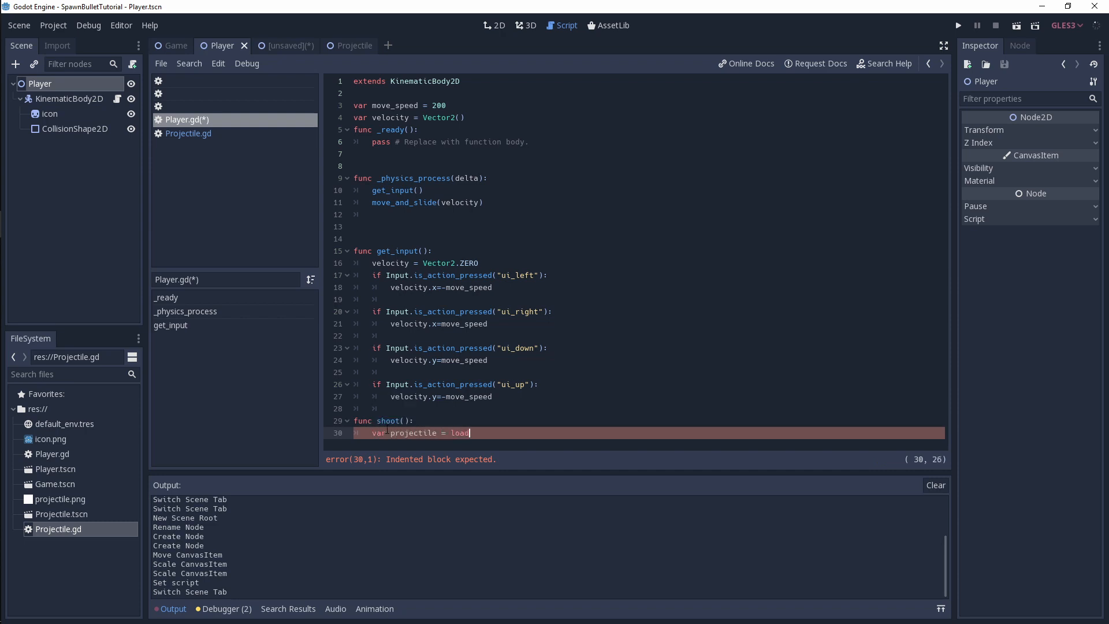
type("(")
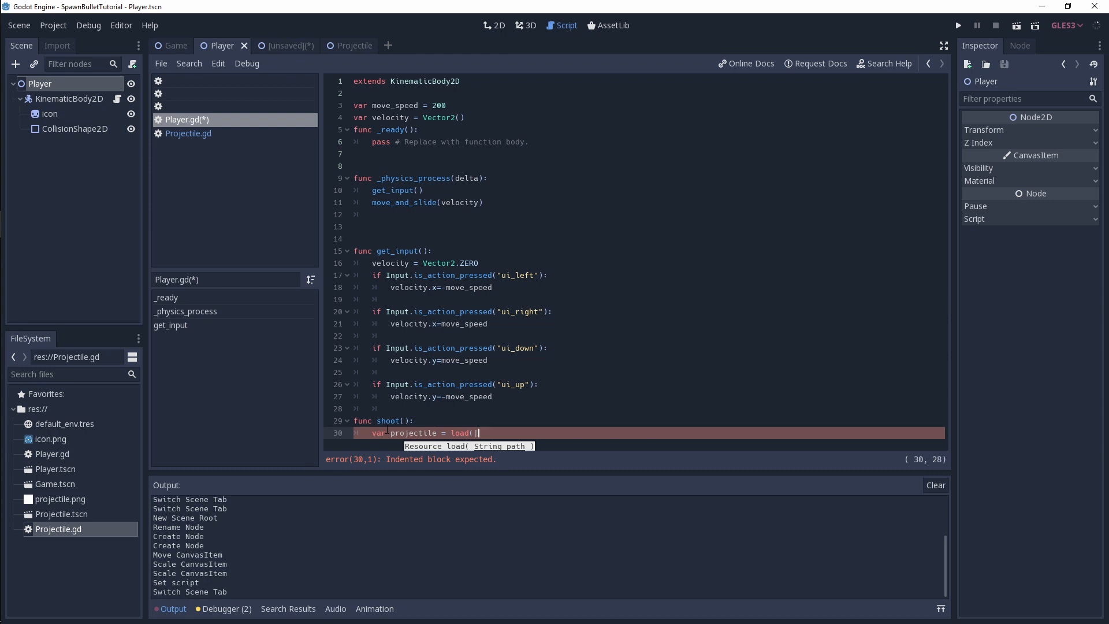
type("\"")
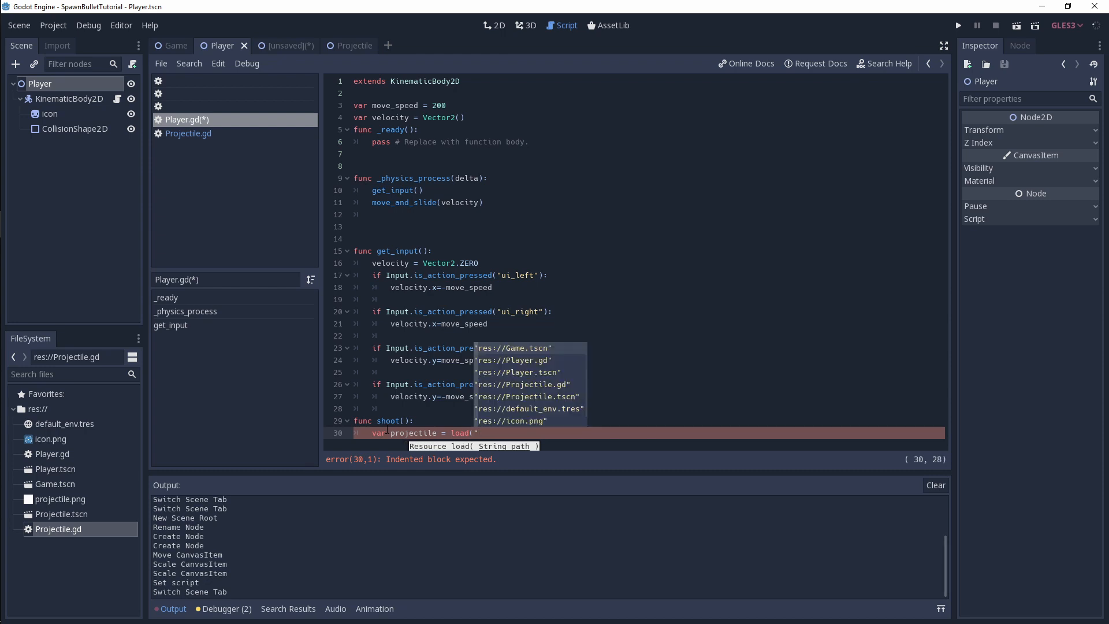
left_click(516, 397)
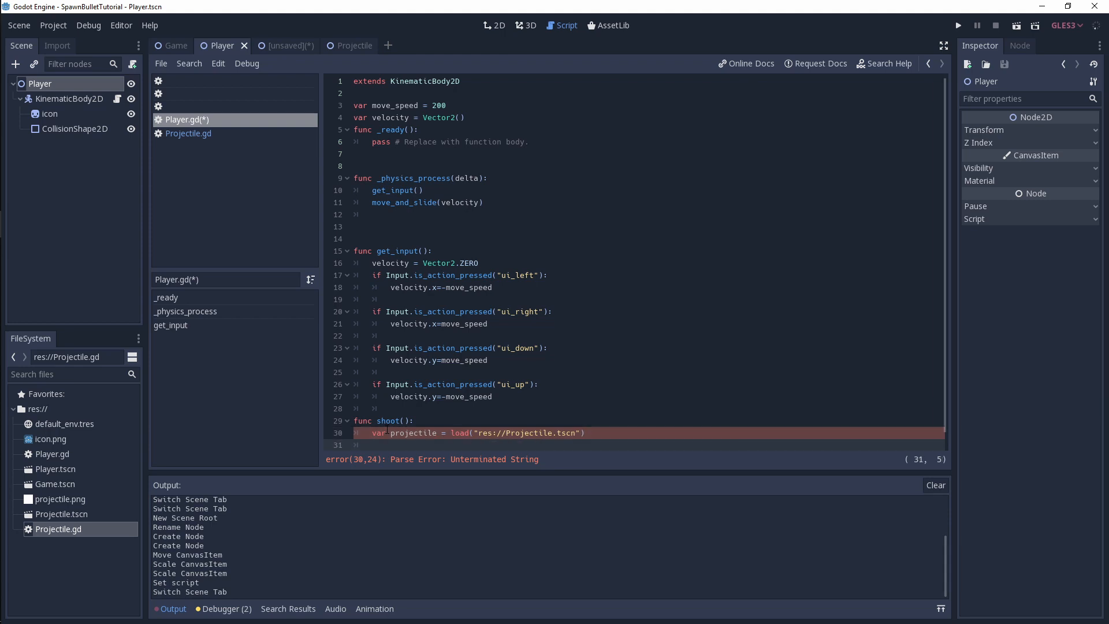
- Add var bullet = projectile.instance() inside shoot()
type("var")
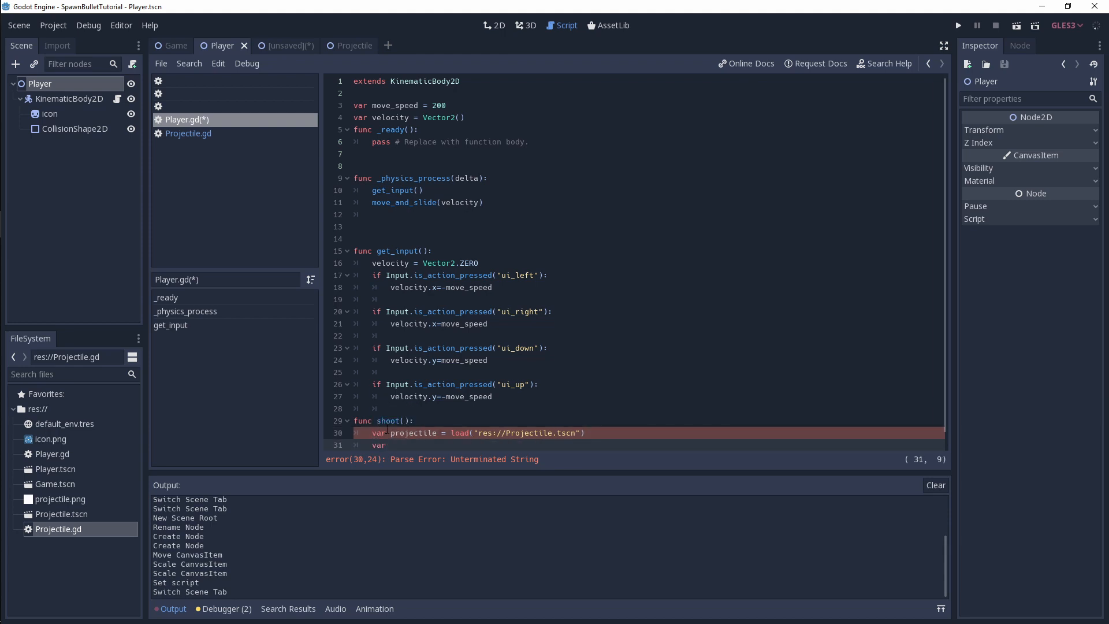
type("bullet =")
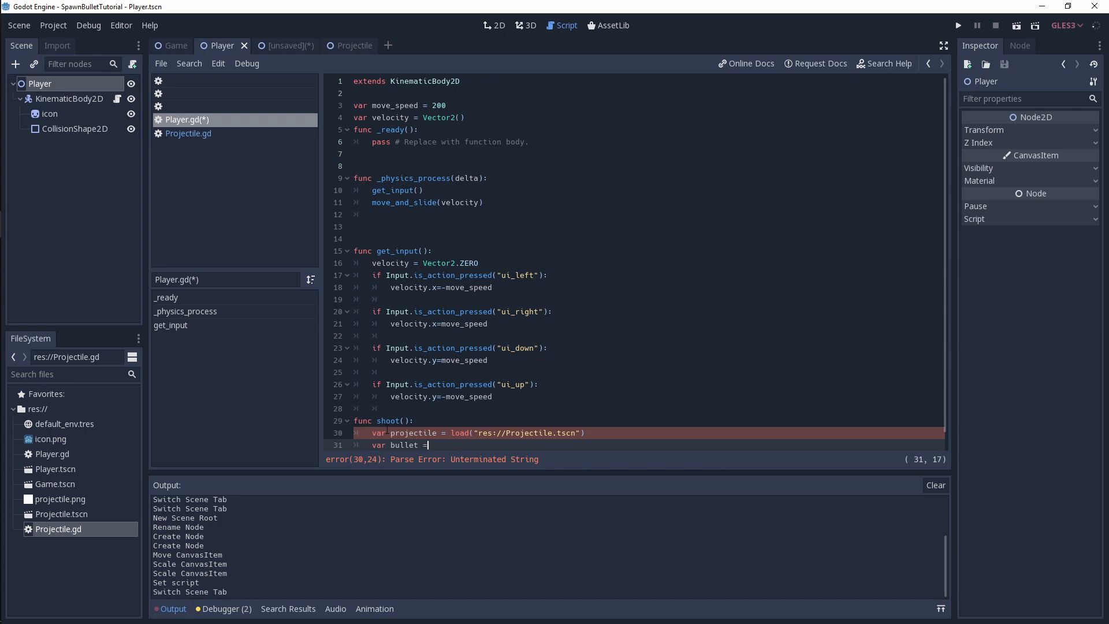
type("projectile.instance")
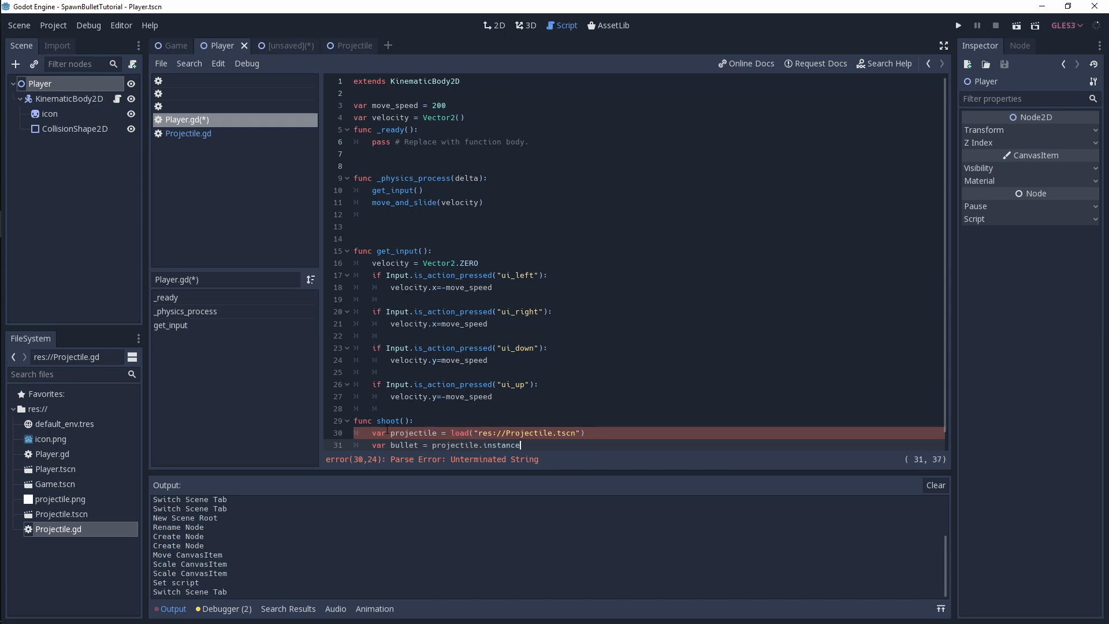
type("()")
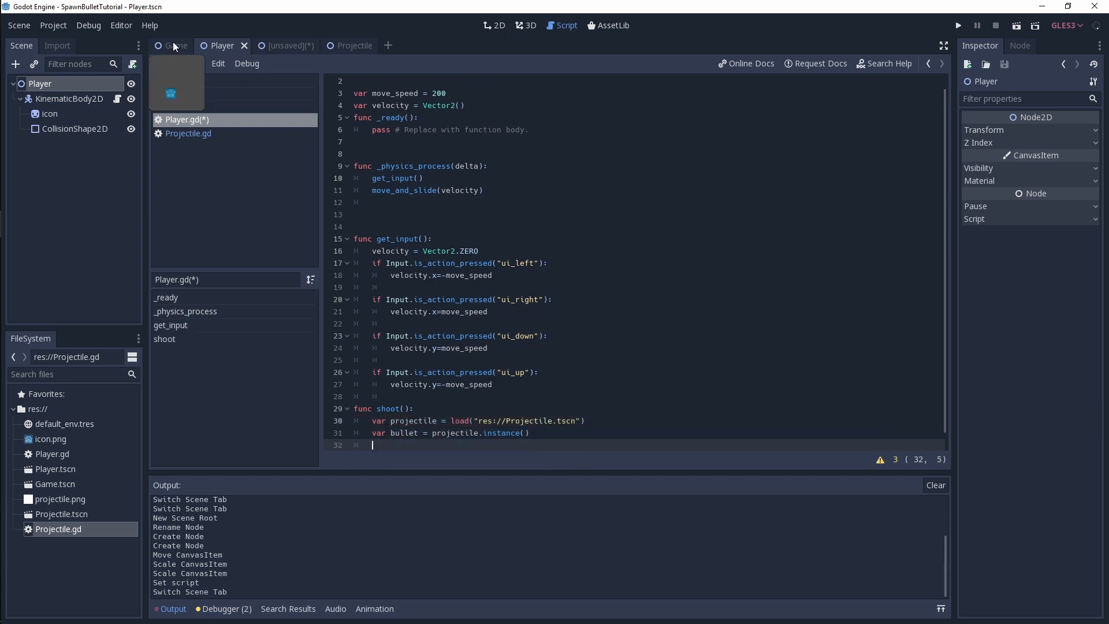
- End shoot() with add_child_below_node(get_tree().get_root().get_node("Game"), bullet) and save Player.gd
left_click(176, 45)
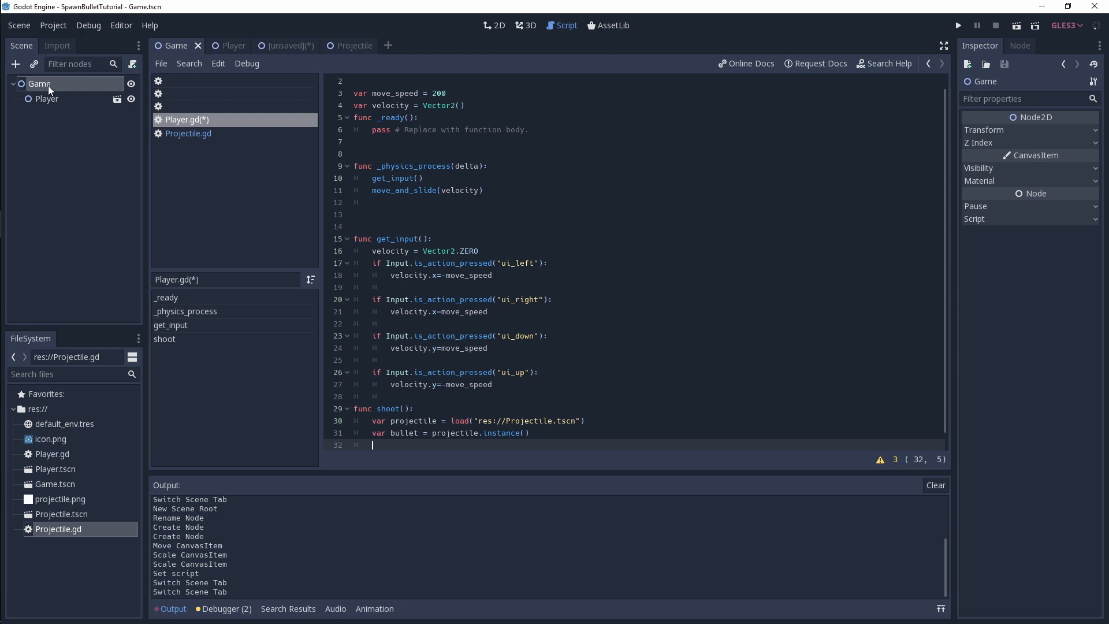
mouse_move(103, 109)
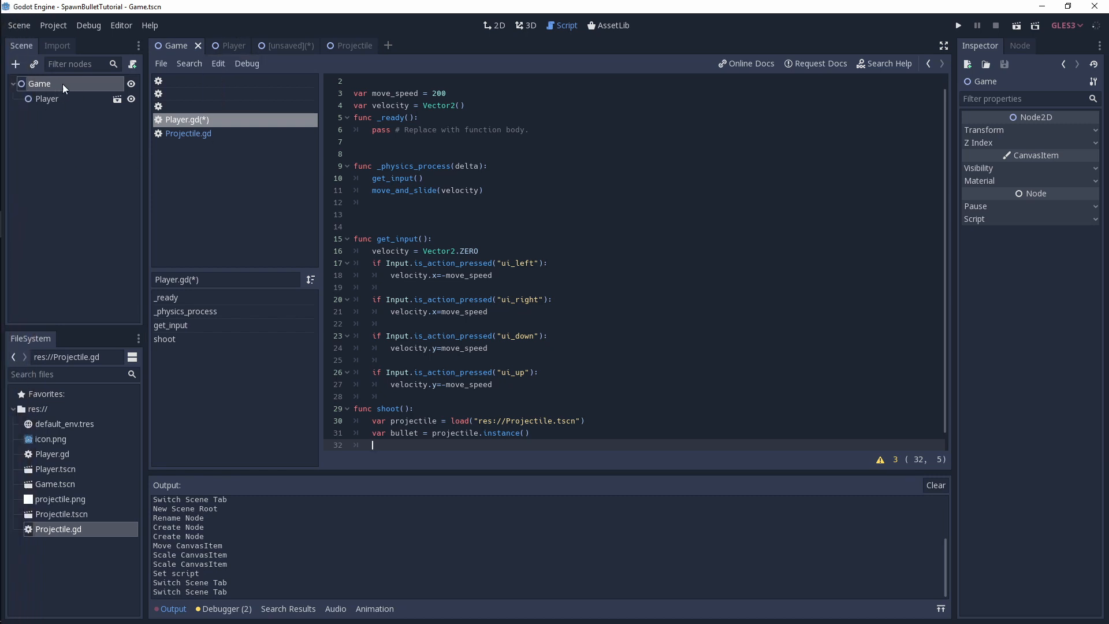
mouse_move(59, 130)
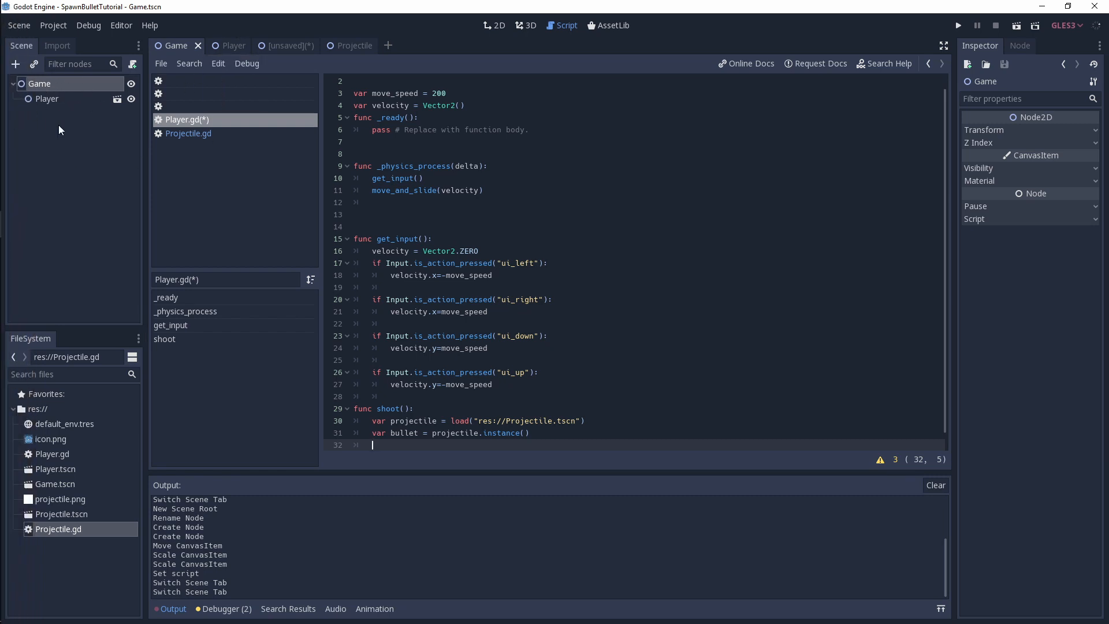
mouse_move(313, 313)
type("add_child_below_node(")
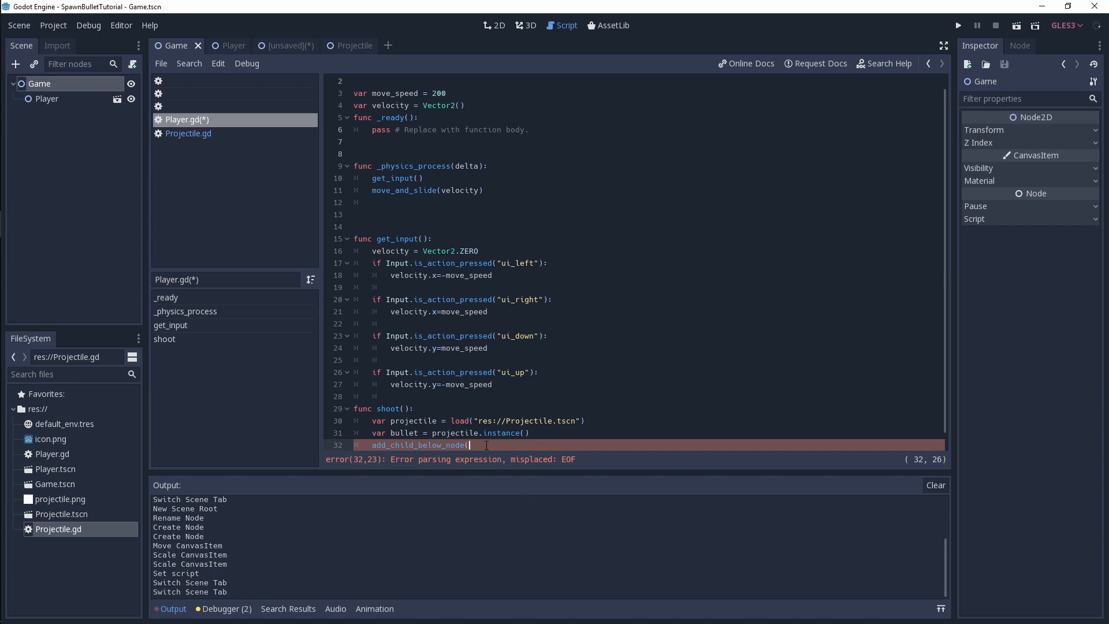
type("get_rt")
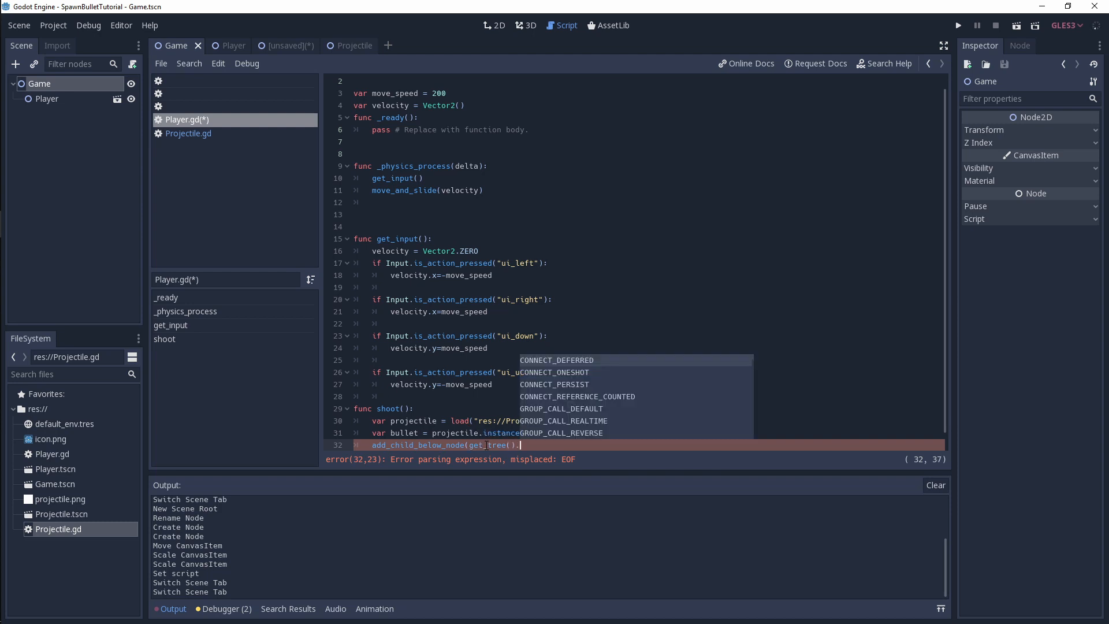
type(".get_root(")
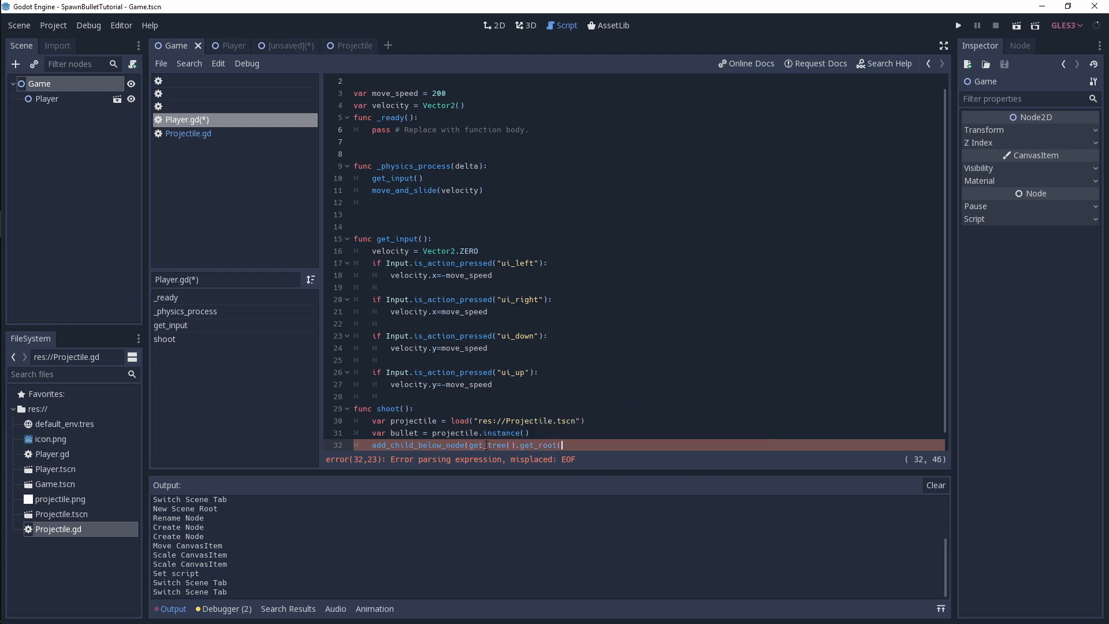
type(".ge")
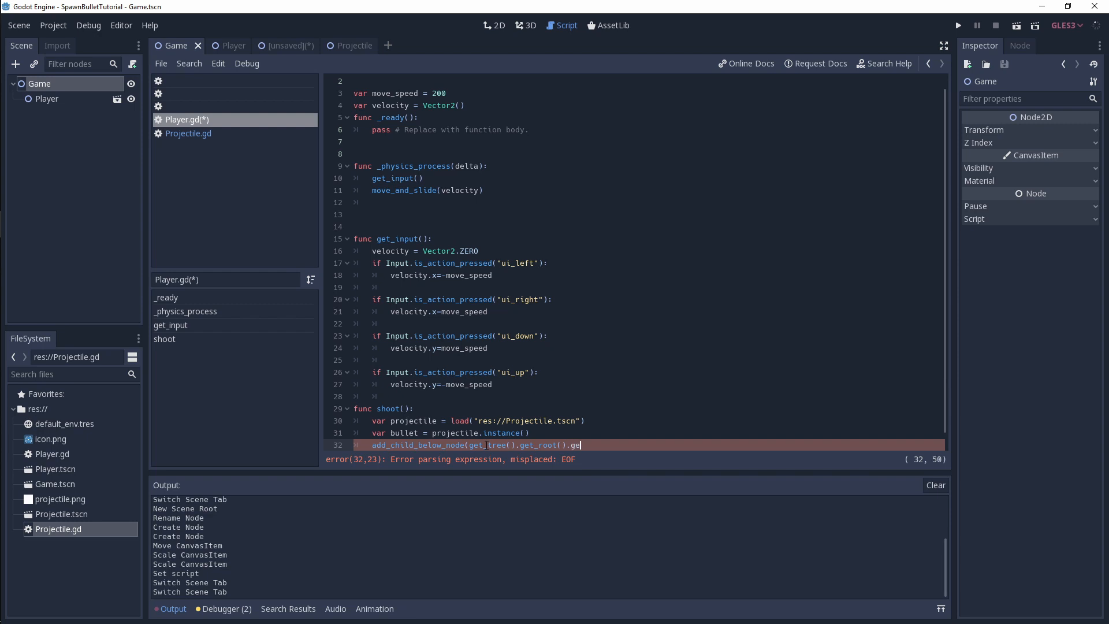
type("_node(\"Gam")
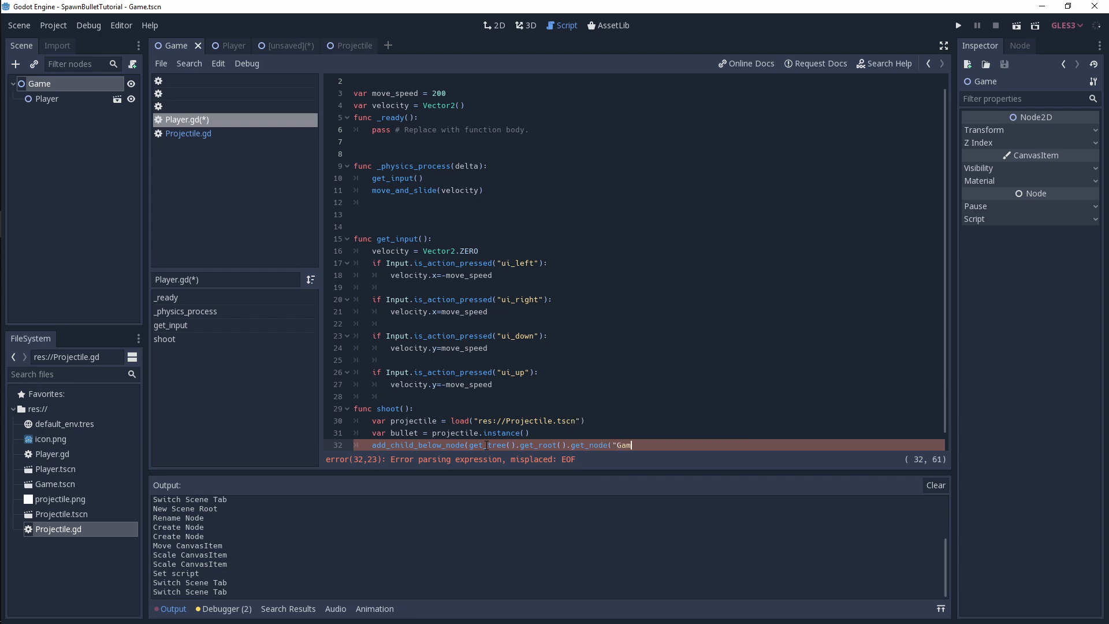
type("e\"")
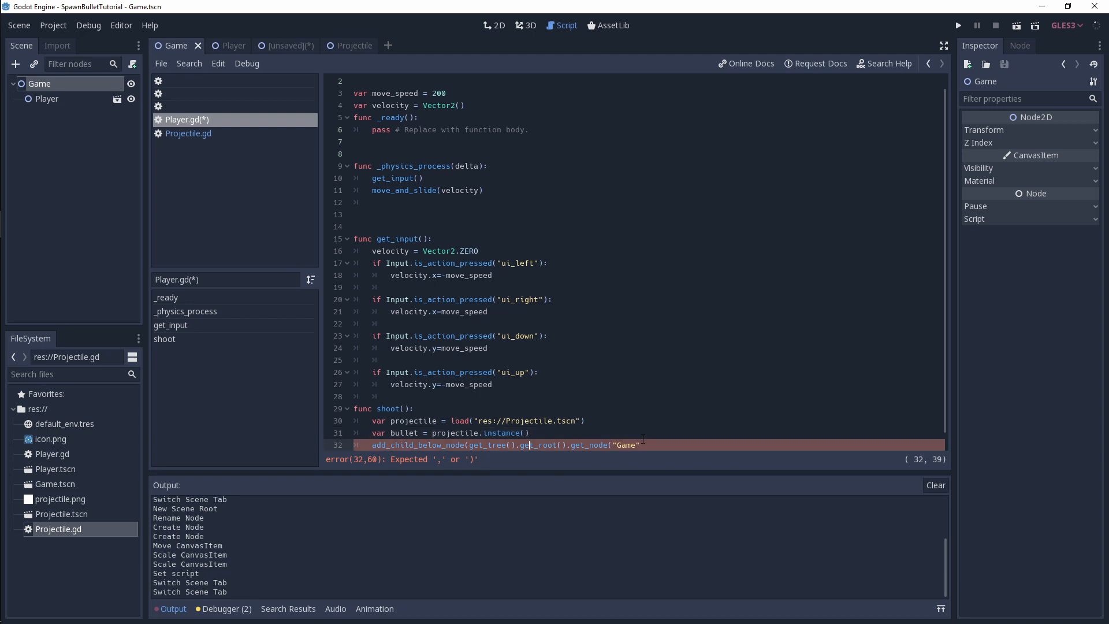
type(";,")
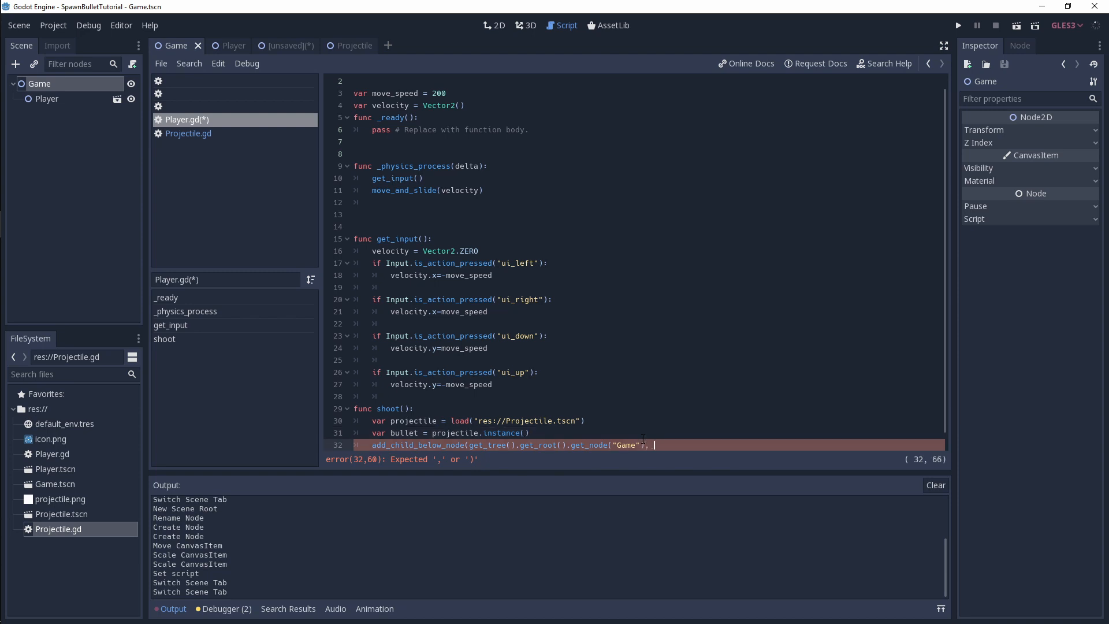
type("bullet)")
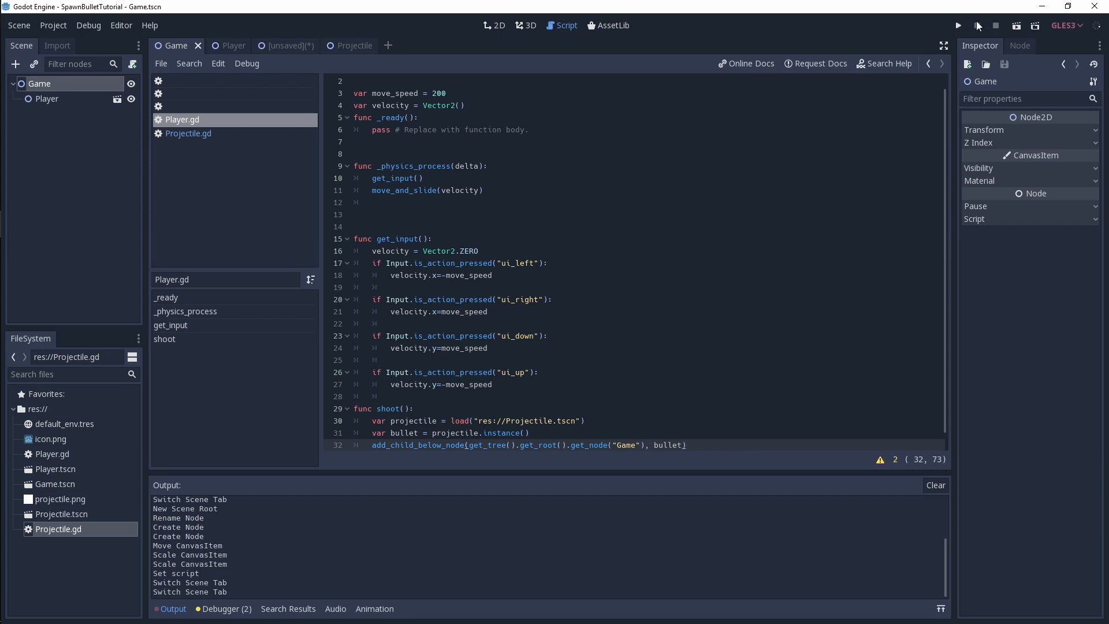
- Run the SpawnBulletTutorial project once and close the game window
left_click(959, 25)
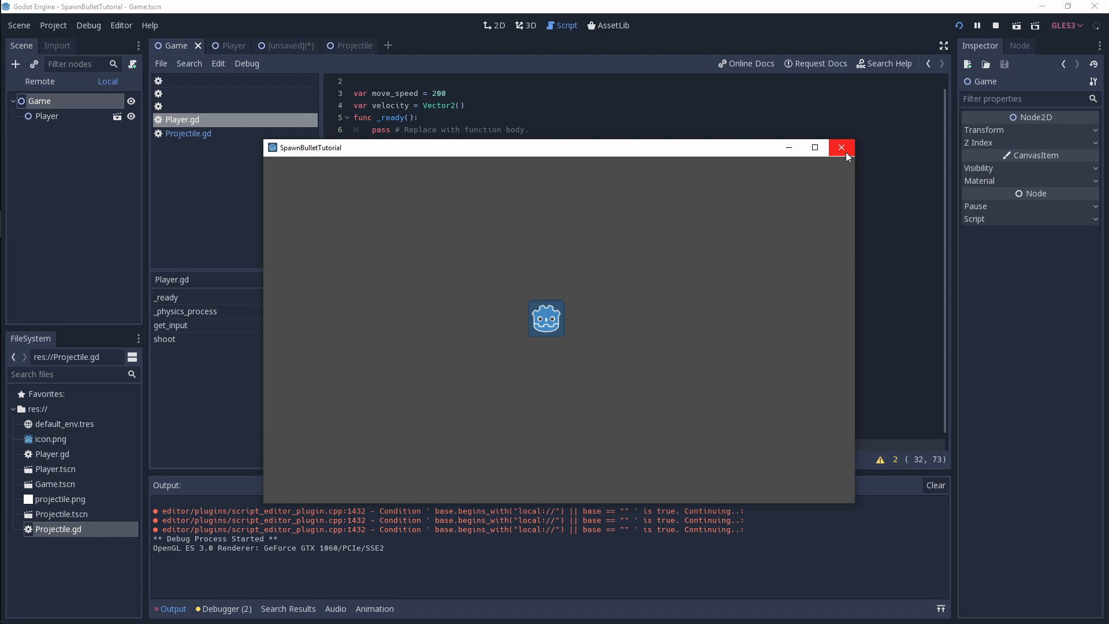
left_click(842, 147)
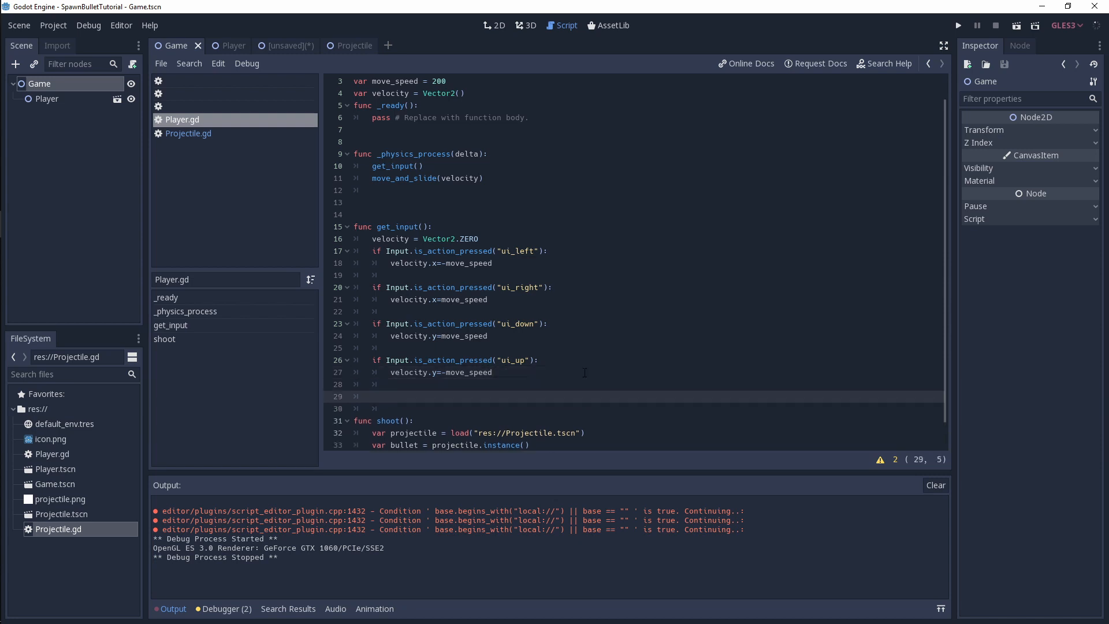
- In get_input, add 'if Input.is_mouse_button_pressed(BUTTON_LEFT):' calling shoot()
type("if Input.i")
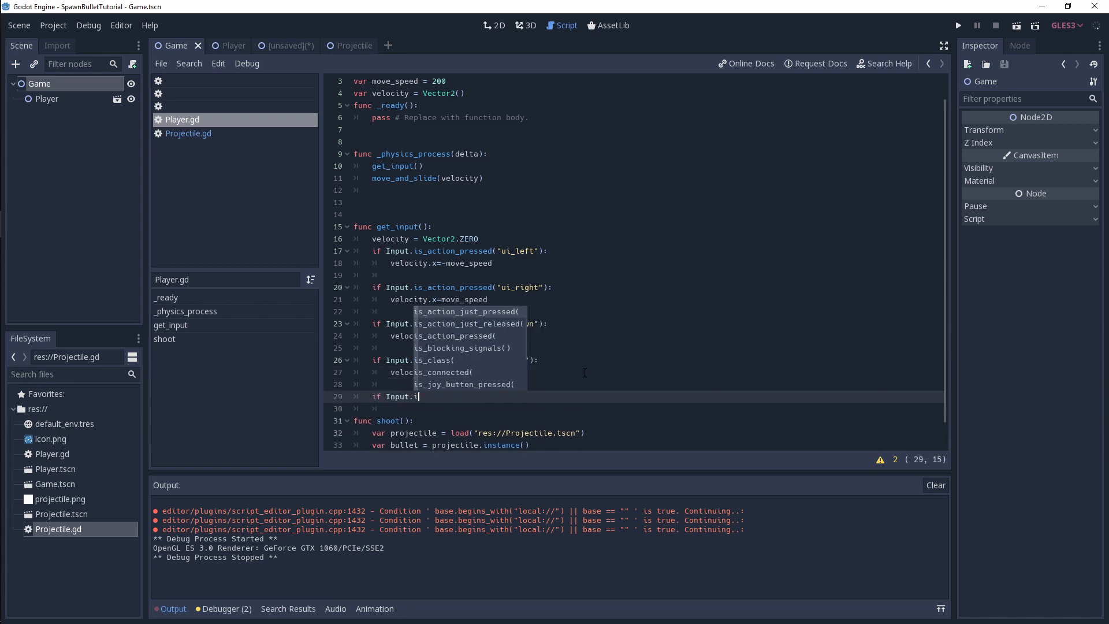
type("is_mouse_button_pressed(")
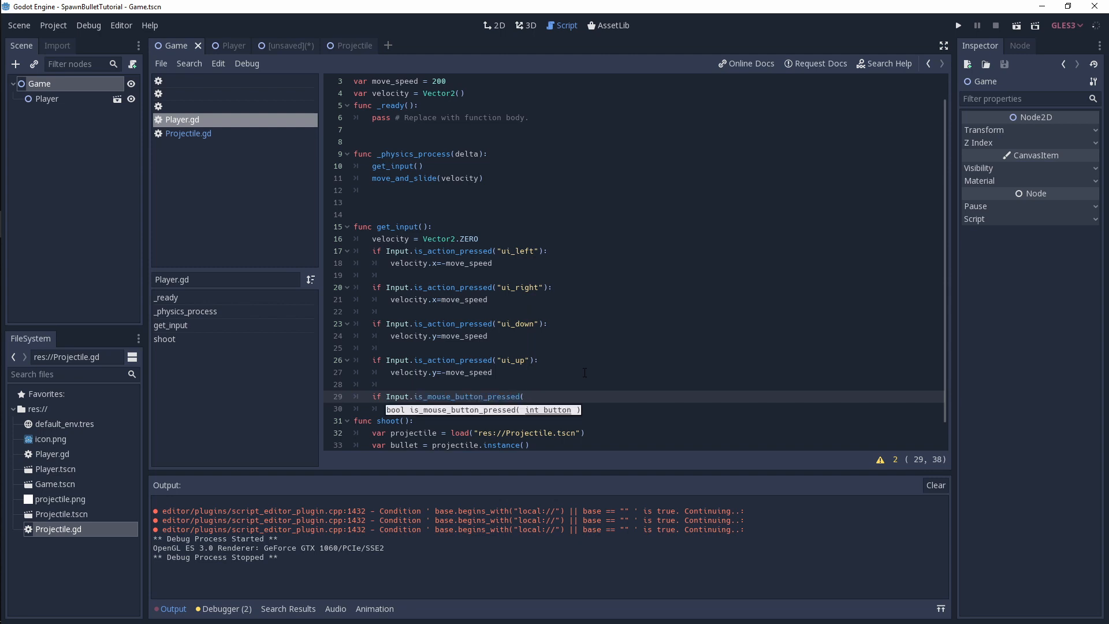
type("BUTTON_LEFT):")
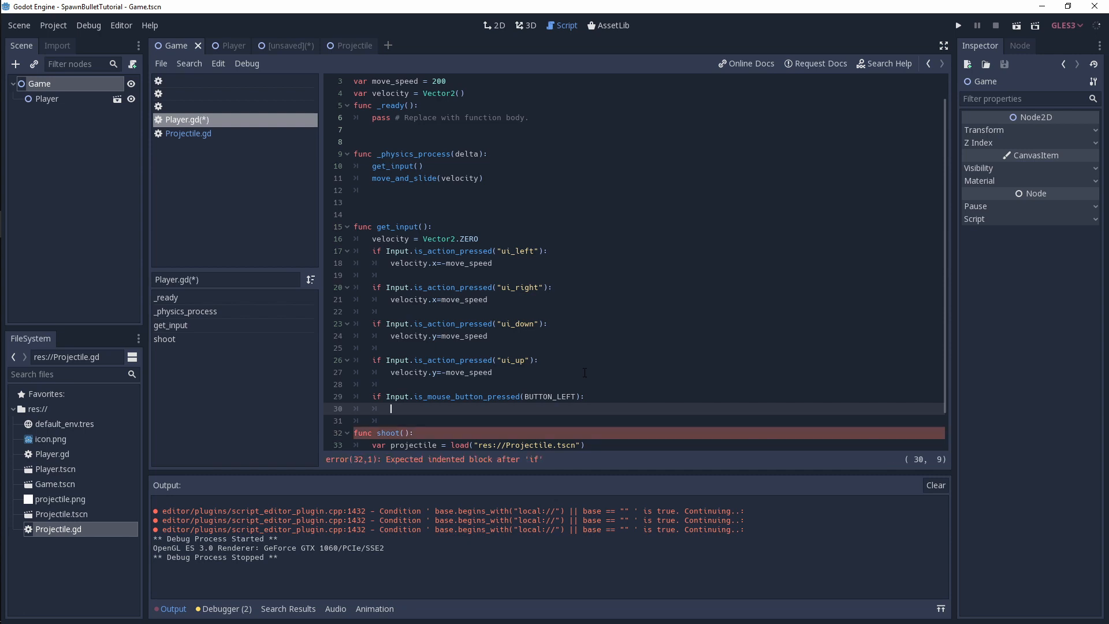
type("shoot()")
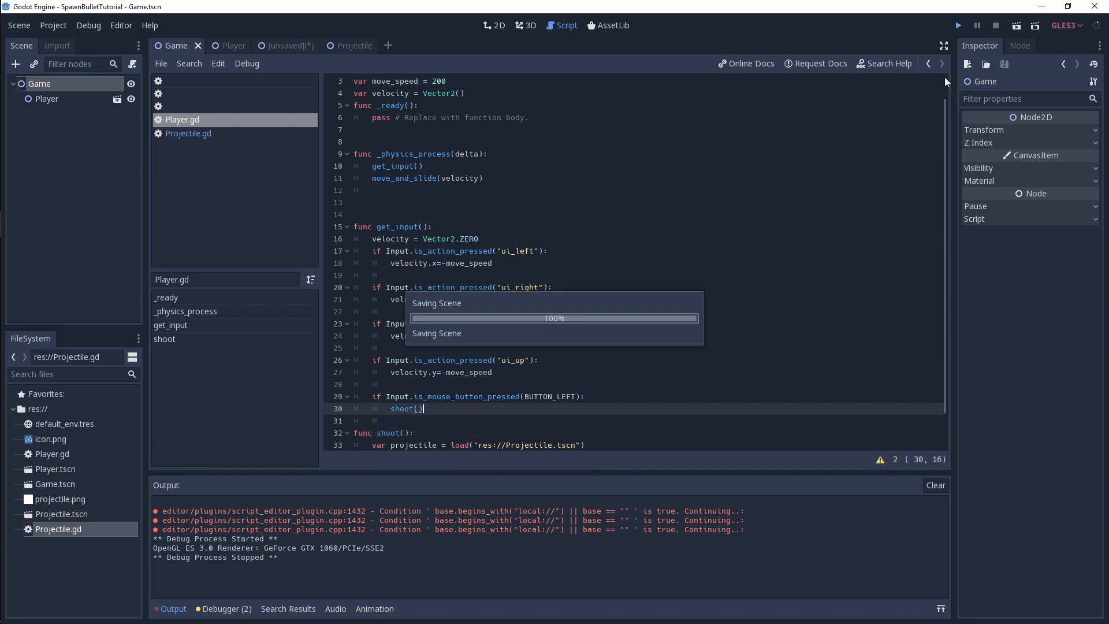
left_click(959, 24)
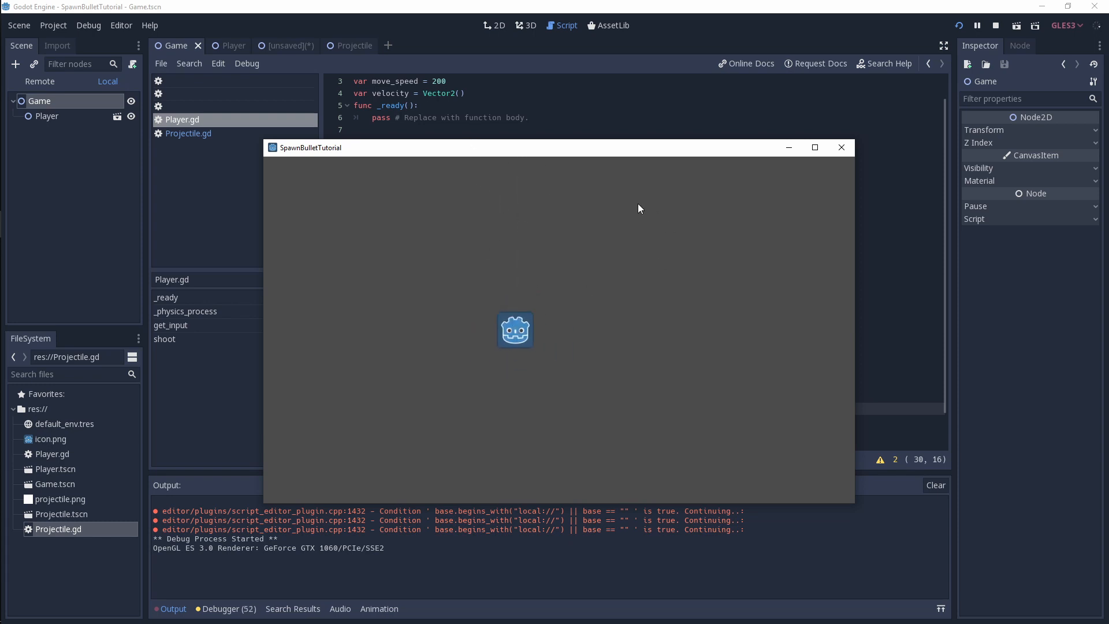
mouse_move(683, 188)
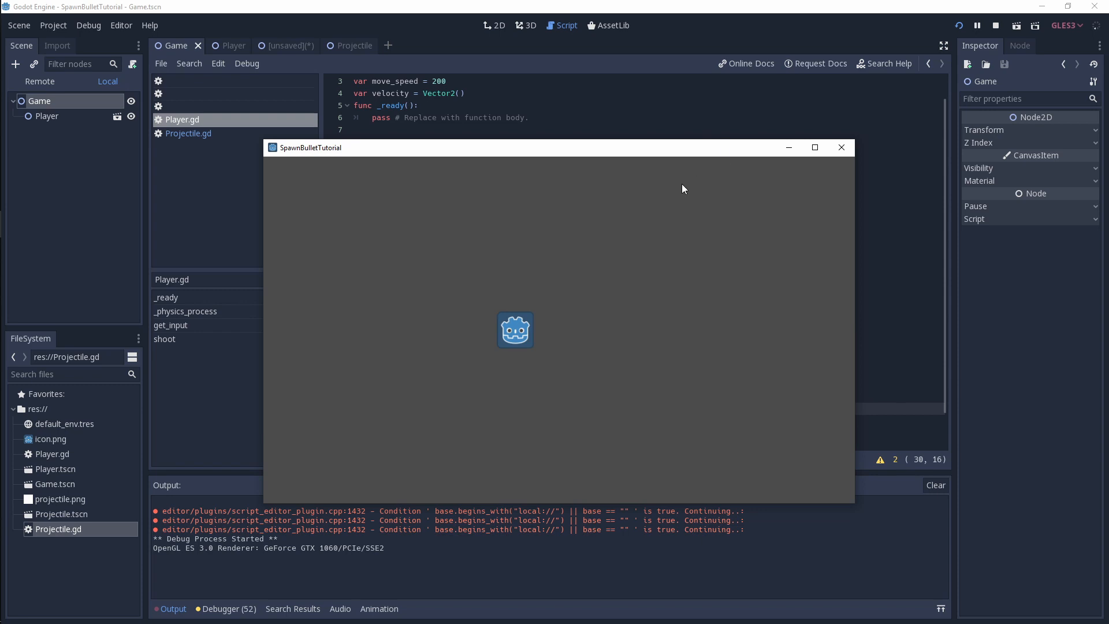
mouse_move(510, 141)
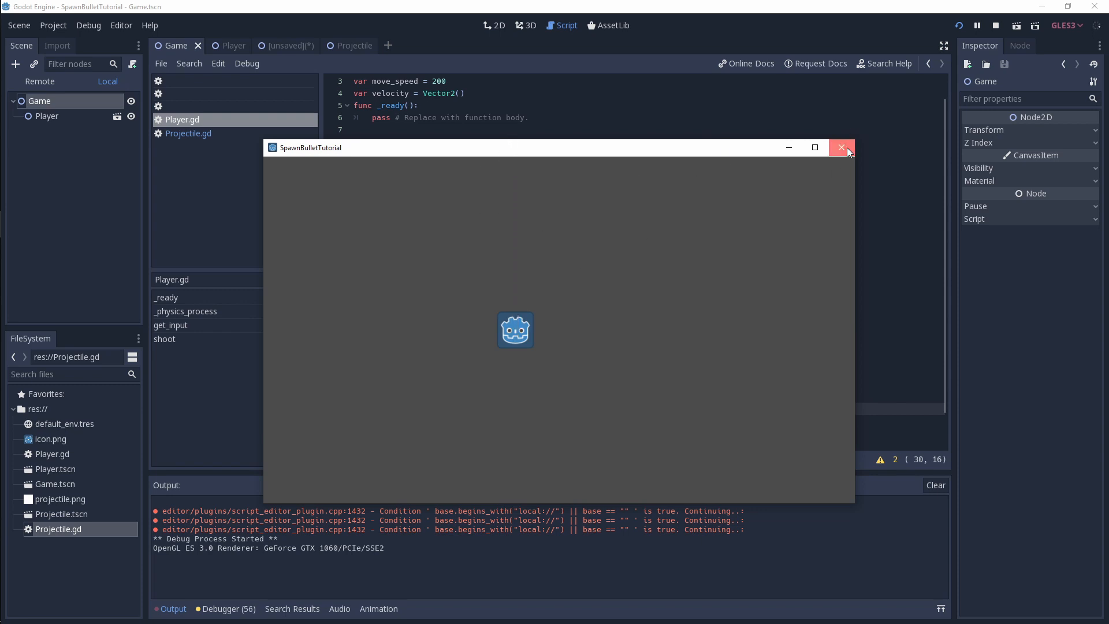
left_click(841, 147)
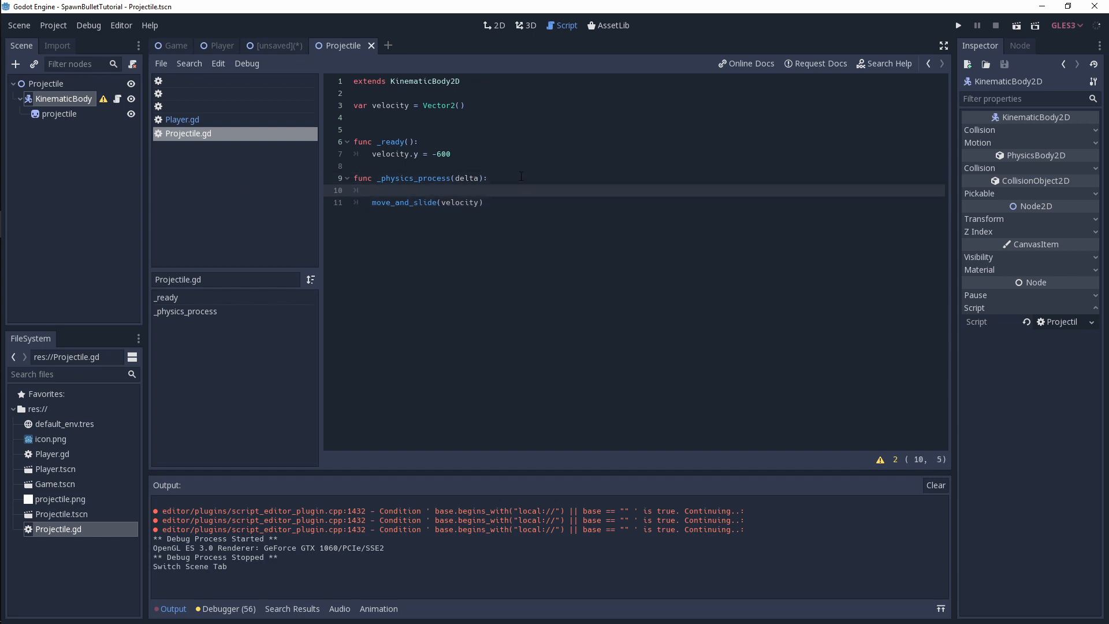
- Add print(position.y) to Projectile.gd's _physics_process
type("print")
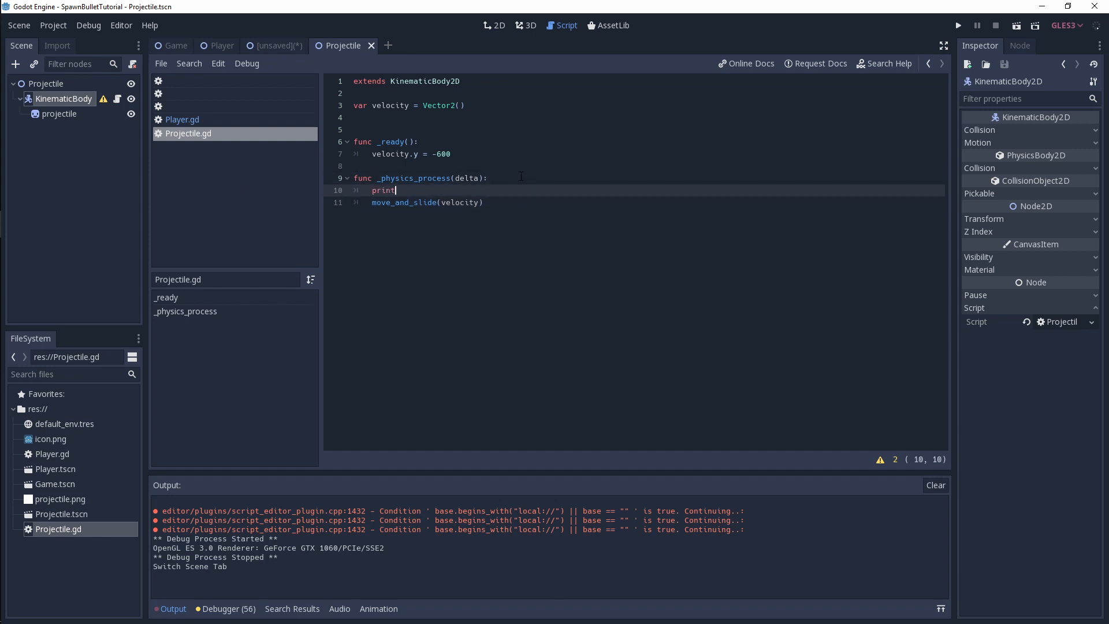
type("(position.y")
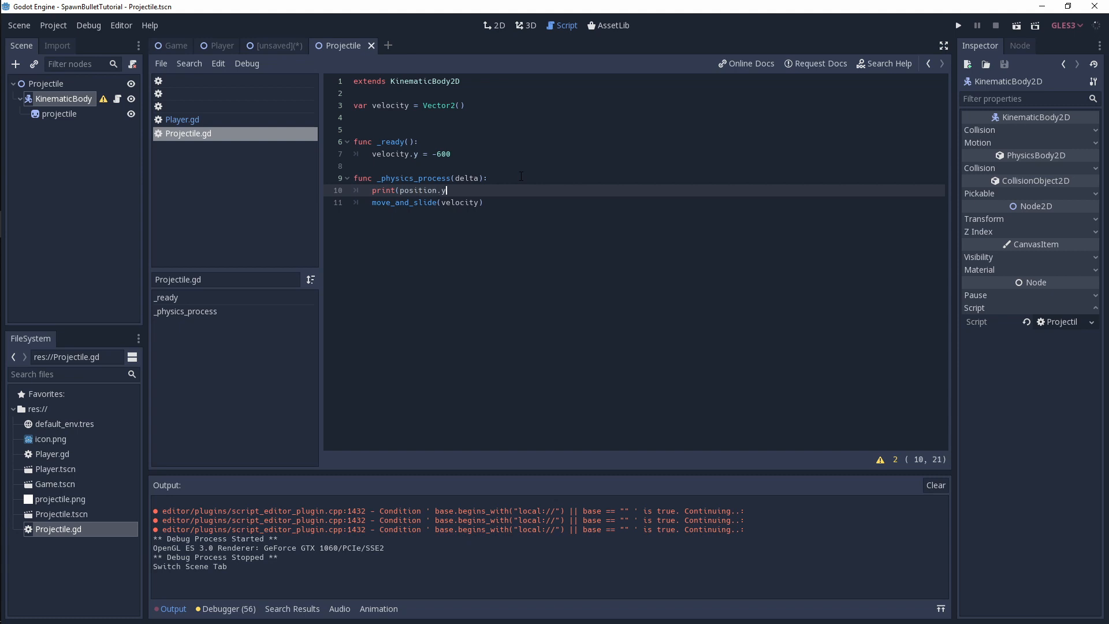
type(")")
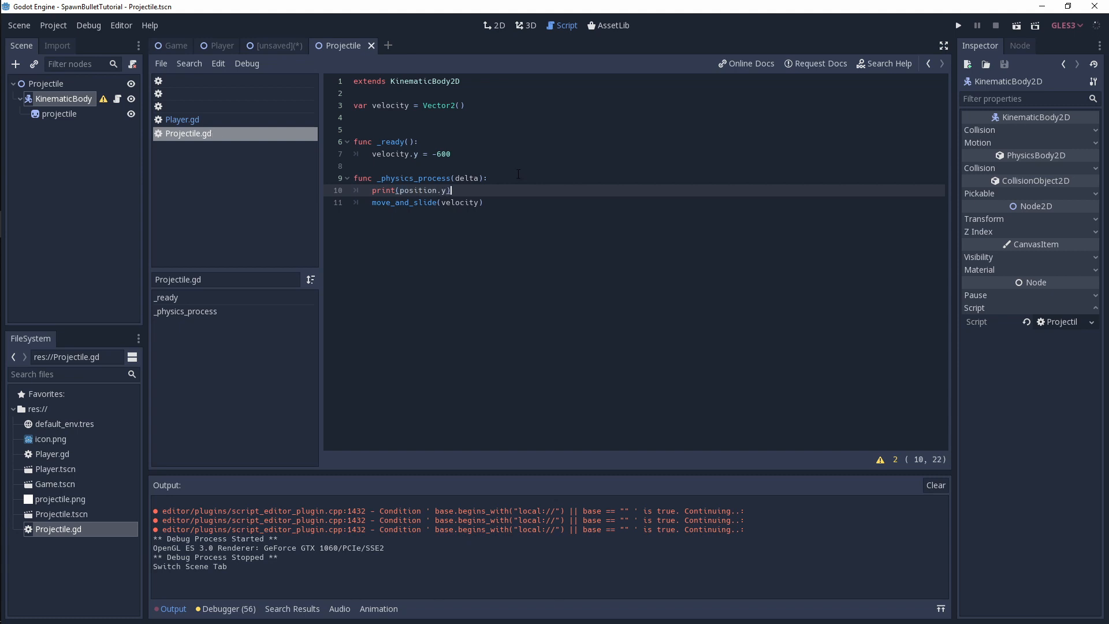
- Run the scene to watch the printed position.y values, then close the game
left_click(958, 25)
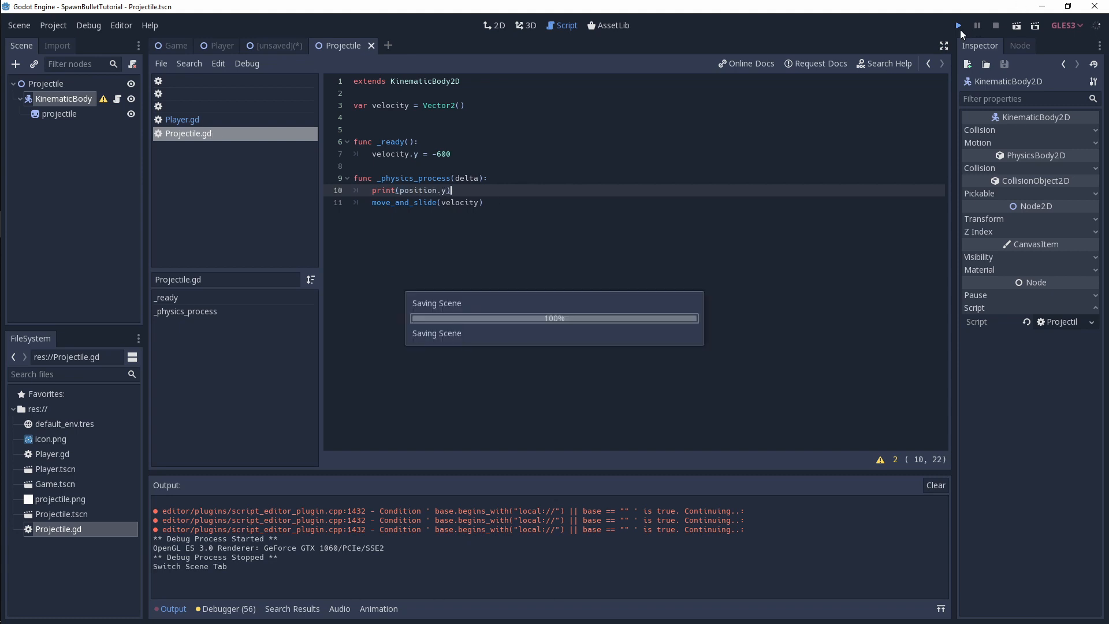
left_click(958, 25)
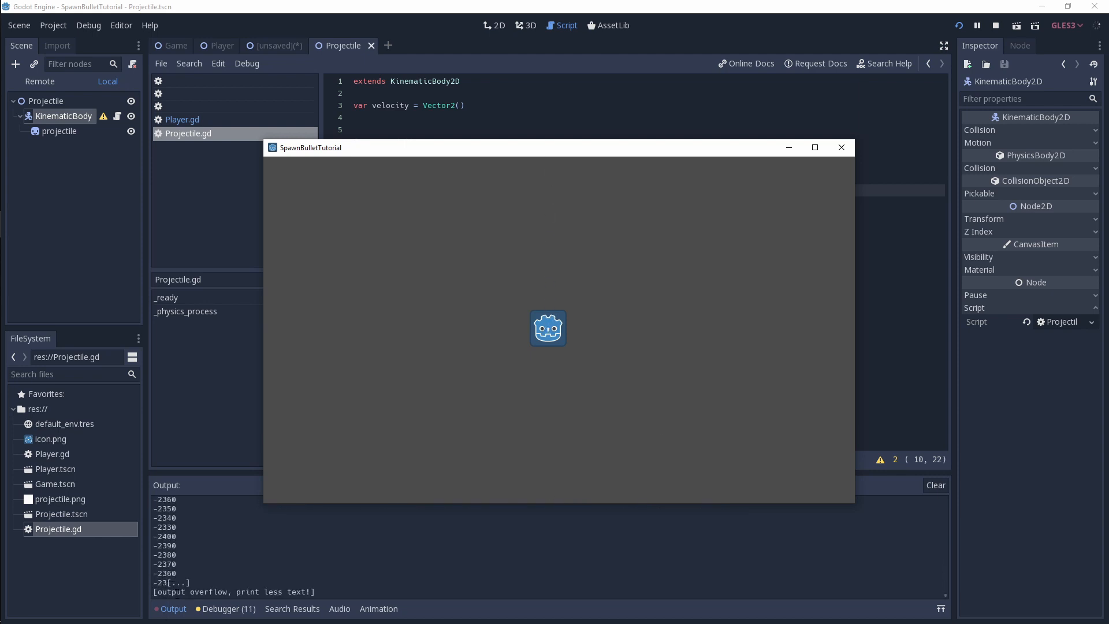
left_click(995, 25)
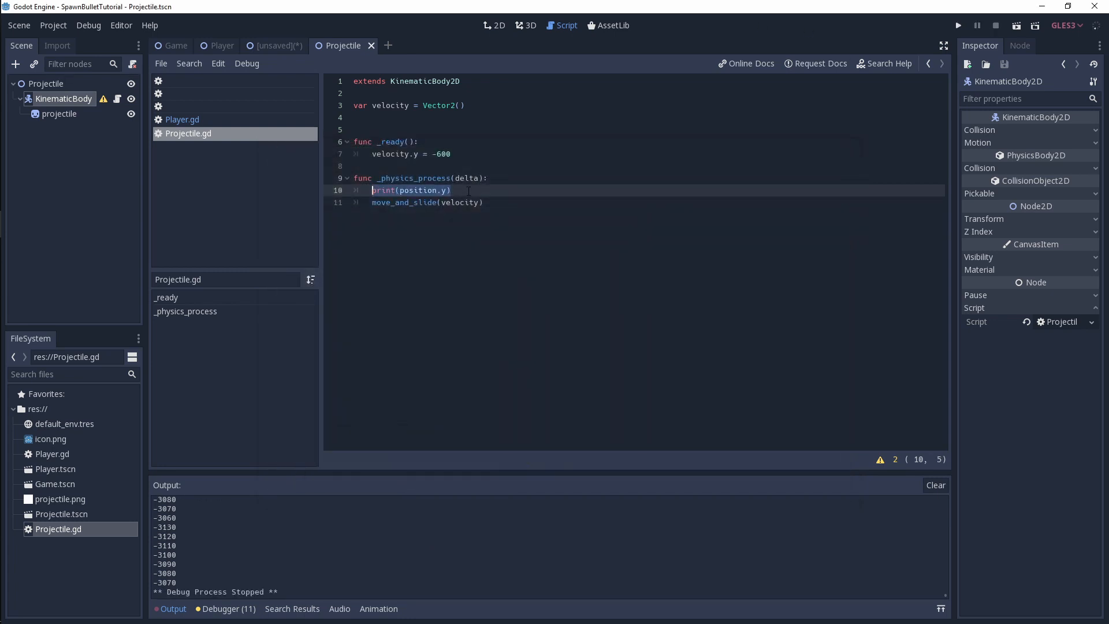
- Replace the print with 'if position.y < -1000:' whose body calls queue_free()
type("if posit")
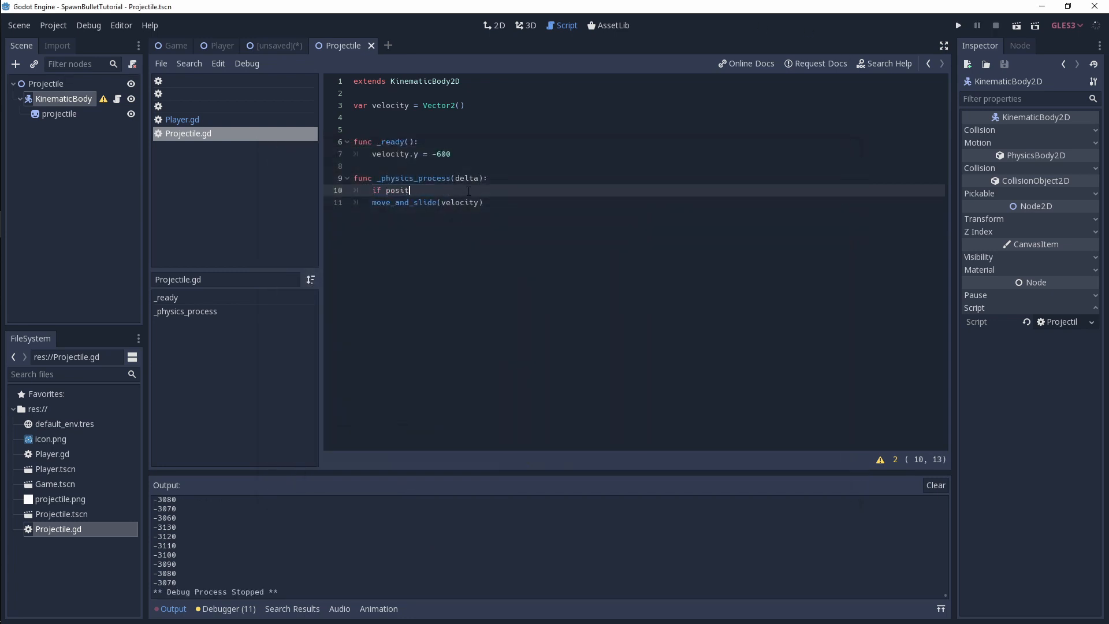
type("ion.y")
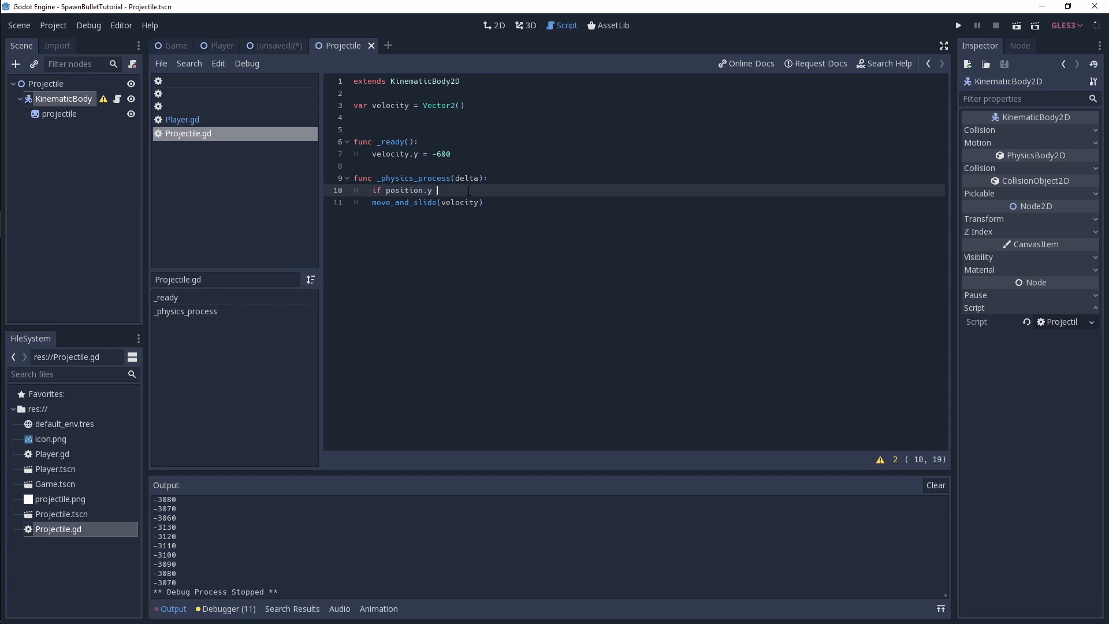
type("< =")
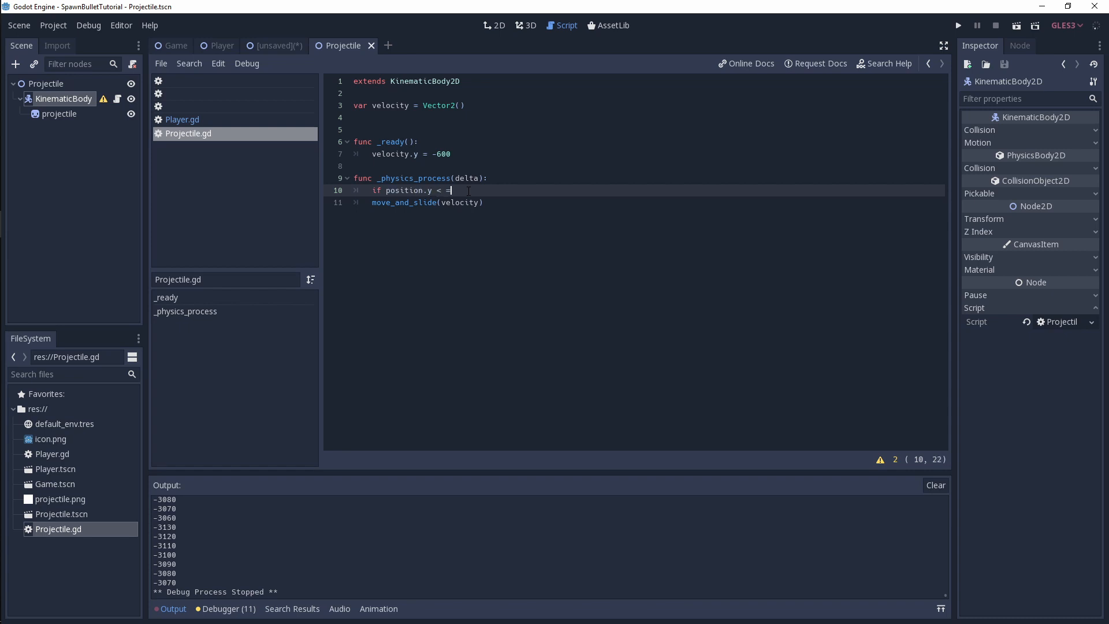
type("-10")
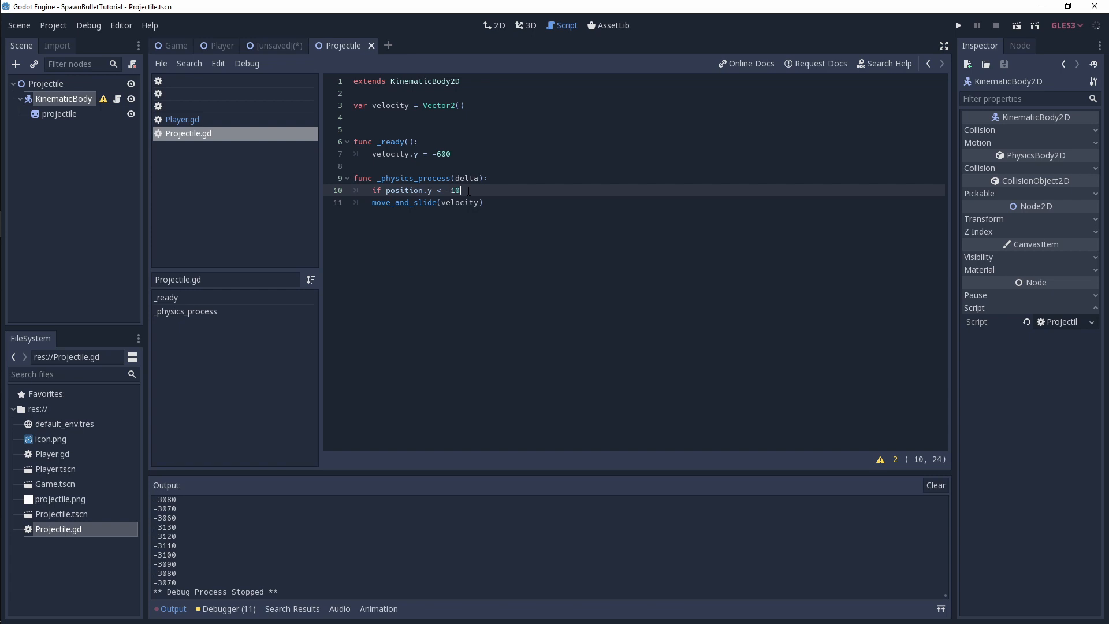
type("00:")
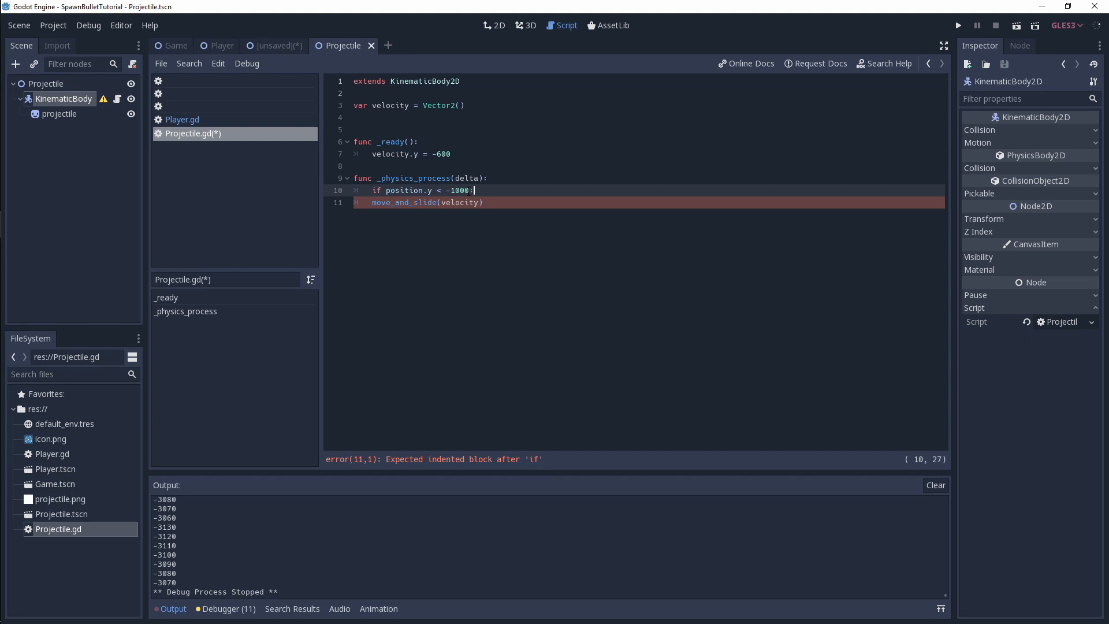
key("enter")
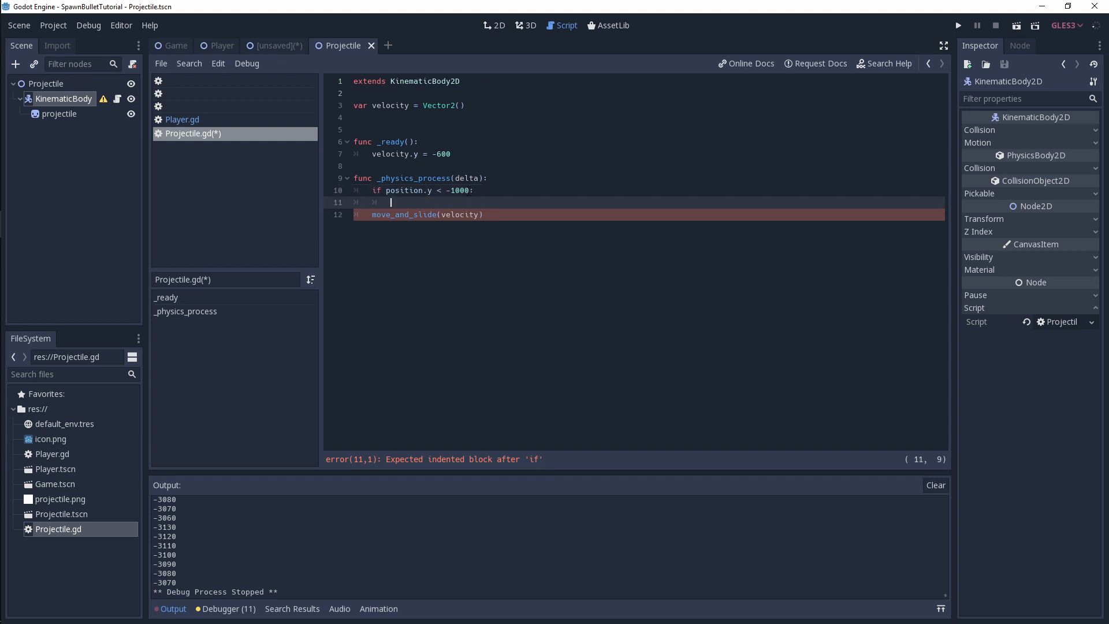
type("g")
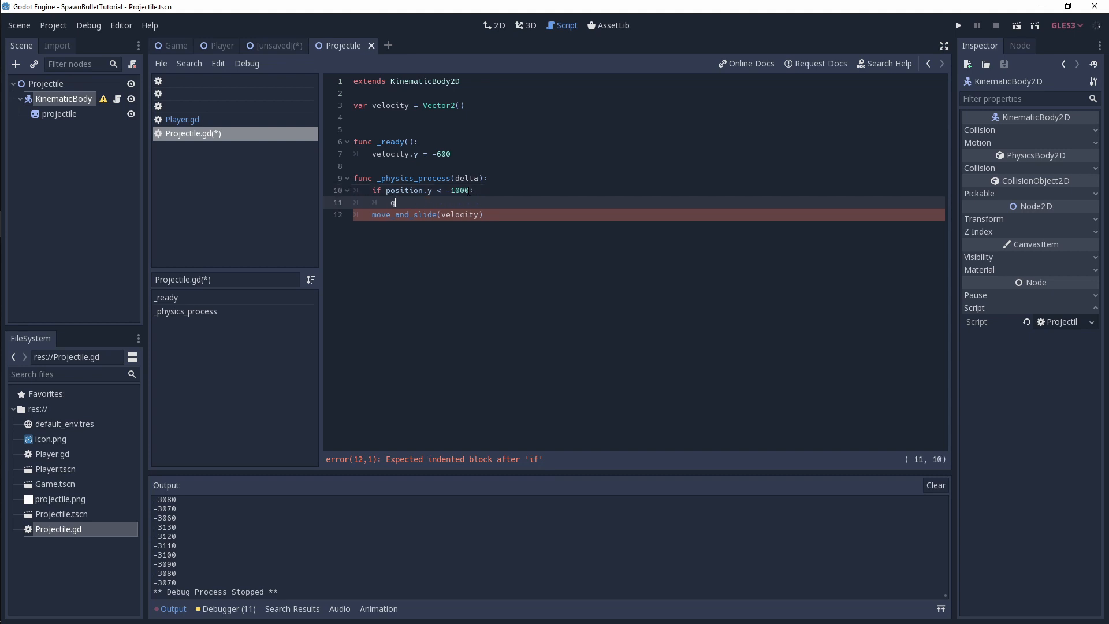
type("ueue_free()")
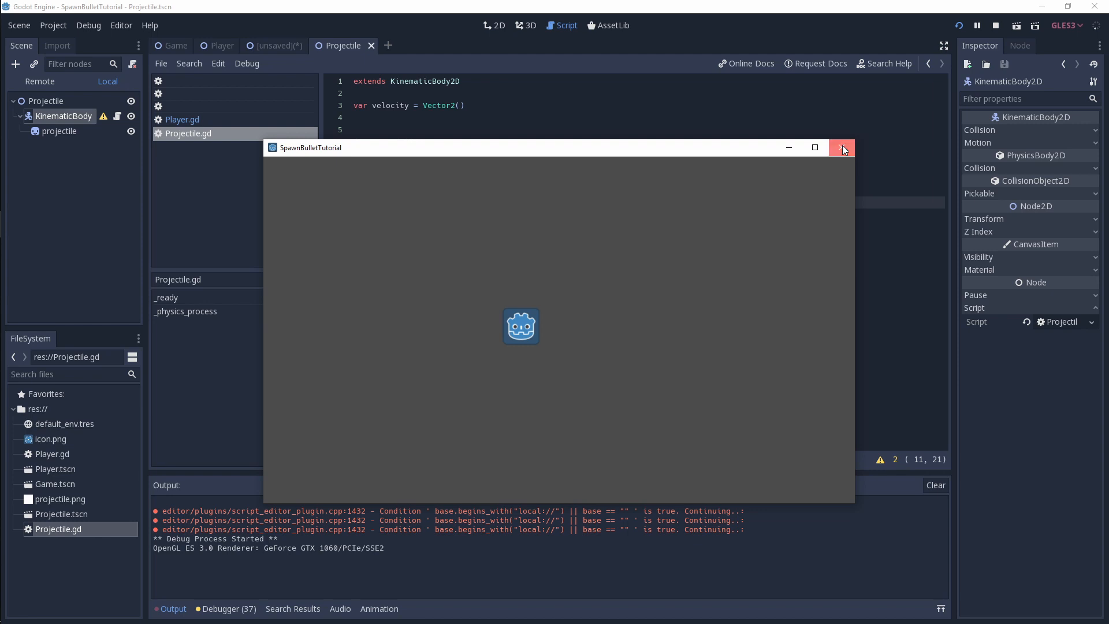
left_click(842, 147)
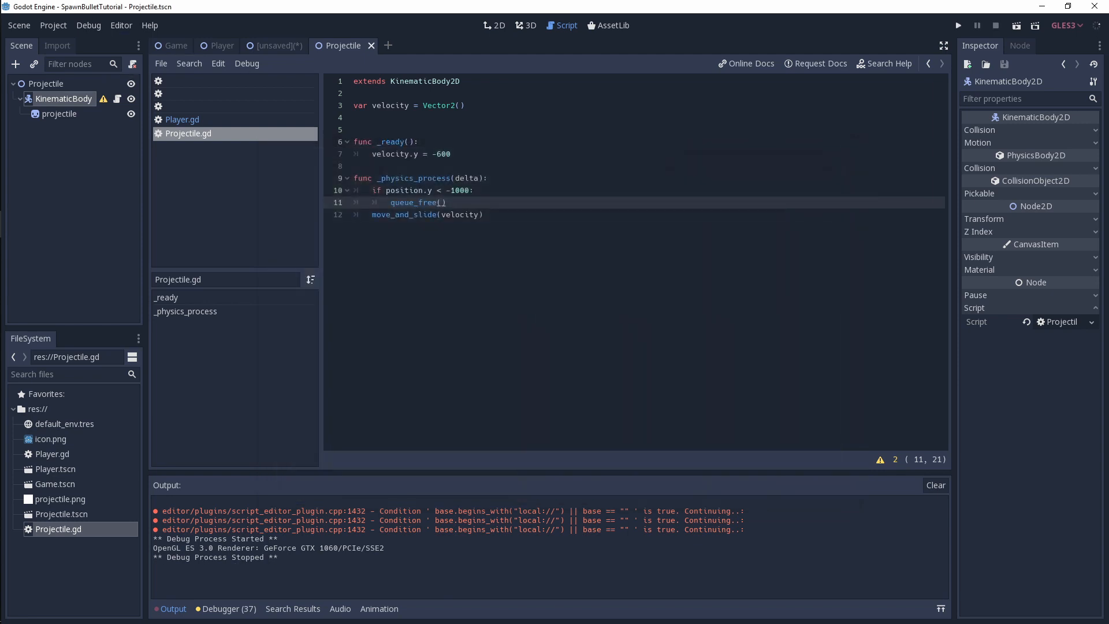